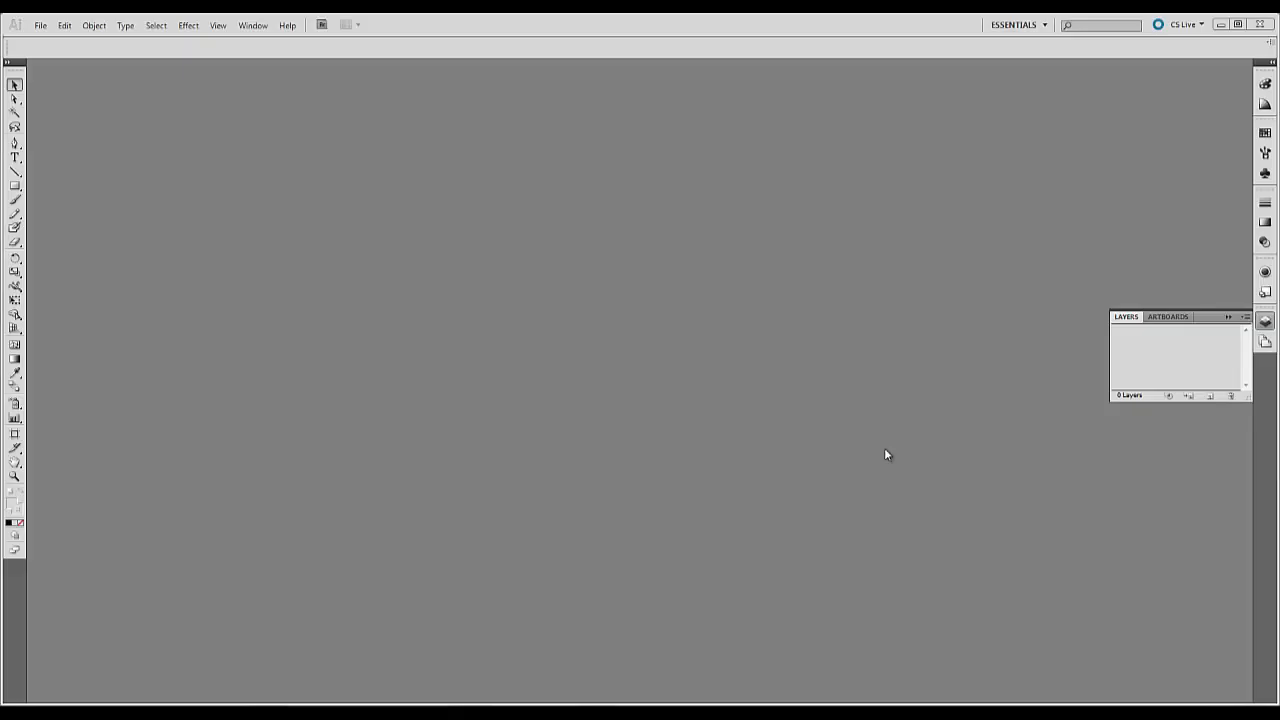
mouse_move(788, 444)
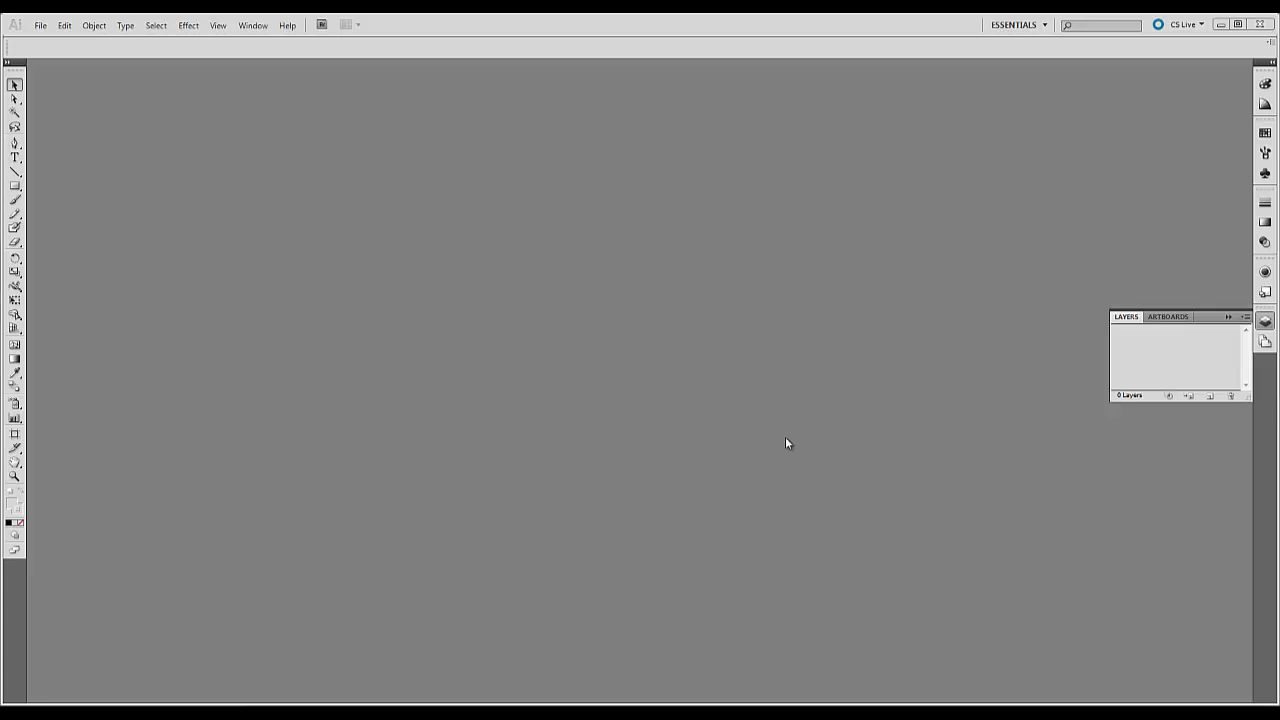
mouse_move(44, 36)
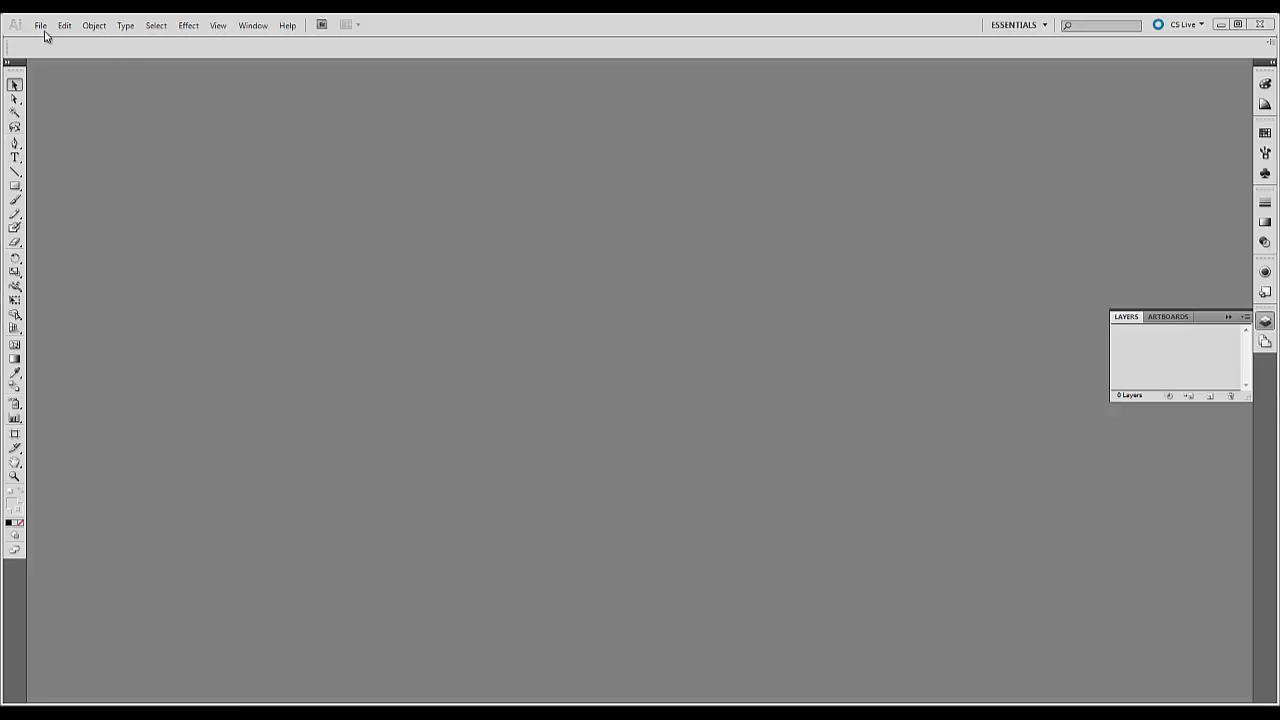
mouse_move(54, 36)
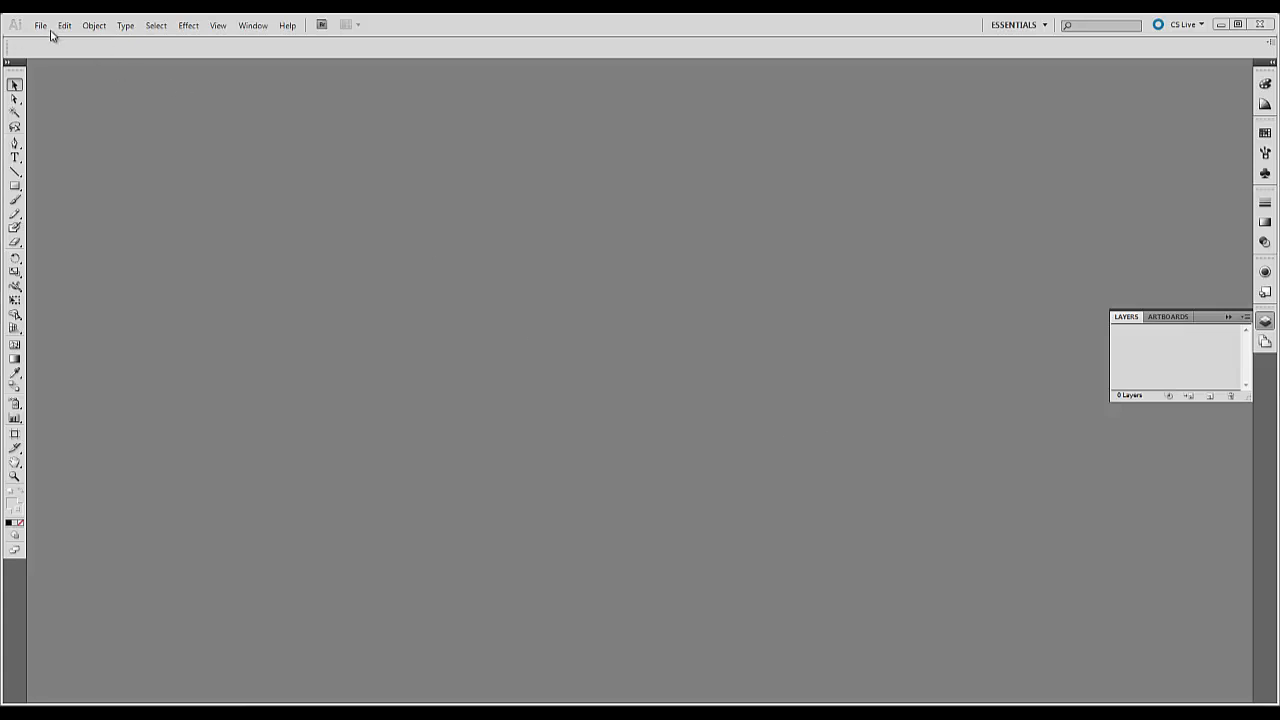
Browse the Edit menu, then the File menu's New, Open and Save commands.
left_click(66, 24)
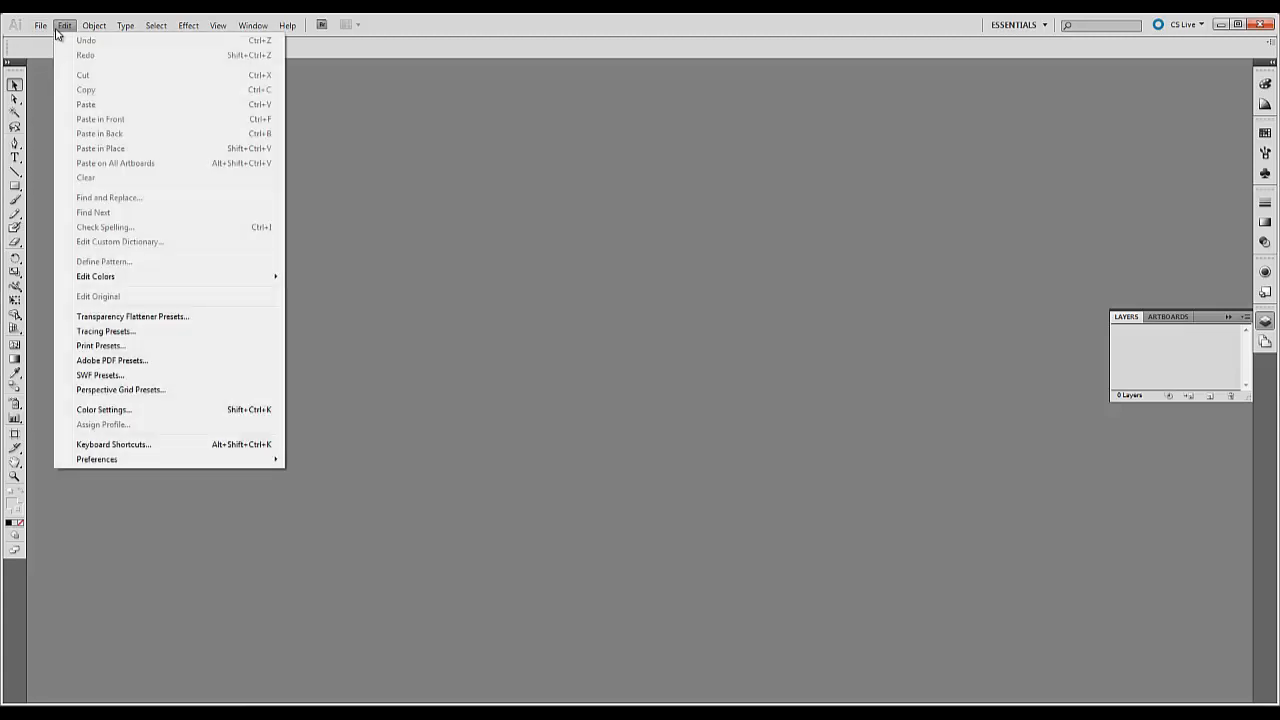
mouse_move(30, 28)
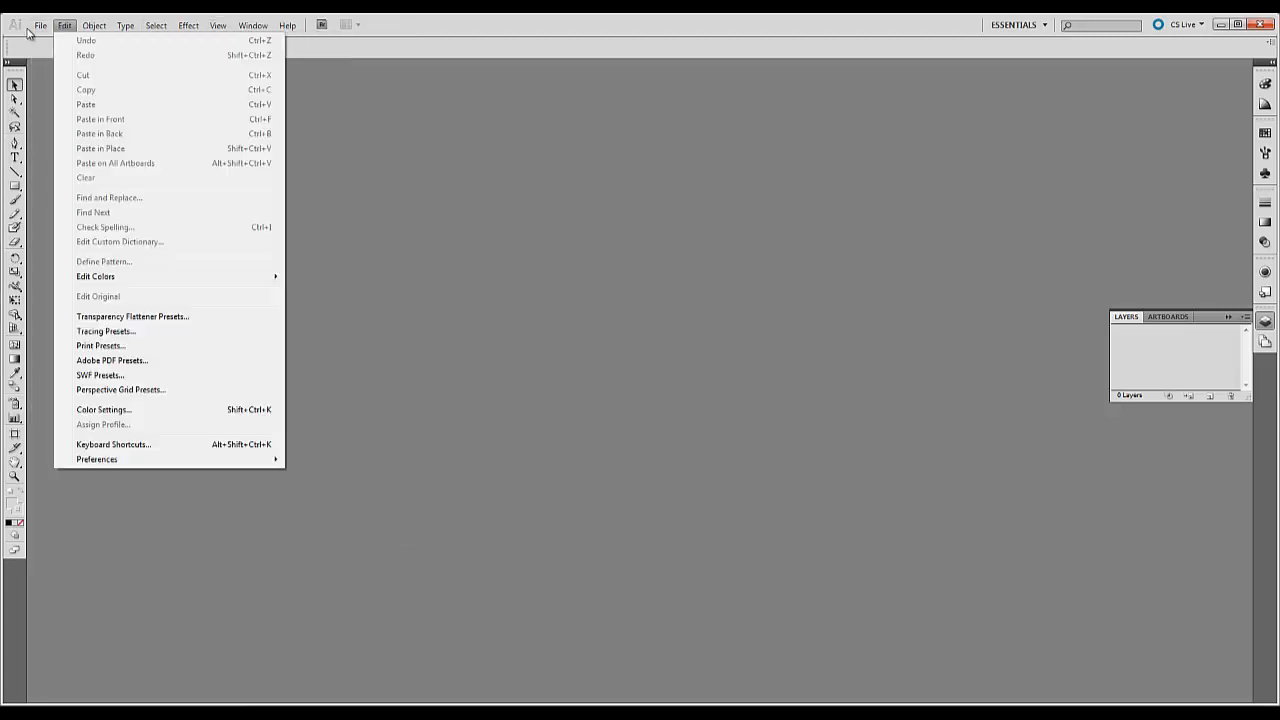
left_click(40, 20)
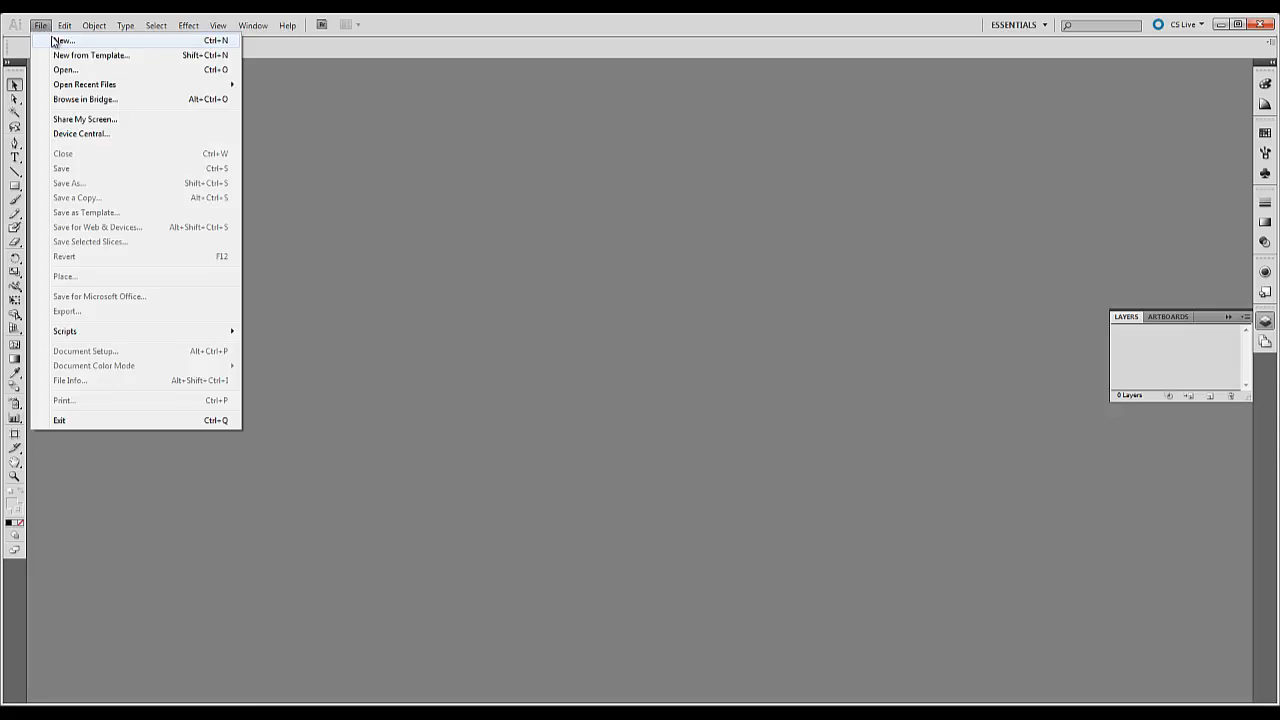
mouse_move(68, 40)
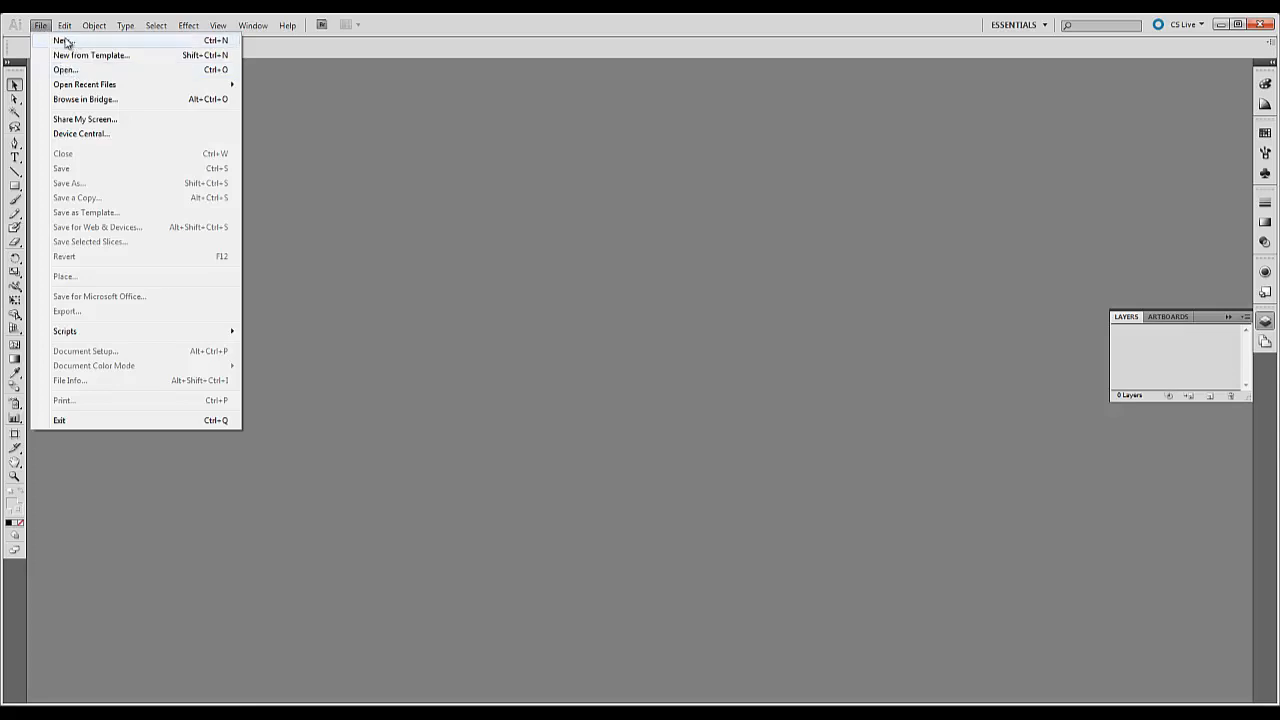
mouse_move(84, 186)
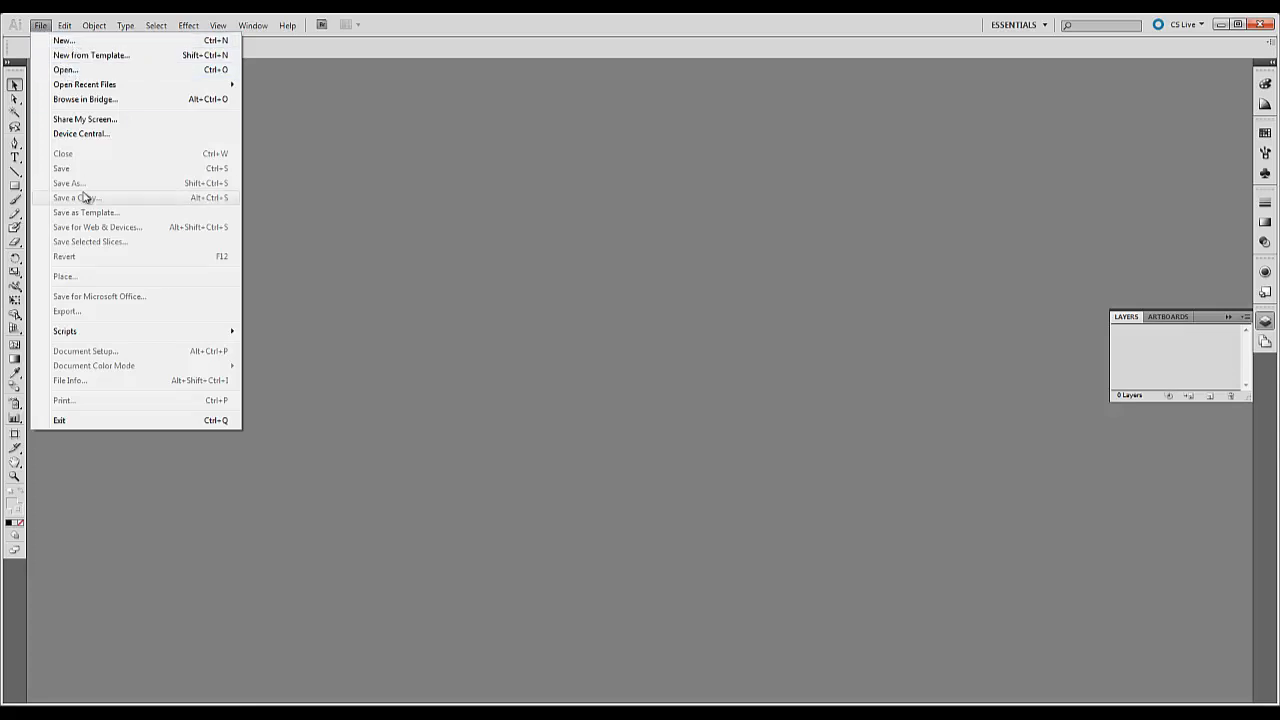
mouse_move(64, 332)
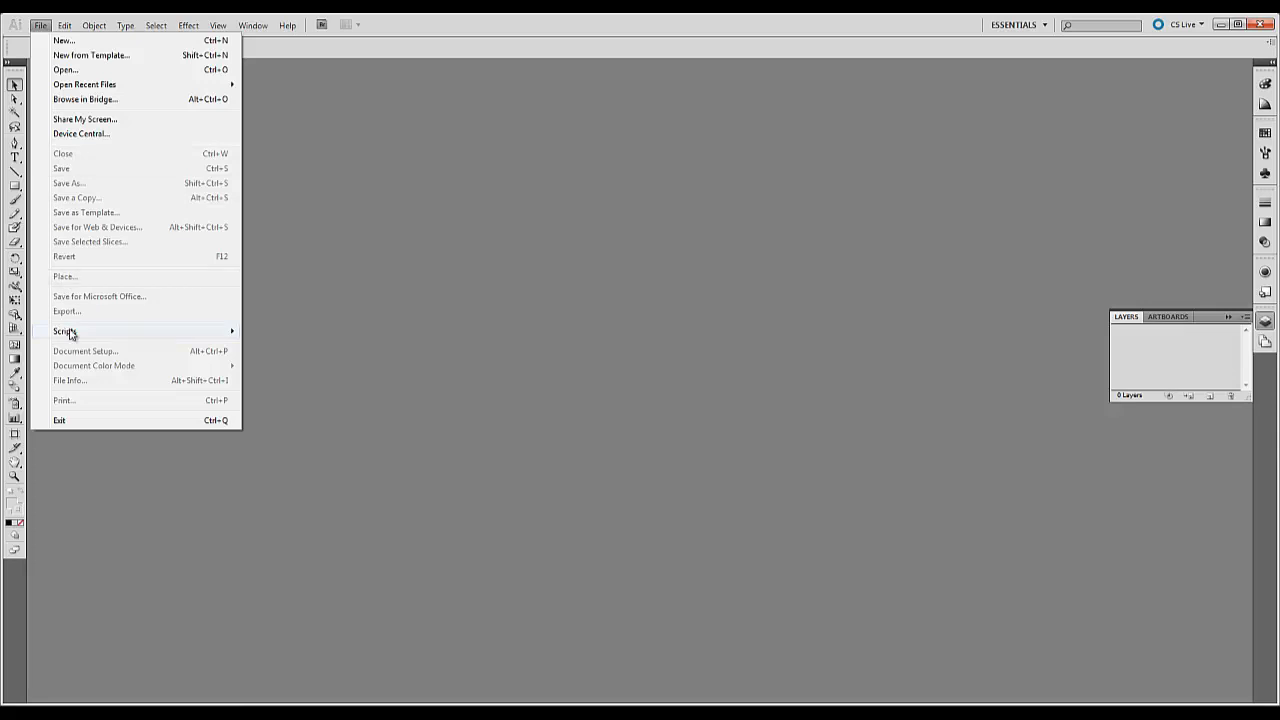
mouse_move(72, 276)
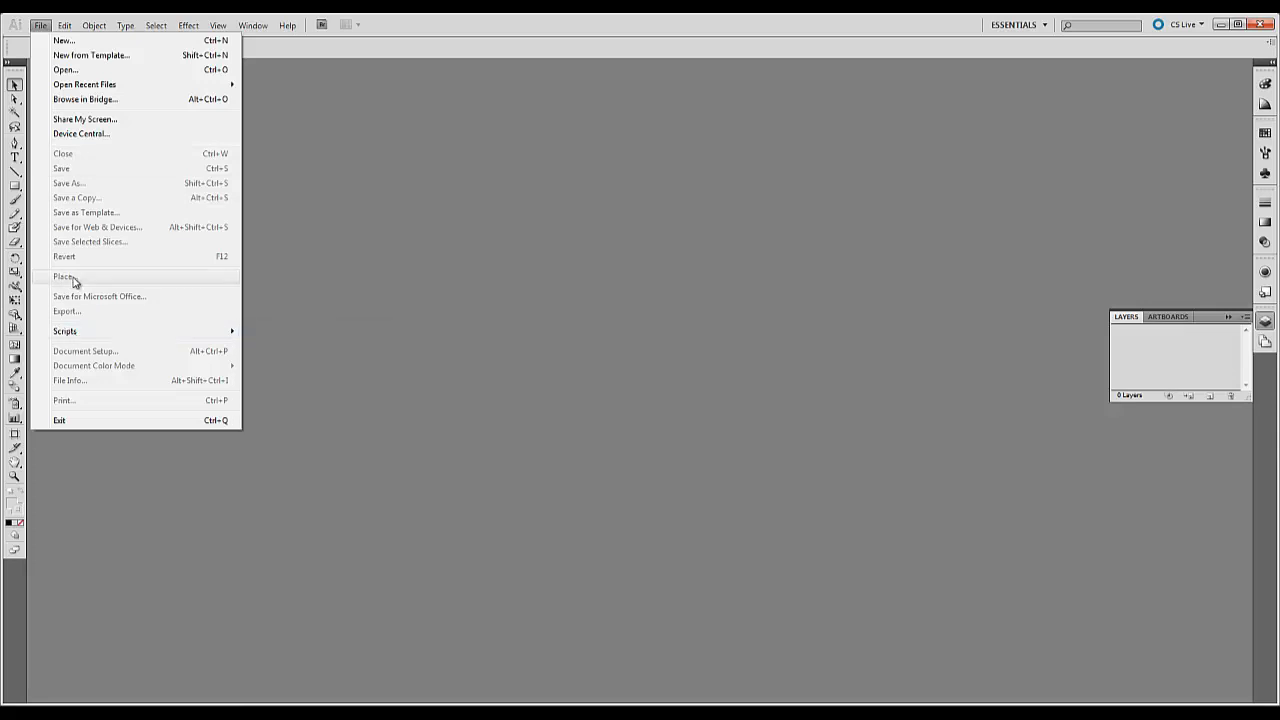
Reopen the Edit menu and reveal the Preferences categories (General, Units, Guides).
left_click(68, 20)
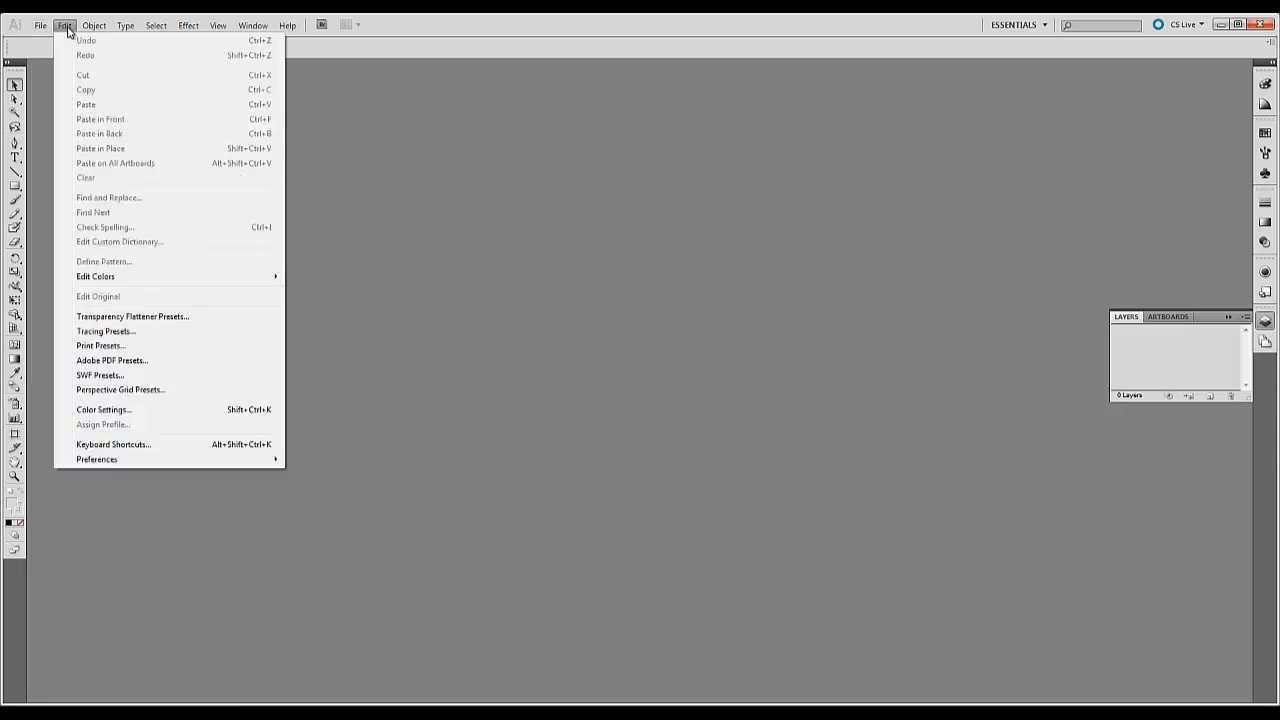
mouse_move(96, 44)
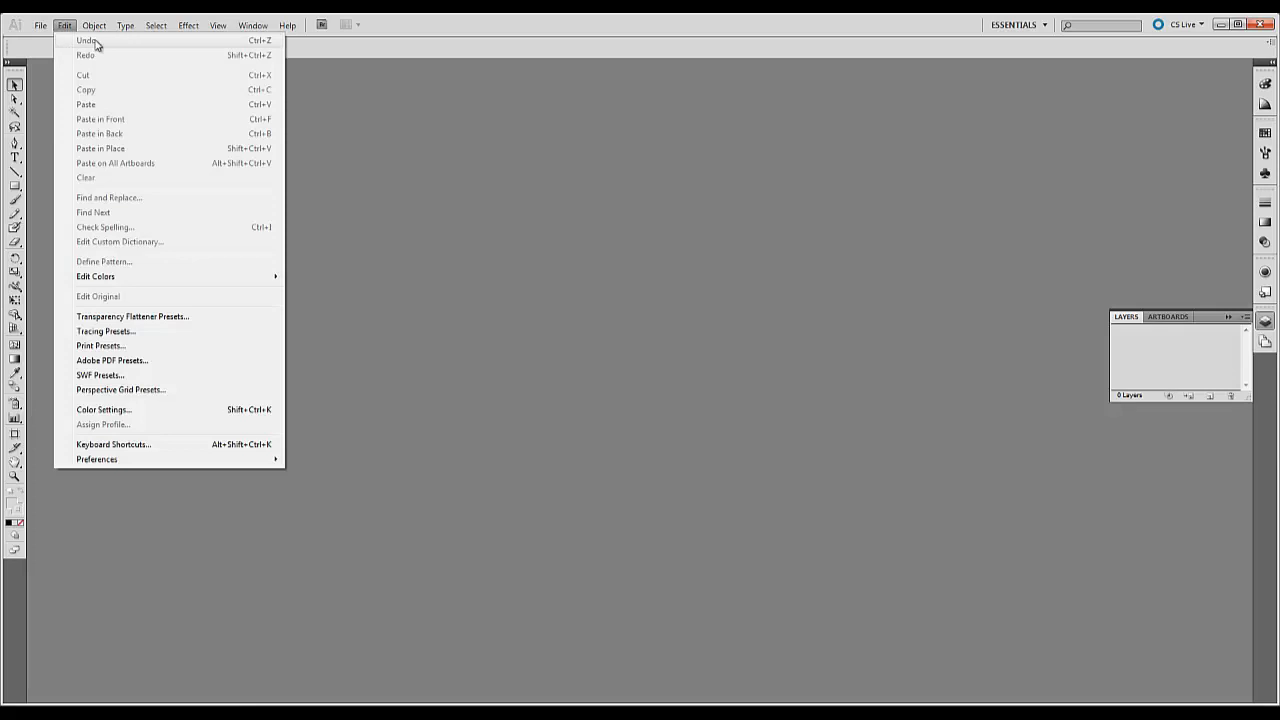
mouse_move(88, 80)
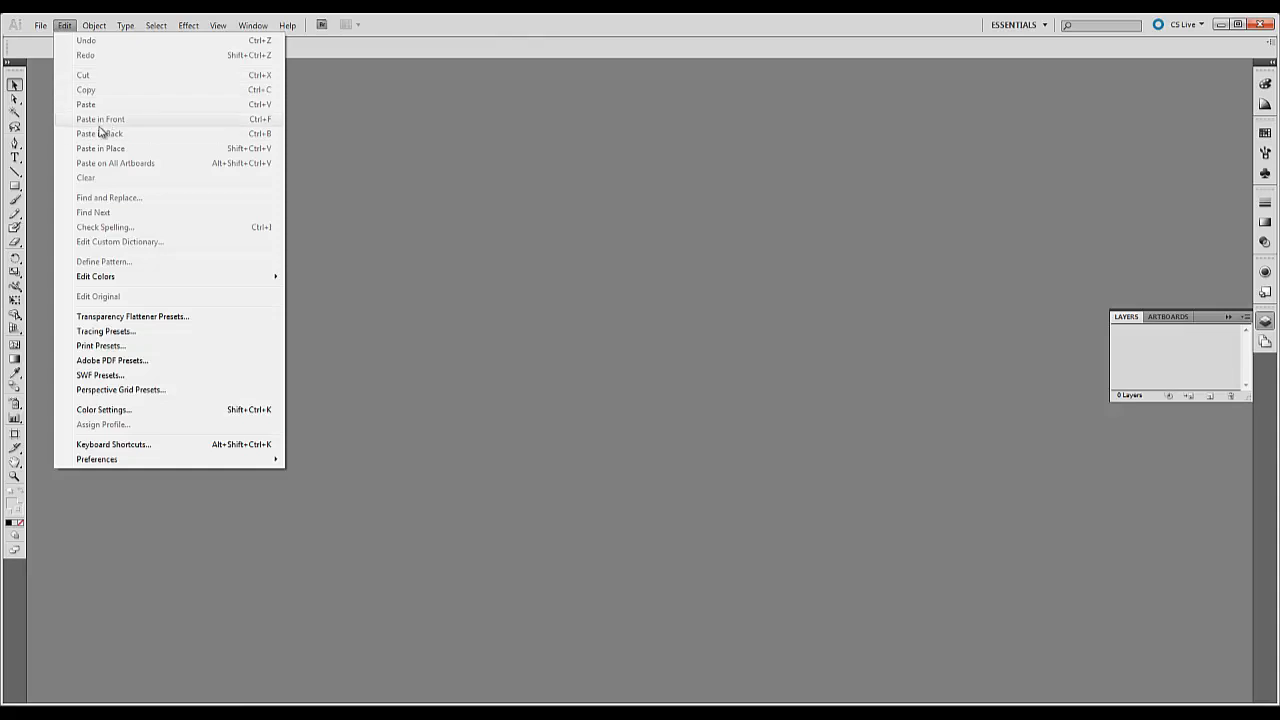
mouse_move(120, 128)
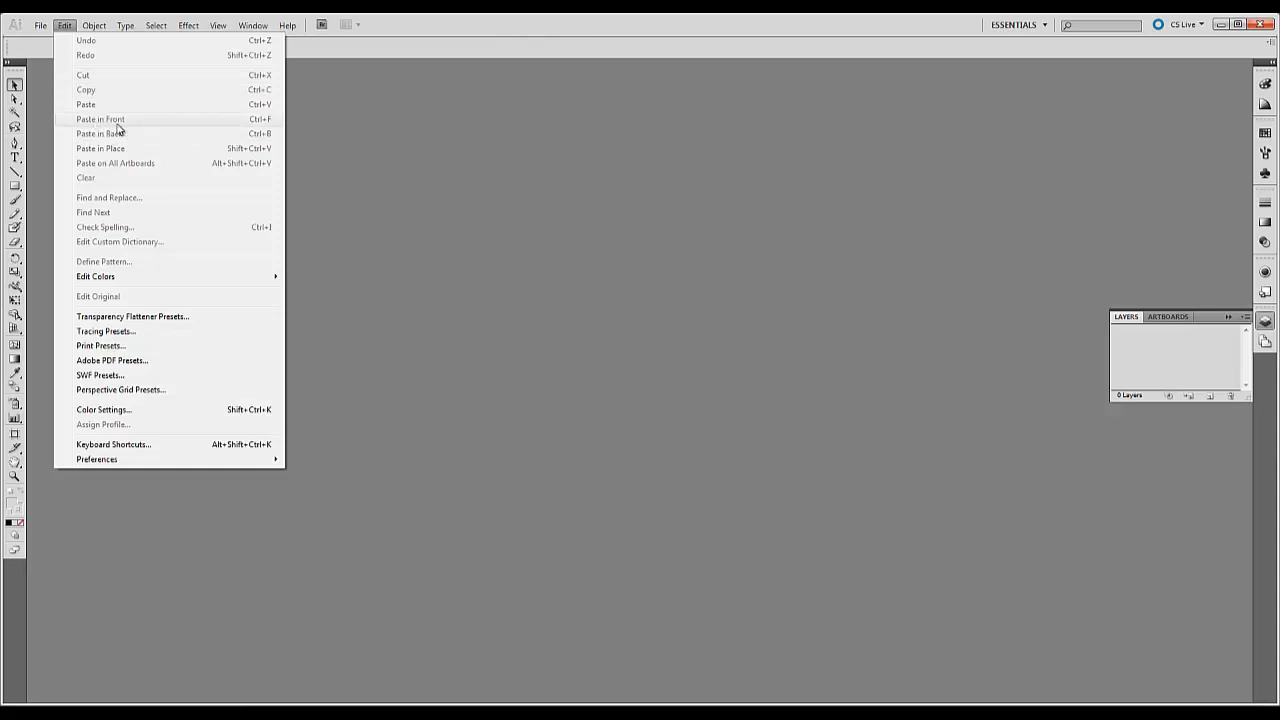
mouse_move(106, 124)
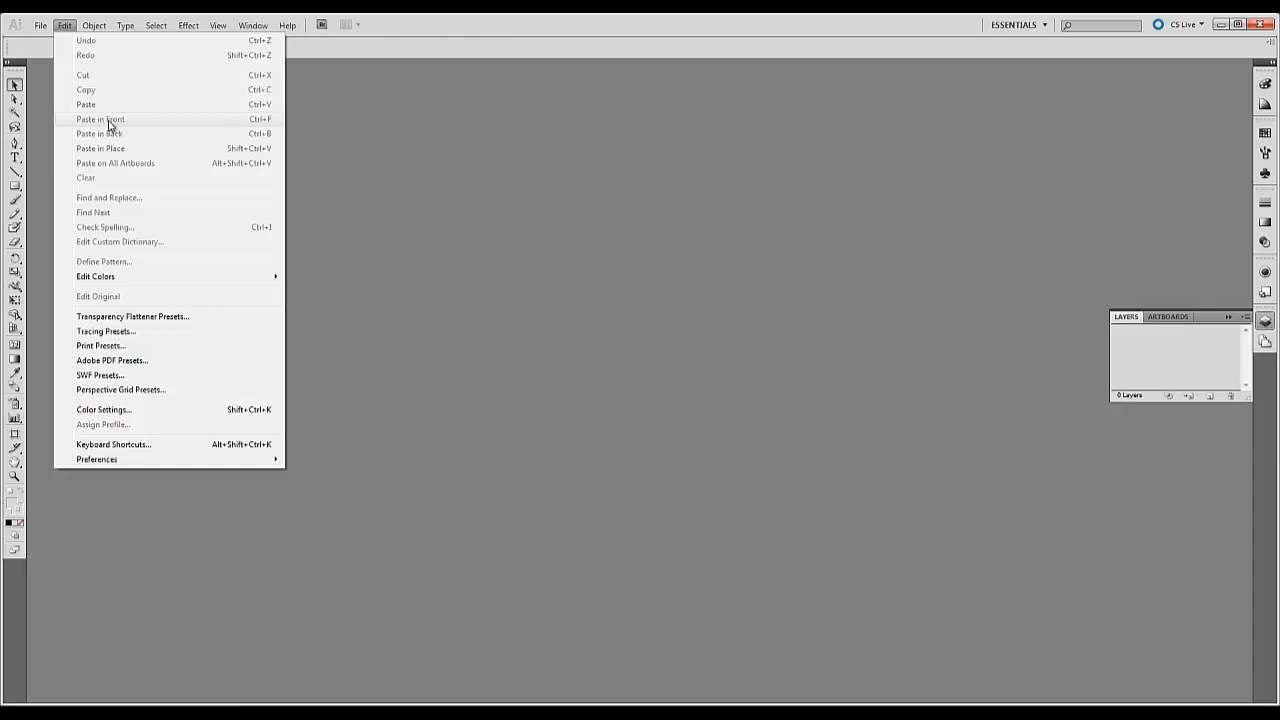
mouse_move(104, 276)
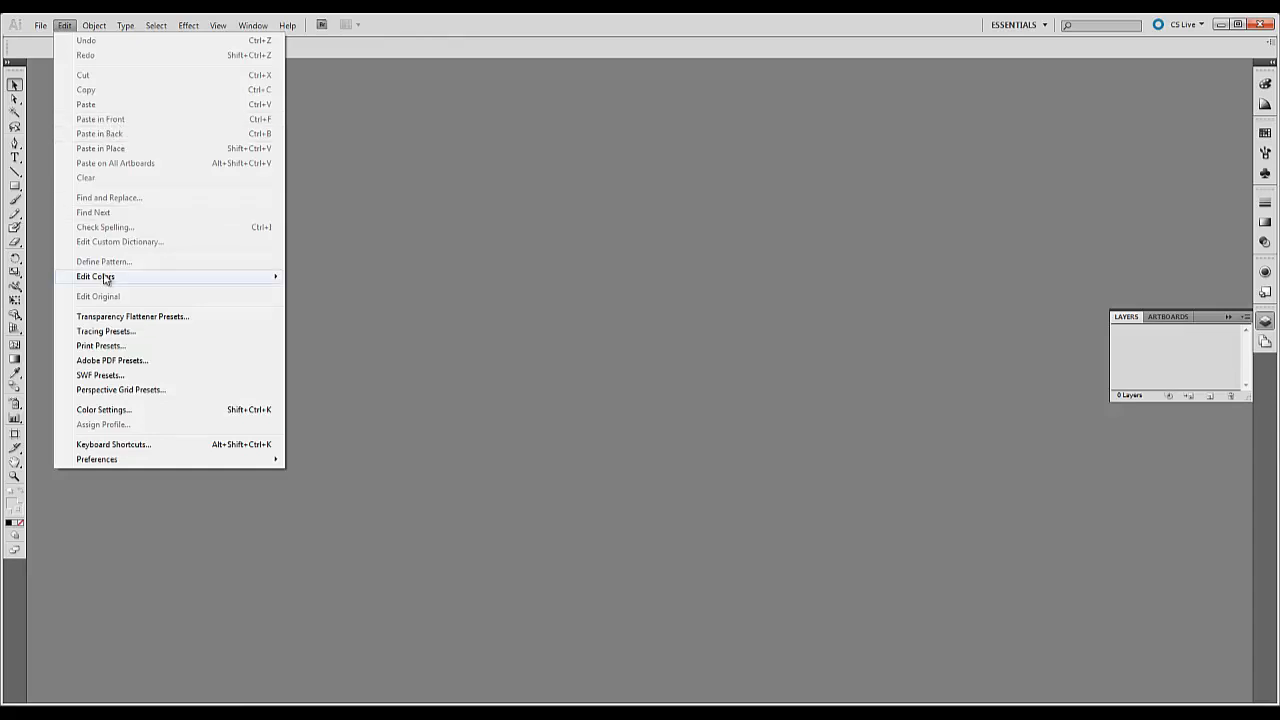
mouse_move(132, 360)
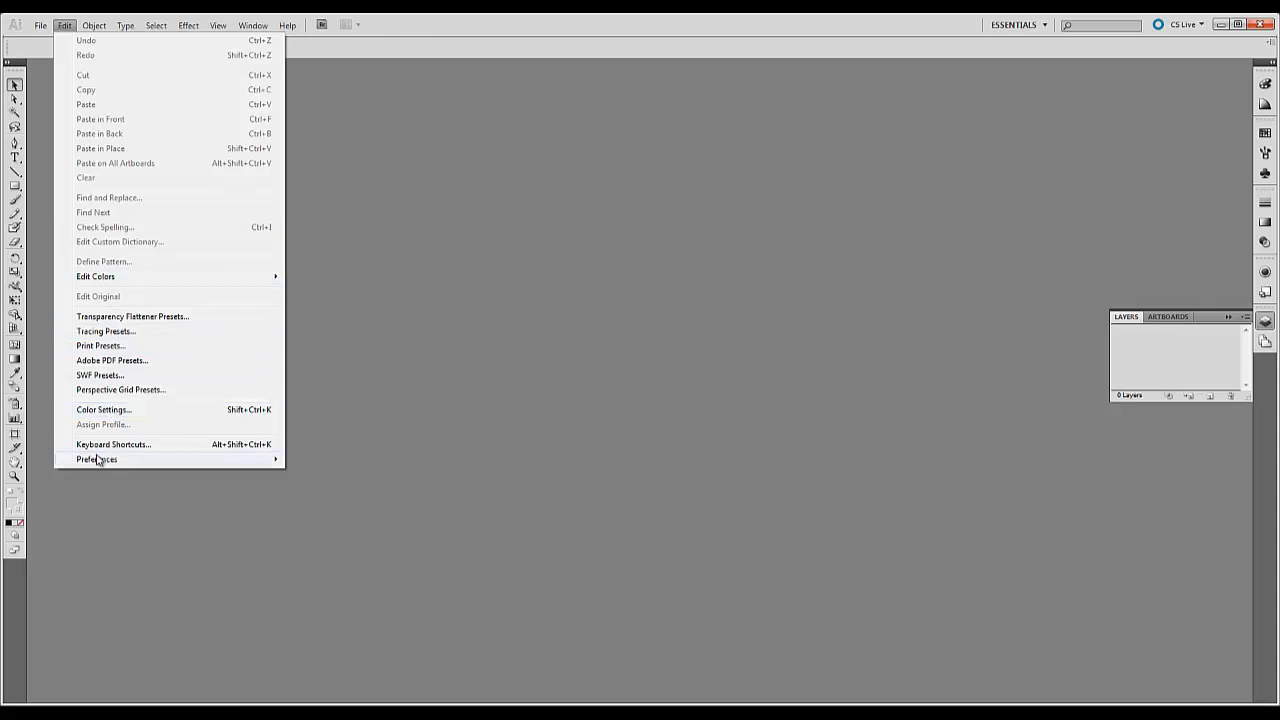
left_click(96, 458)
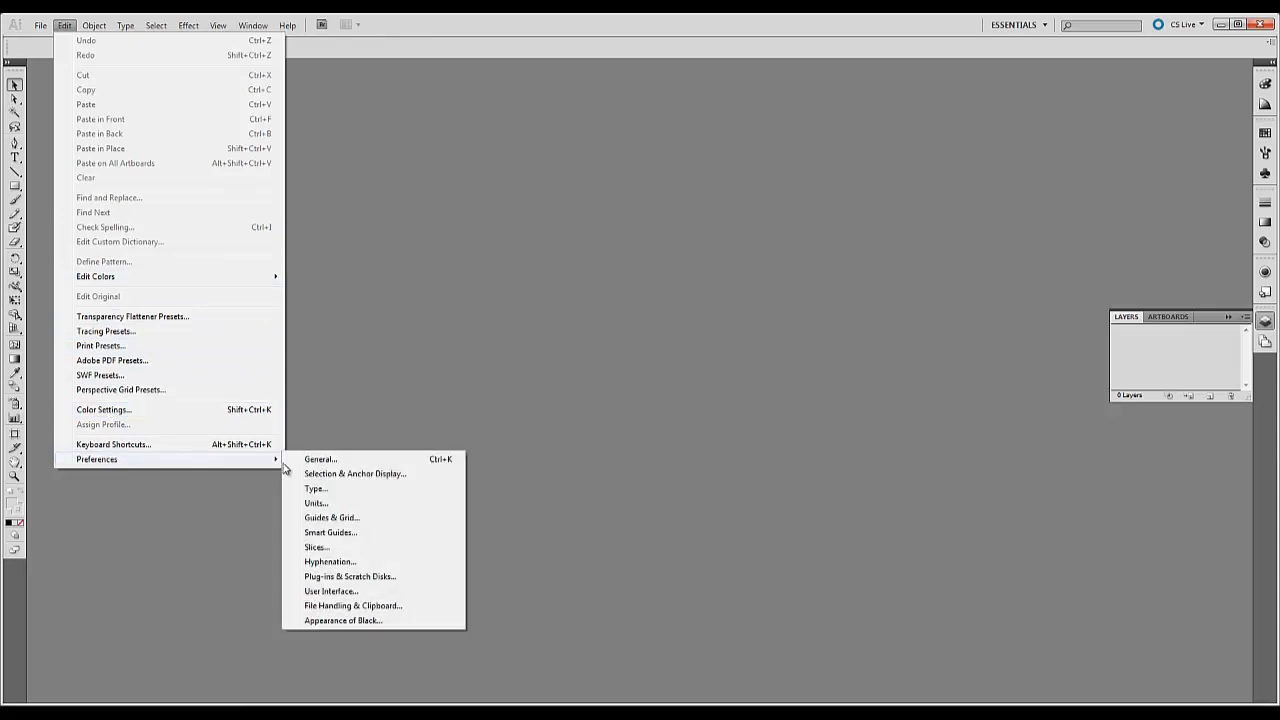
mouse_move(316, 502)
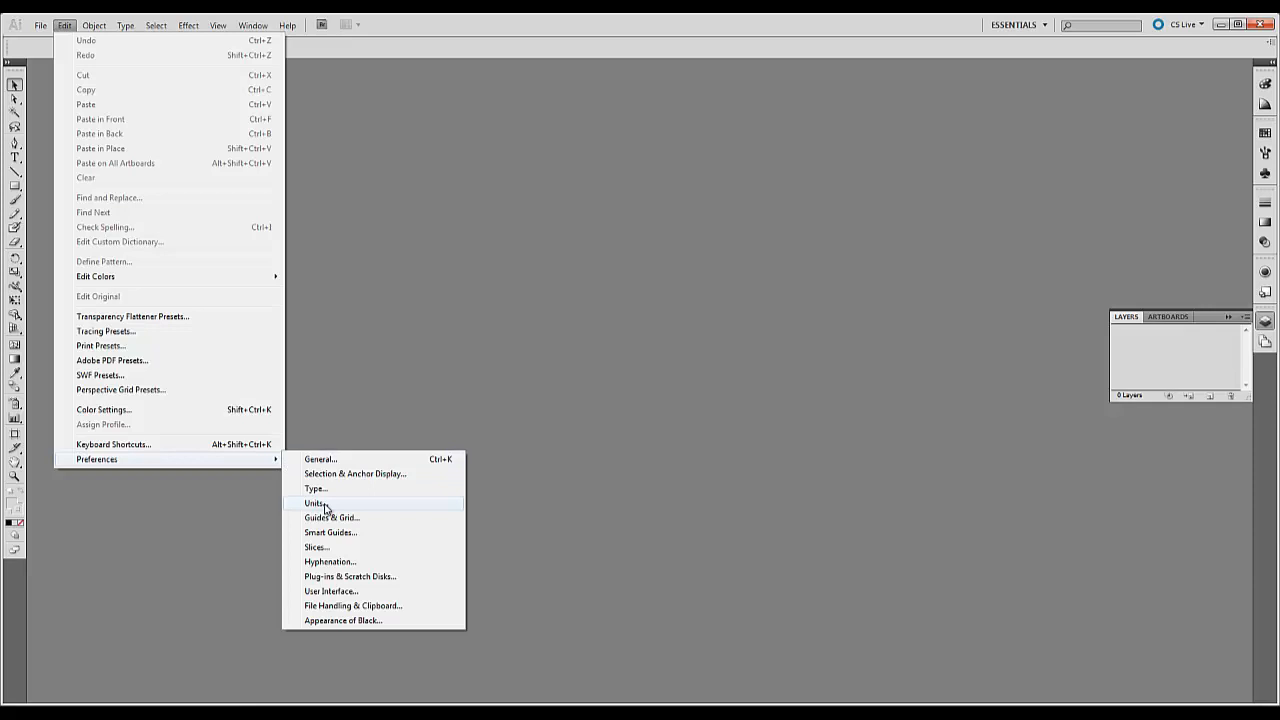
mouse_move(320, 504)
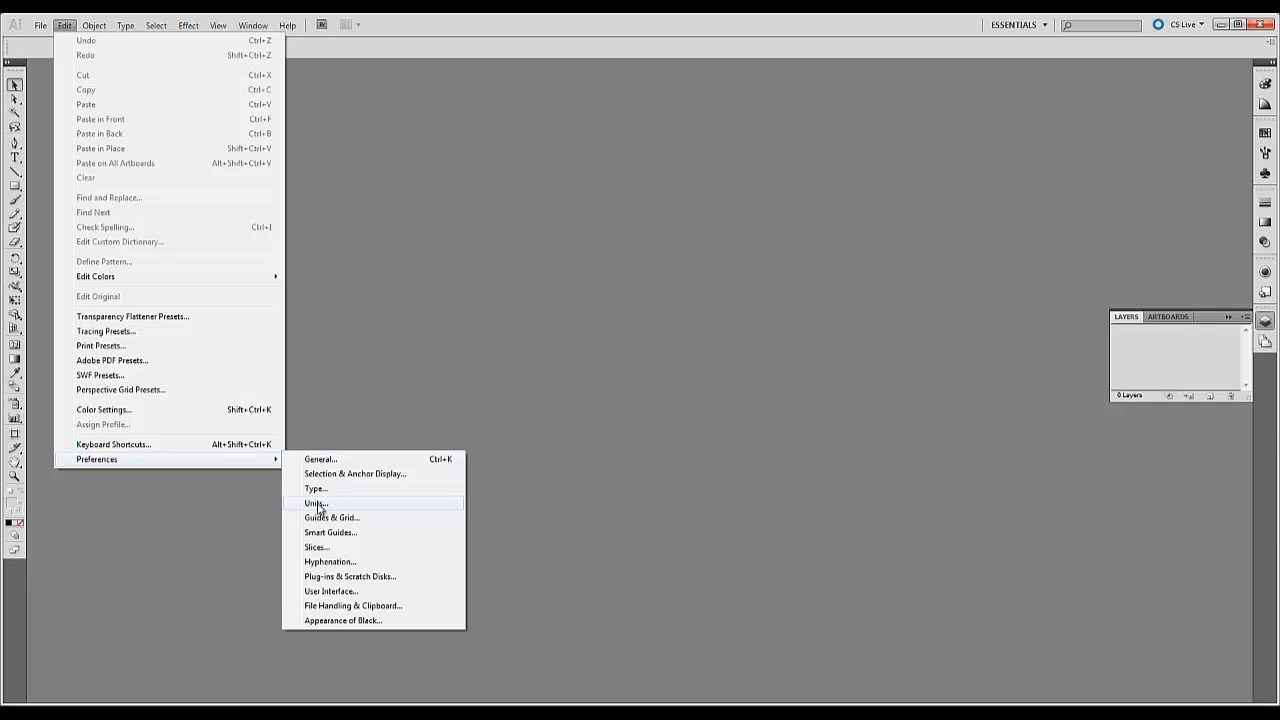
mouse_move(332, 592)
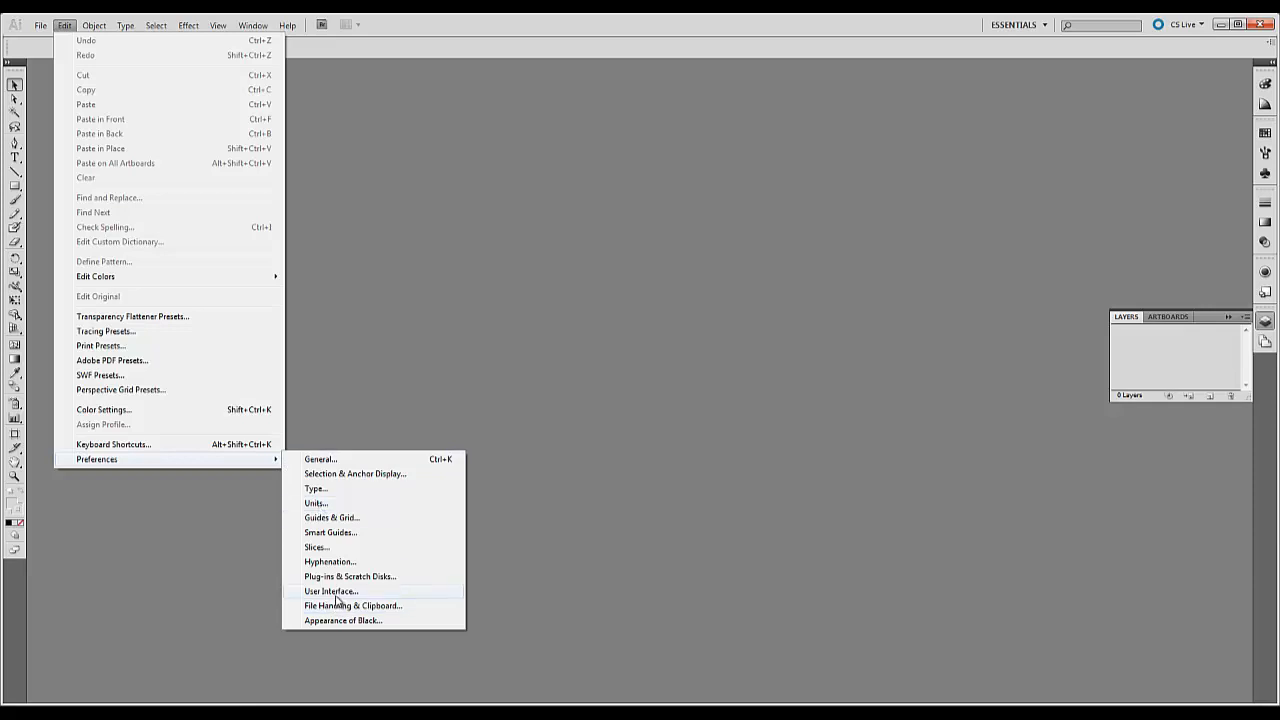
mouse_move(336, 600)
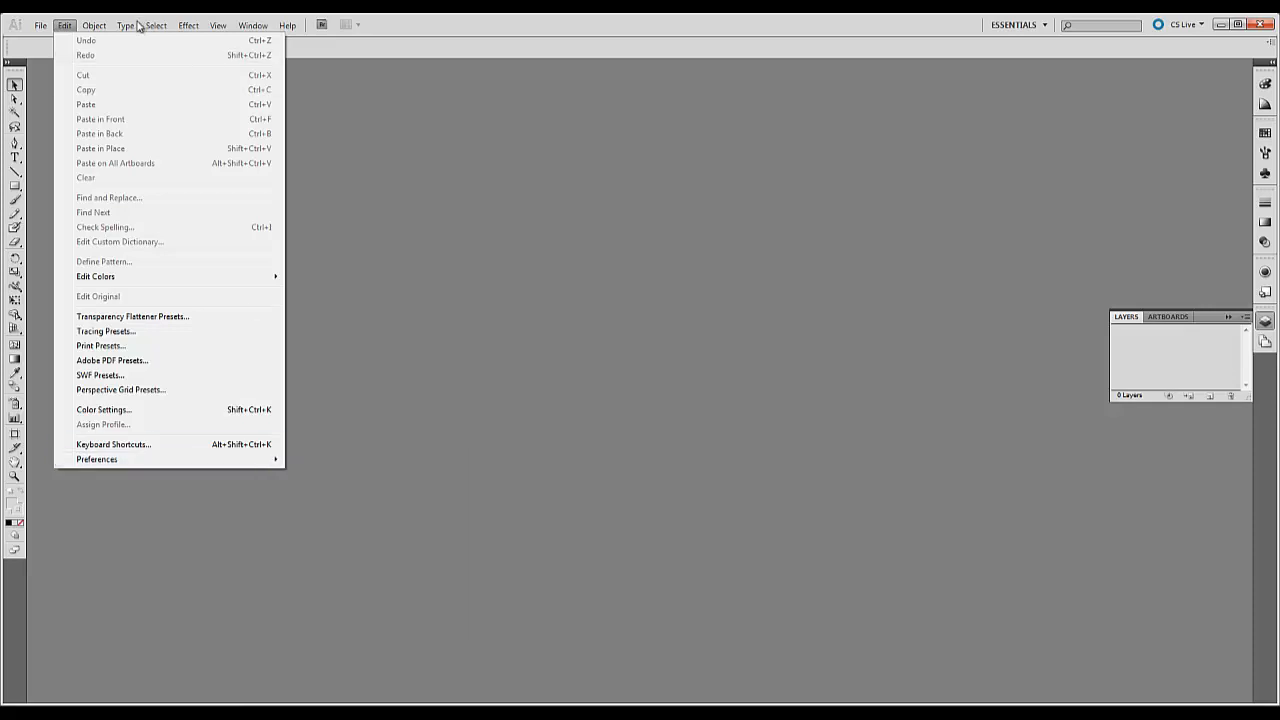
Browse the Object menu's Blend and Envelope Distort submenus.
left_click(96, 24)
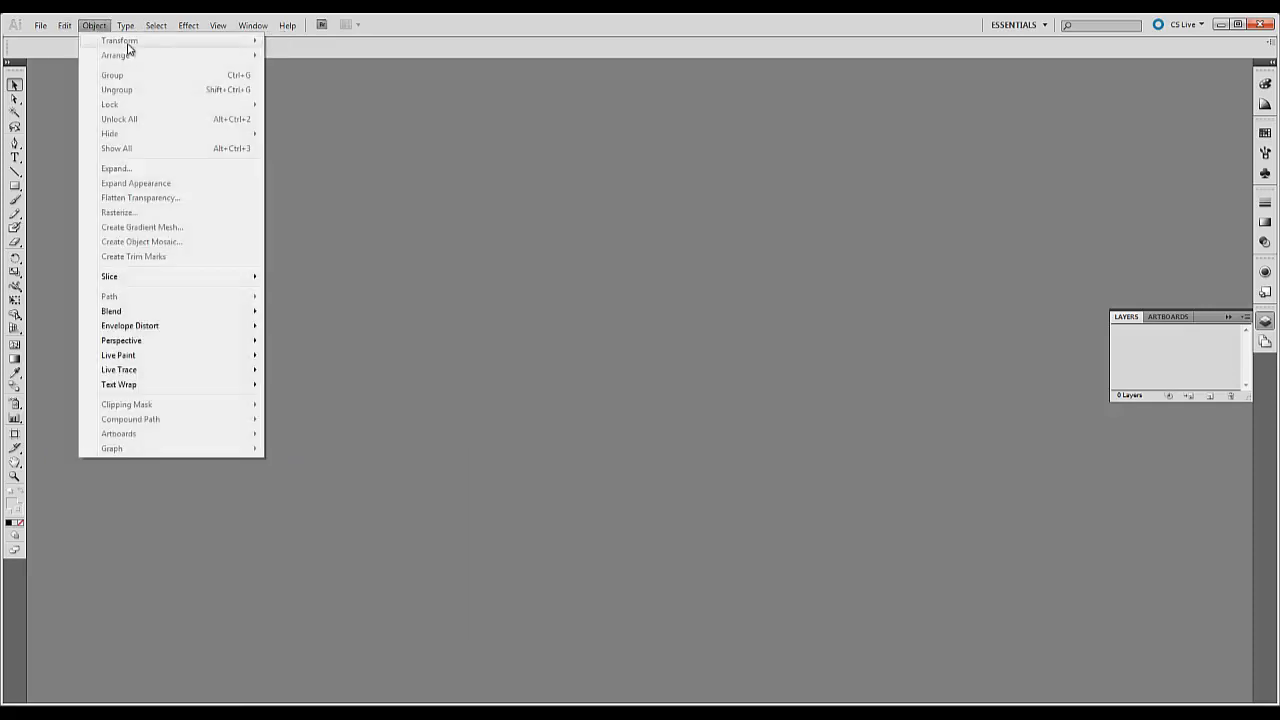
mouse_move(144, 108)
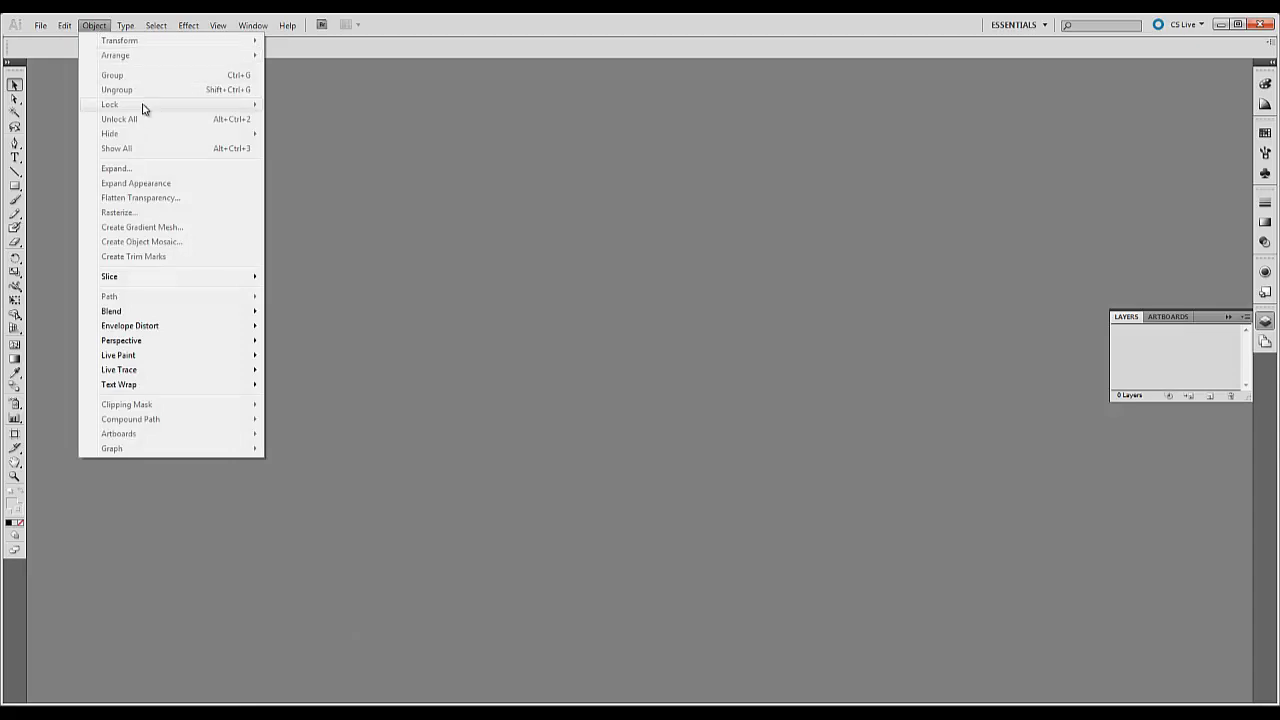
mouse_move(146, 90)
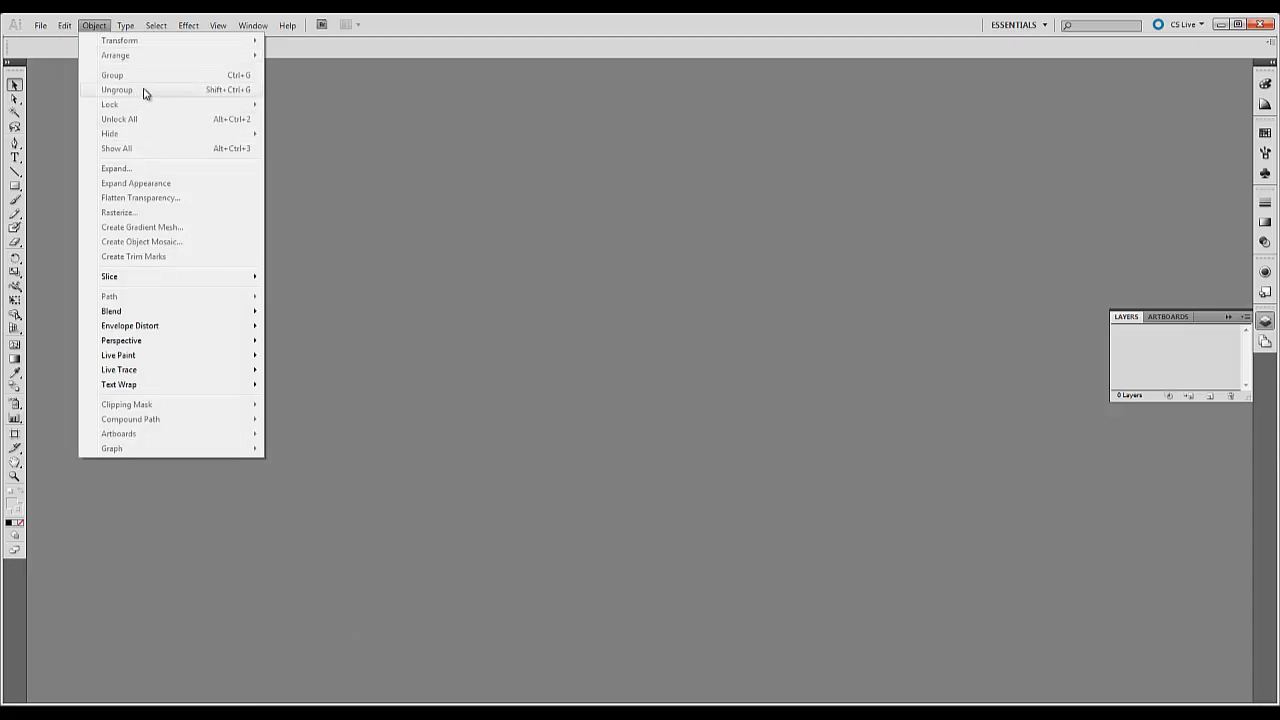
mouse_move(148, 106)
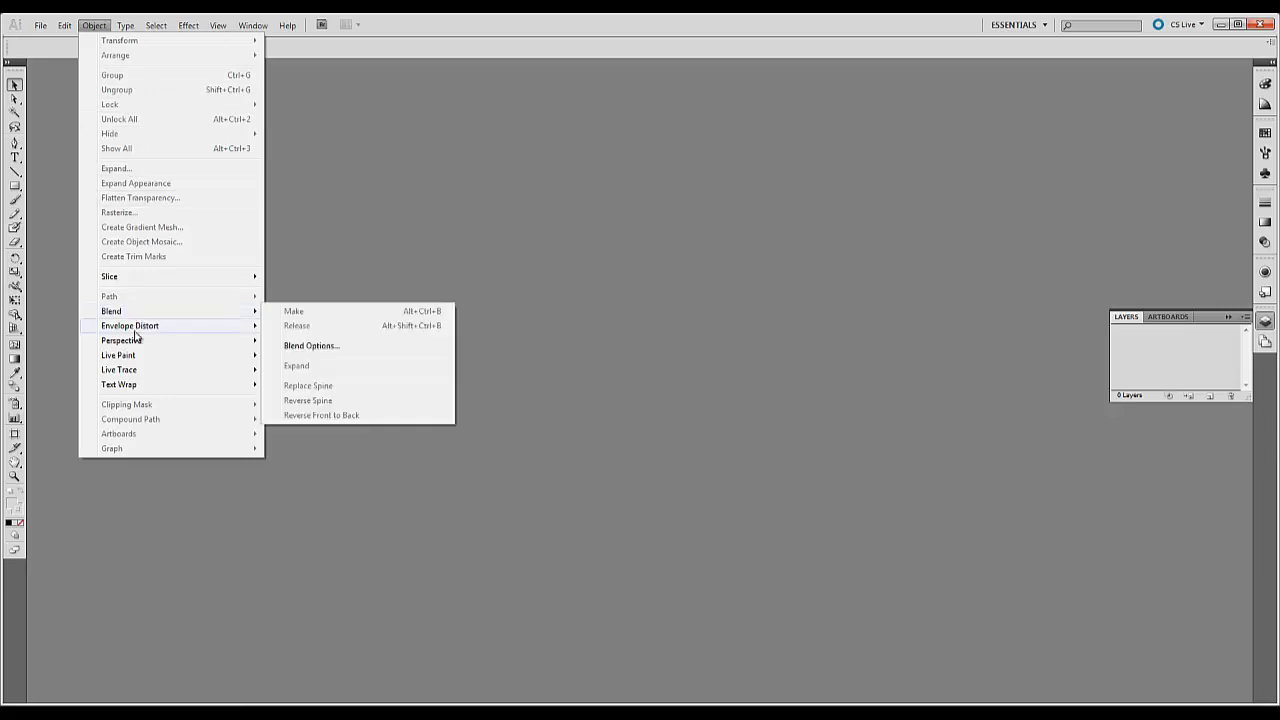
mouse_move(136, 360)
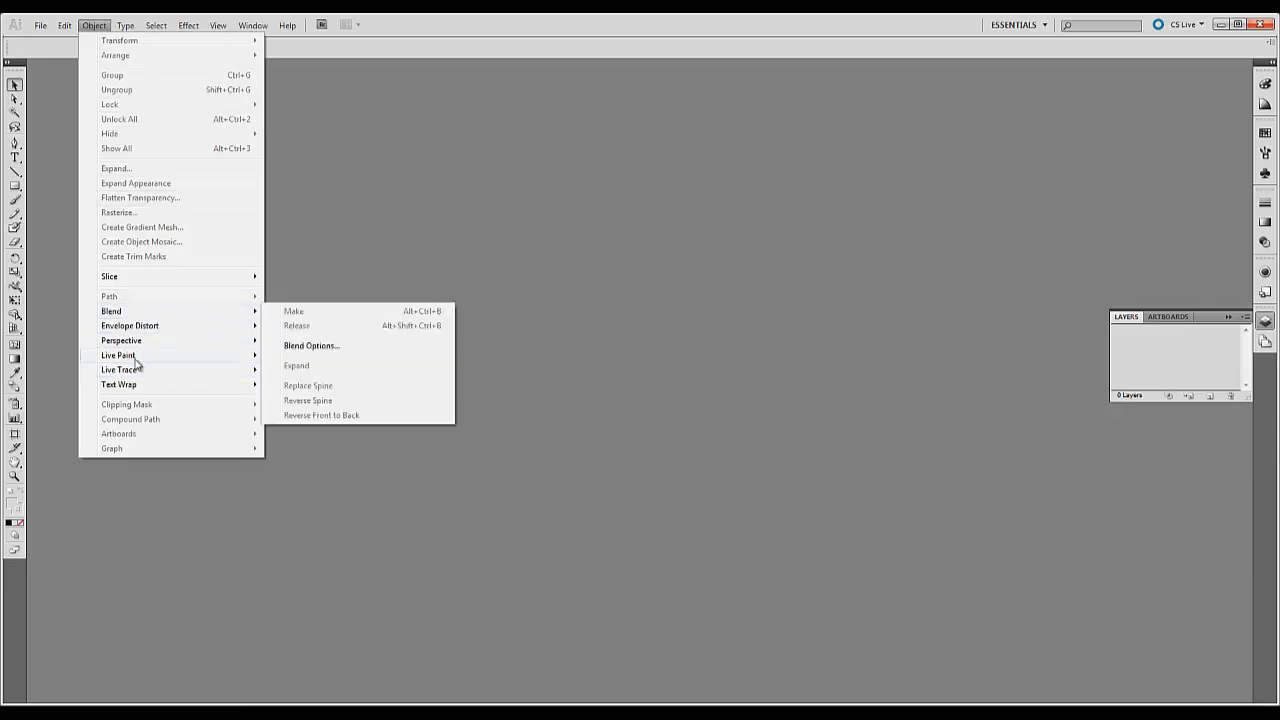
mouse_move(130, 328)
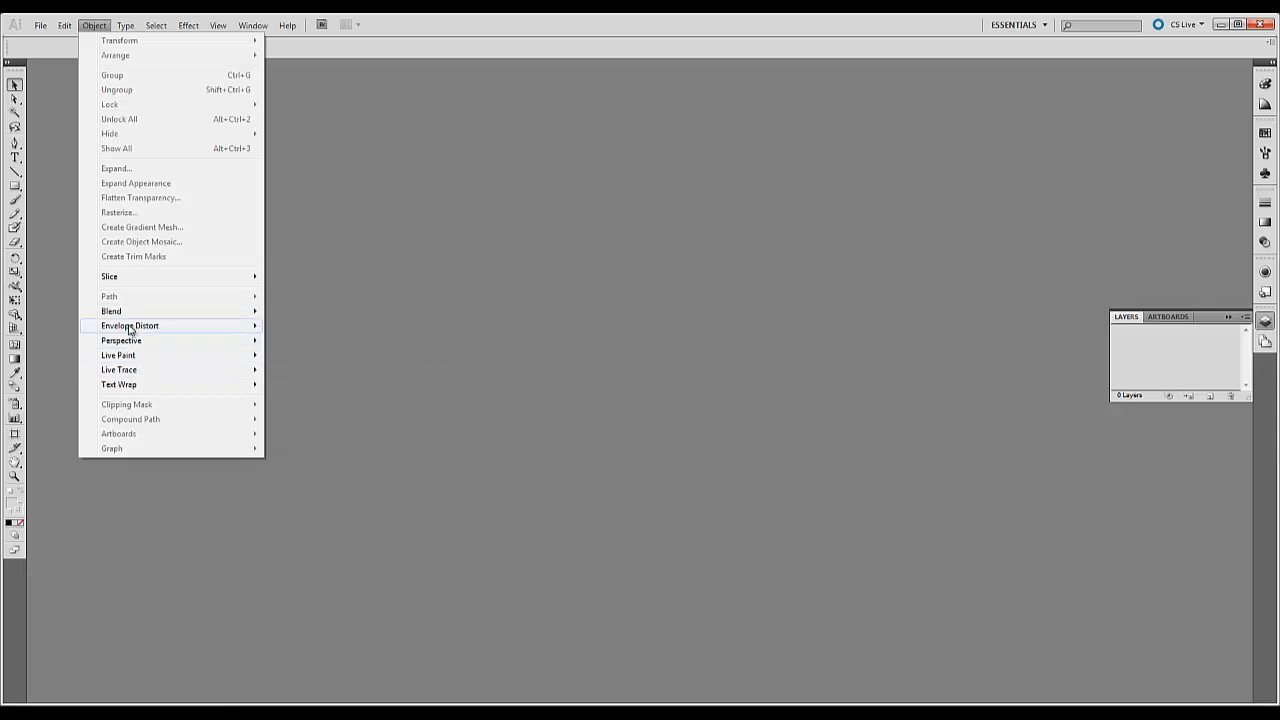
mouse_move(130, 324)
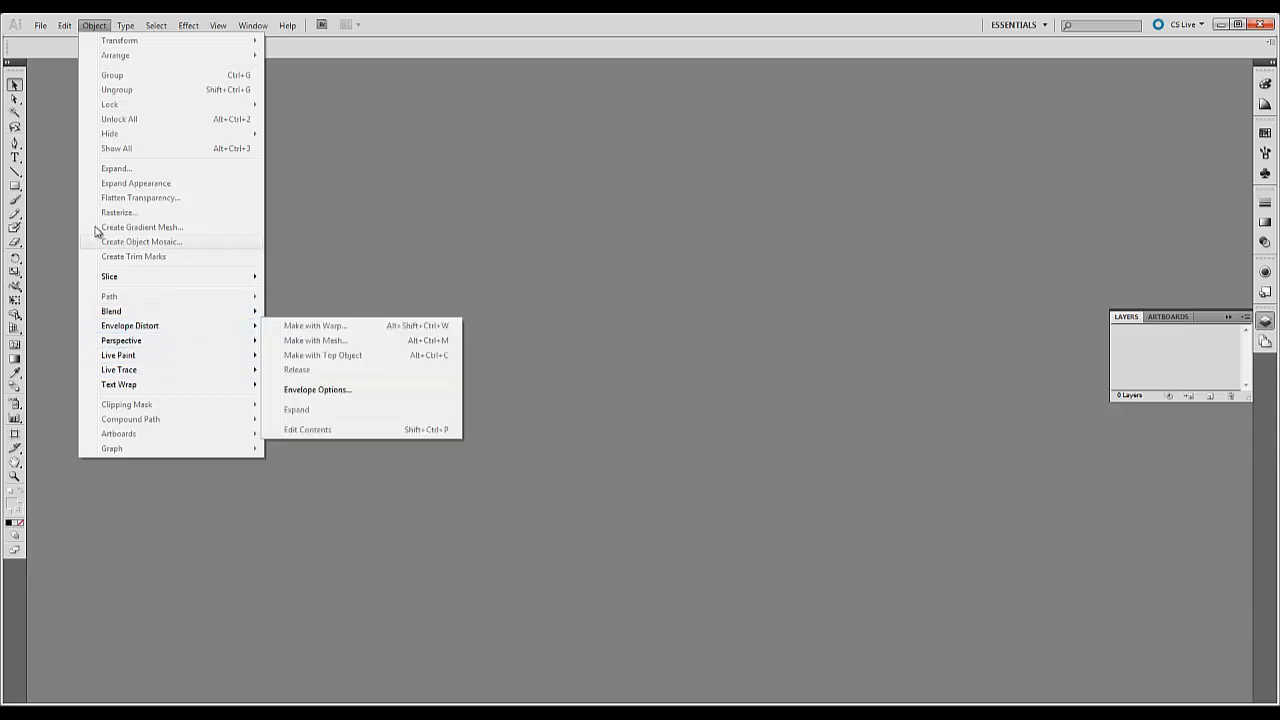
Browse the Type menu's Font, Size, Glyphs and Create Outlines entries.
left_click(124, 24)
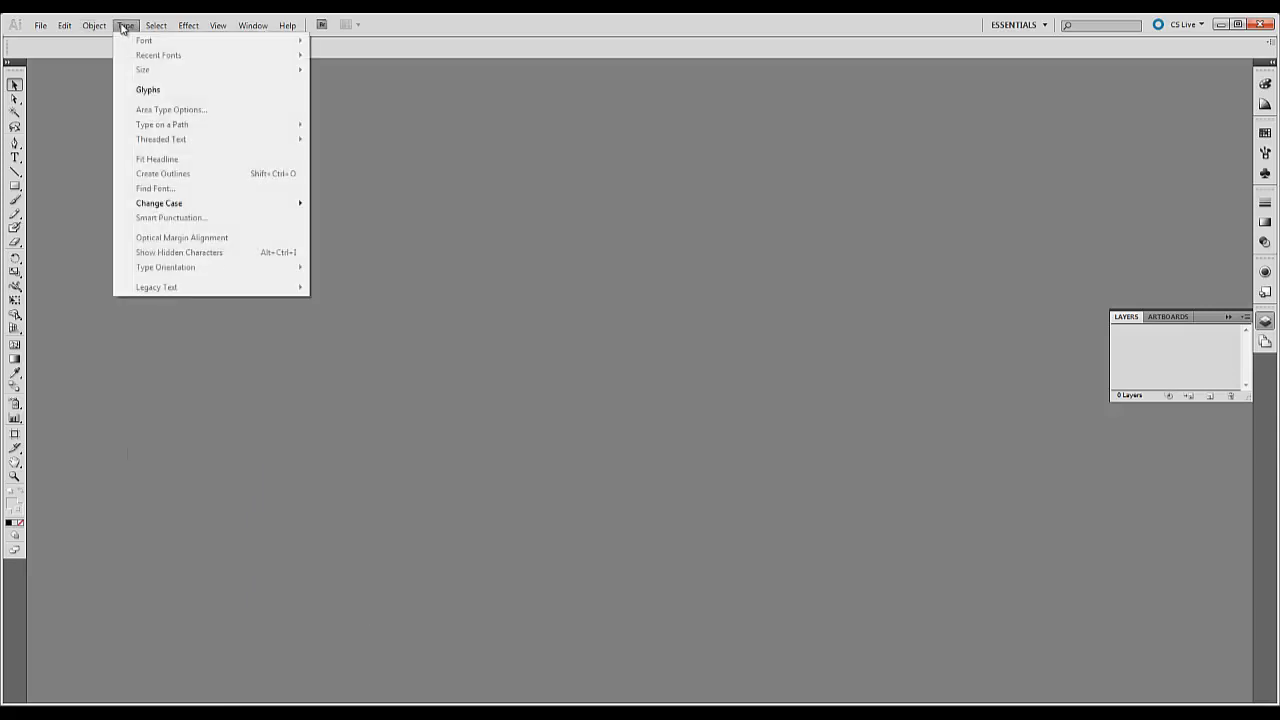
mouse_move(146, 44)
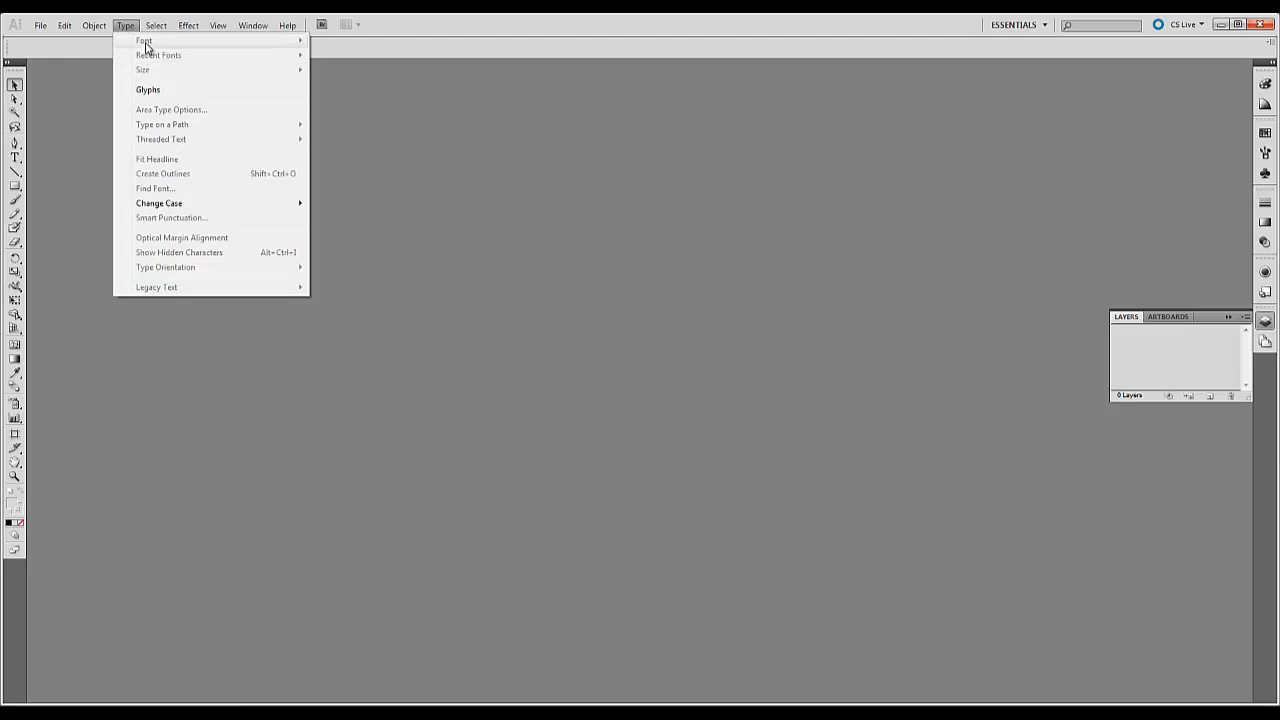
mouse_move(160, 72)
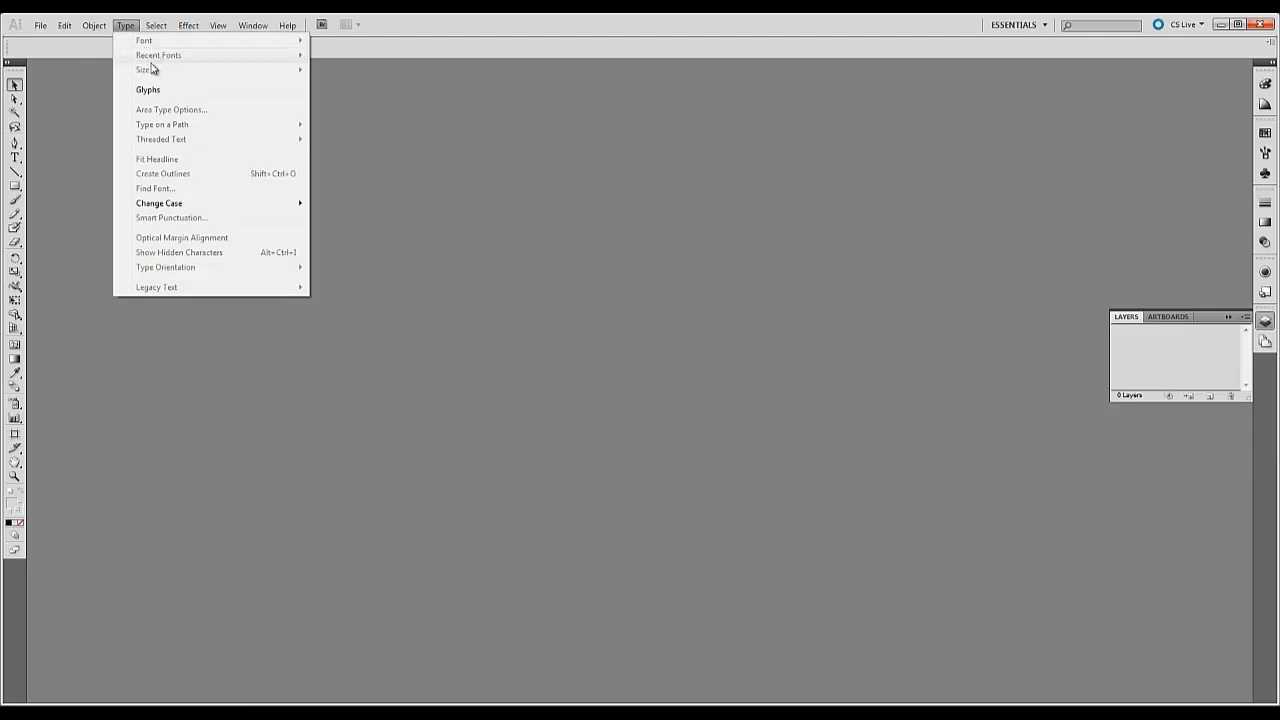
mouse_move(172, 76)
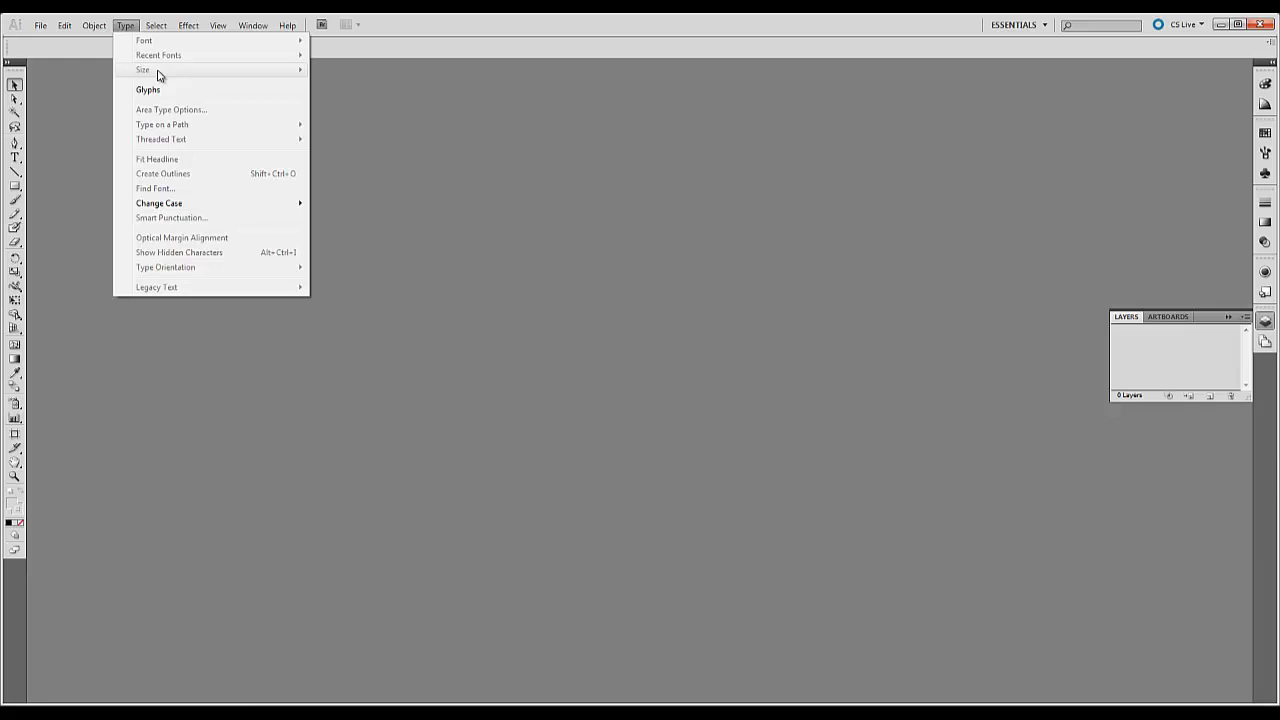
mouse_move(164, 56)
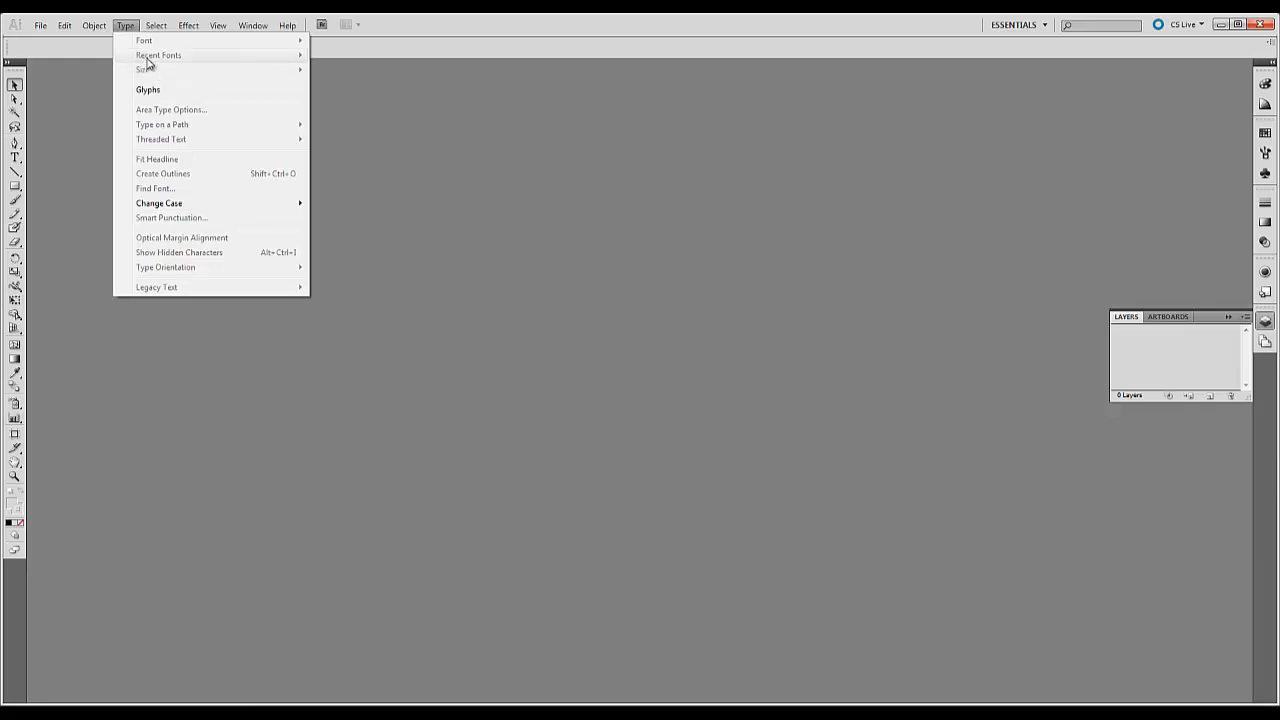
mouse_move(148, 48)
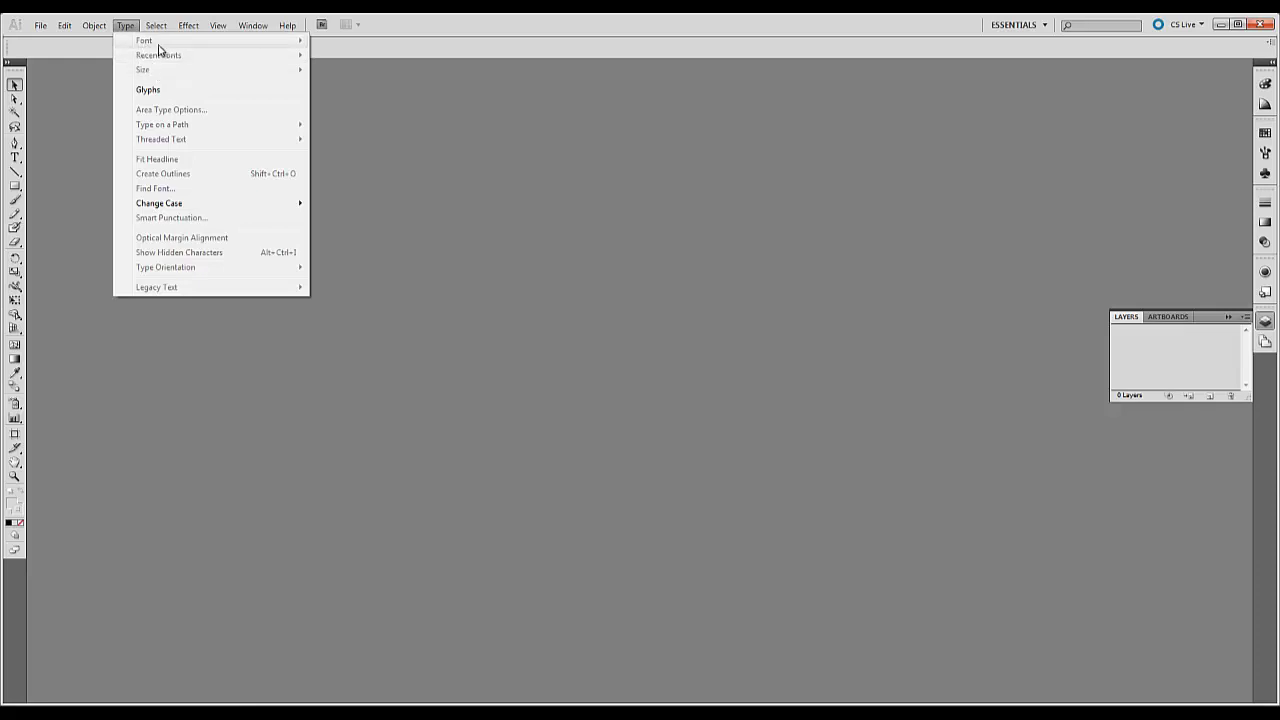
Browse the Select menu's All, Inverse, Same and Object entries.
left_click(156, 24)
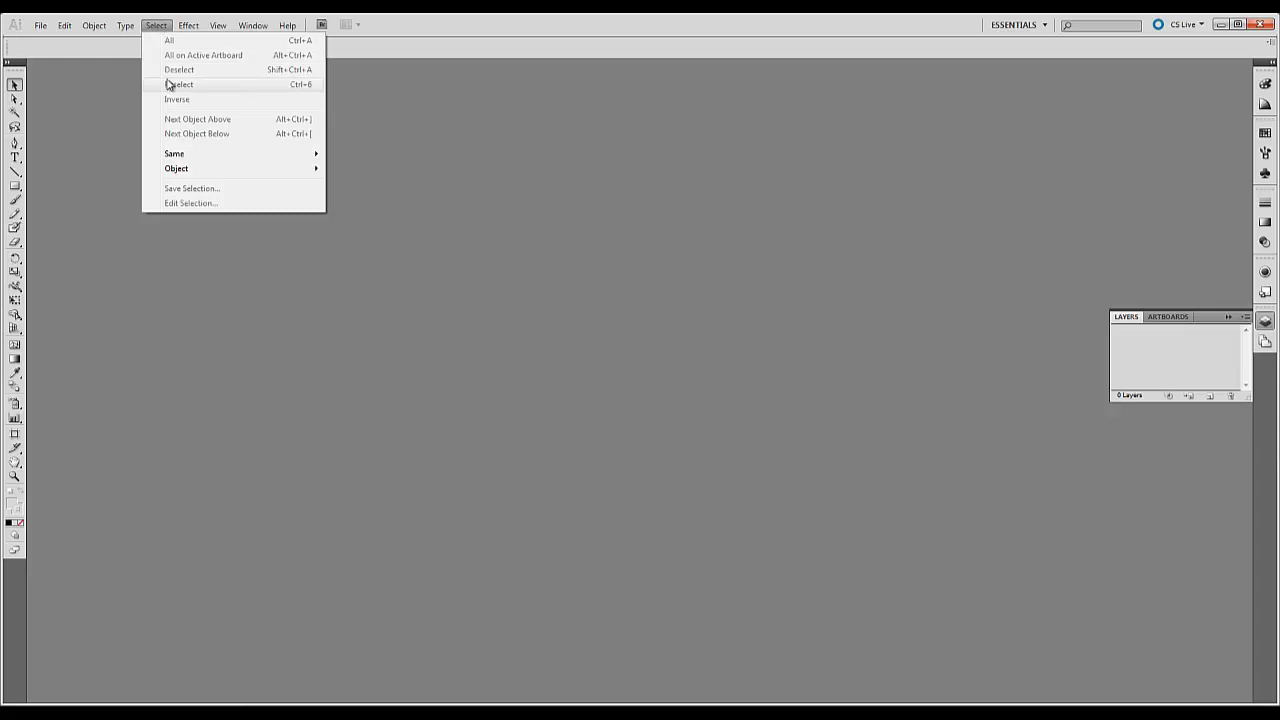
mouse_move(204, 80)
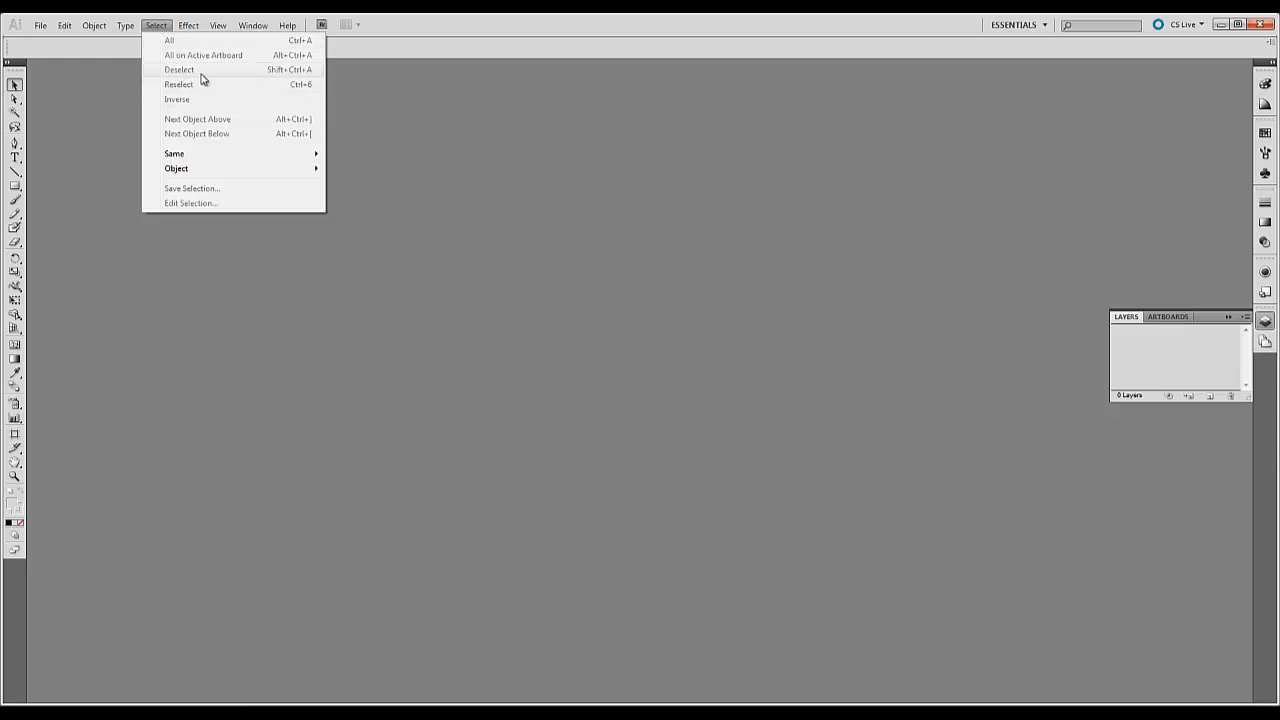
mouse_move(172, 152)
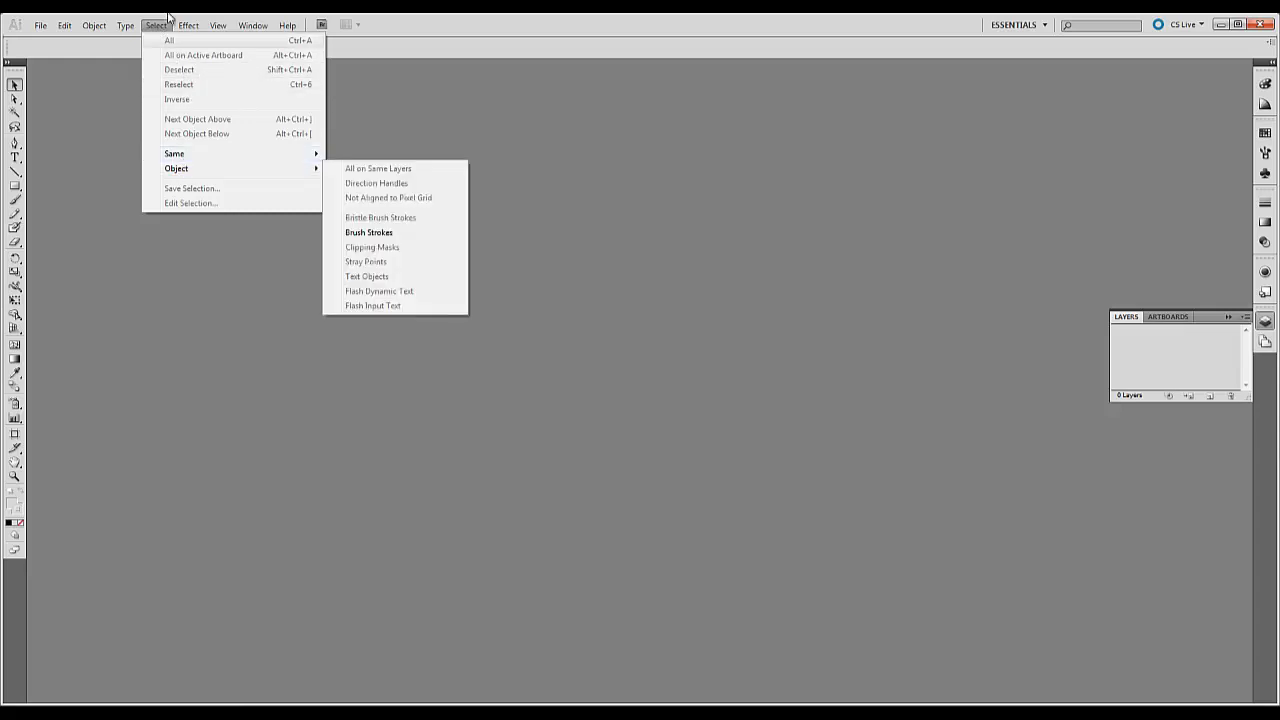
mouse_move(174, 154)
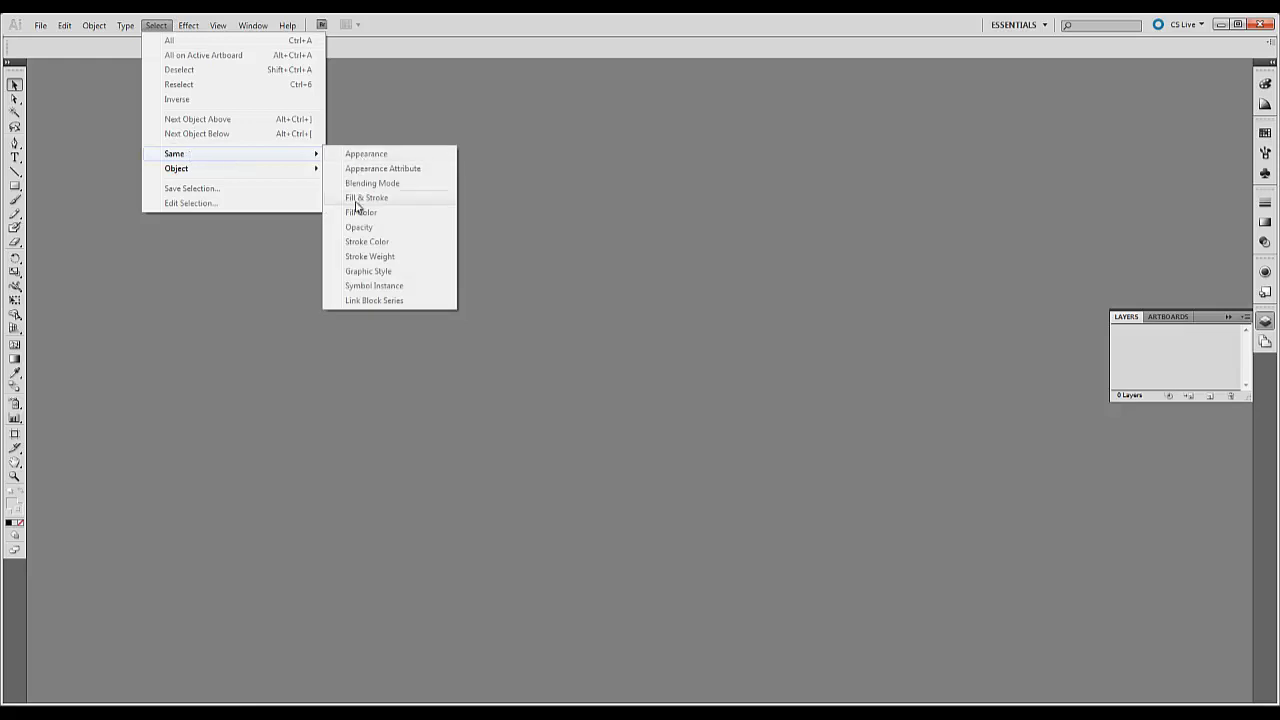
mouse_move(376, 200)
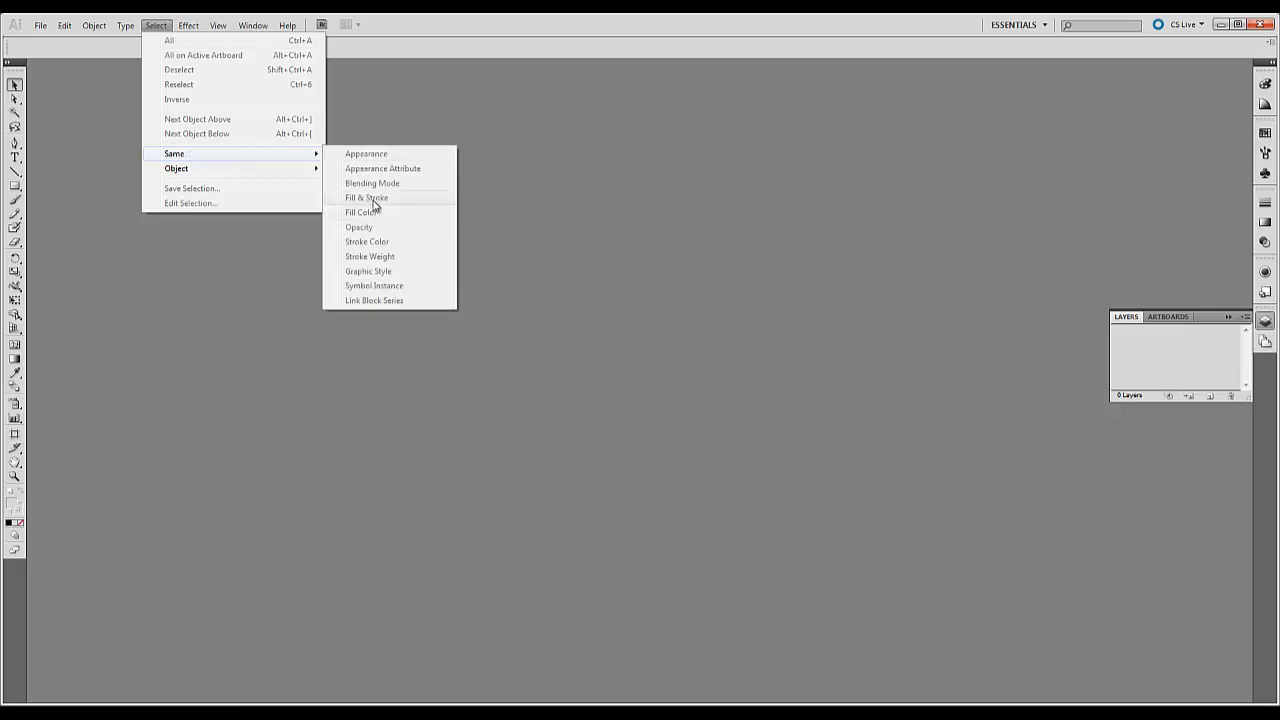
mouse_move(366, 212)
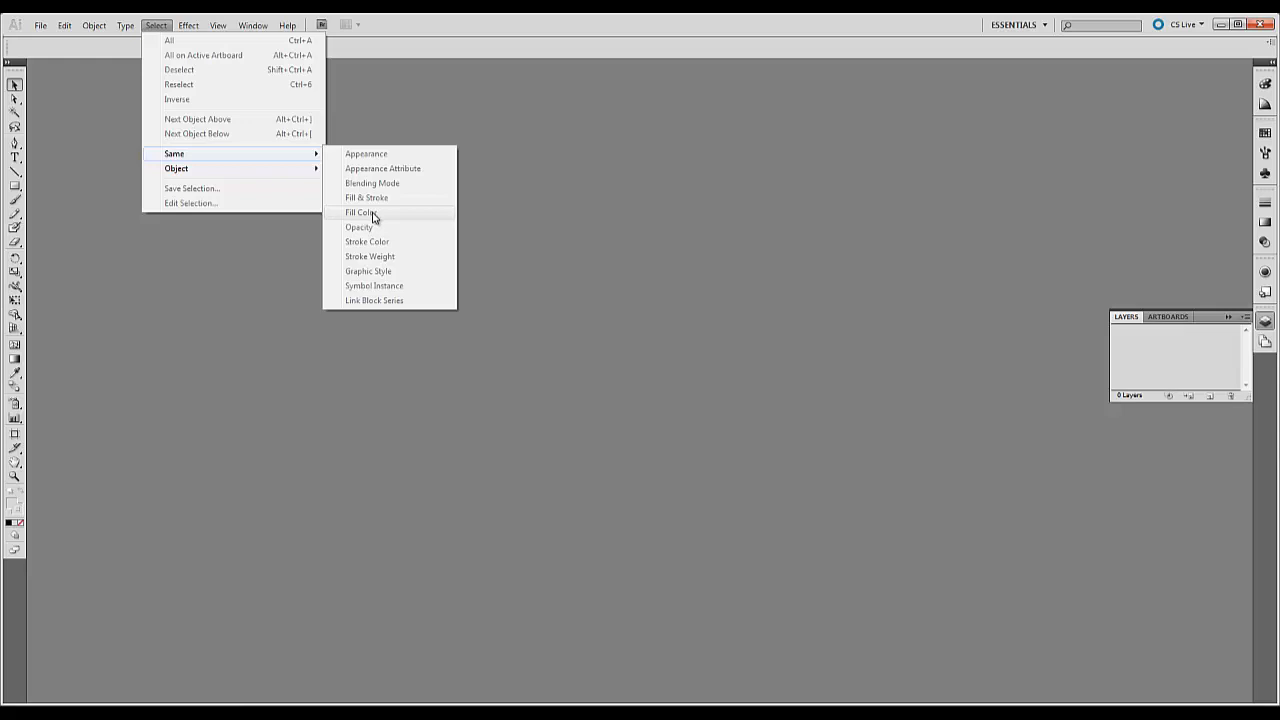
mouse_move(372, 214)
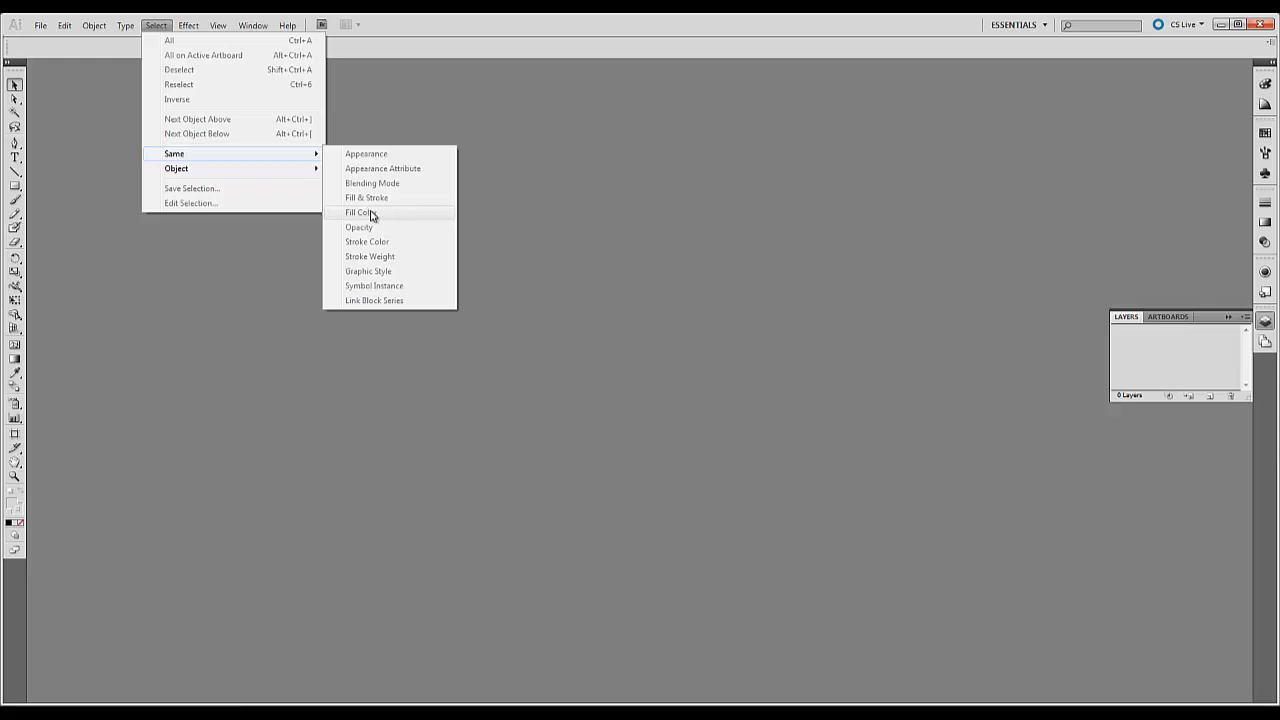
mouse_move(378, 244)
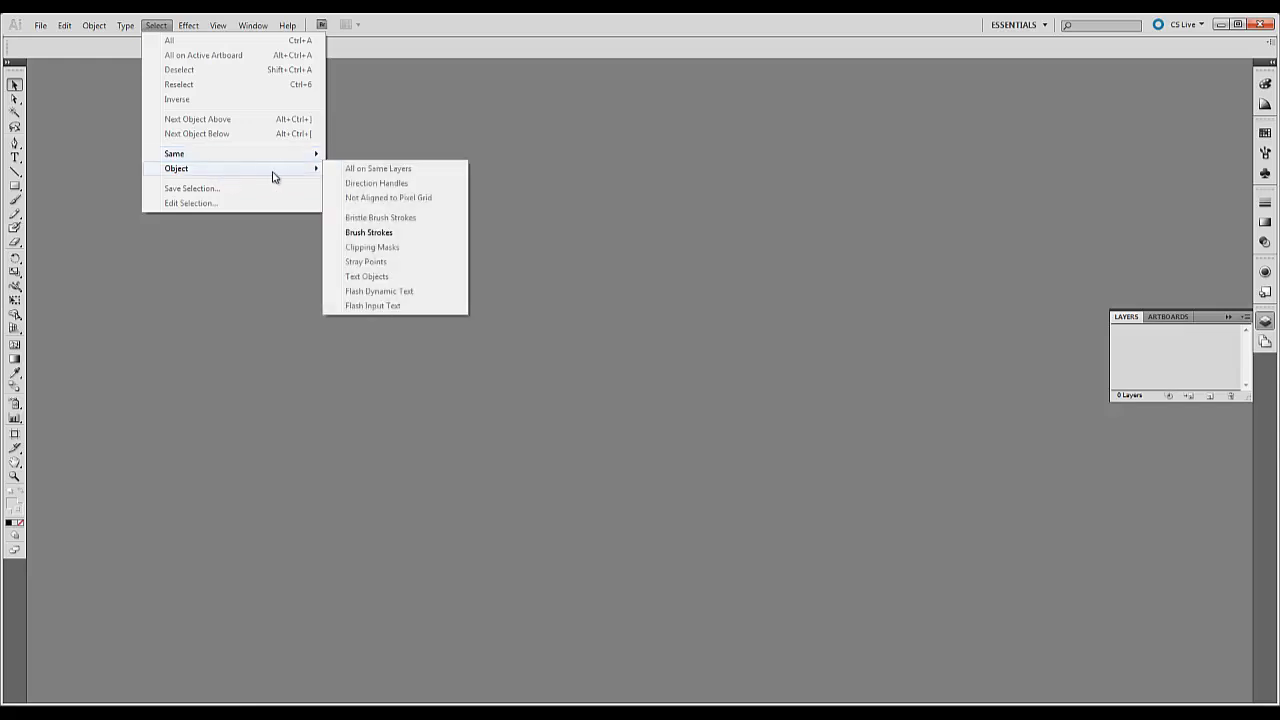
mouse_move(176, 168)
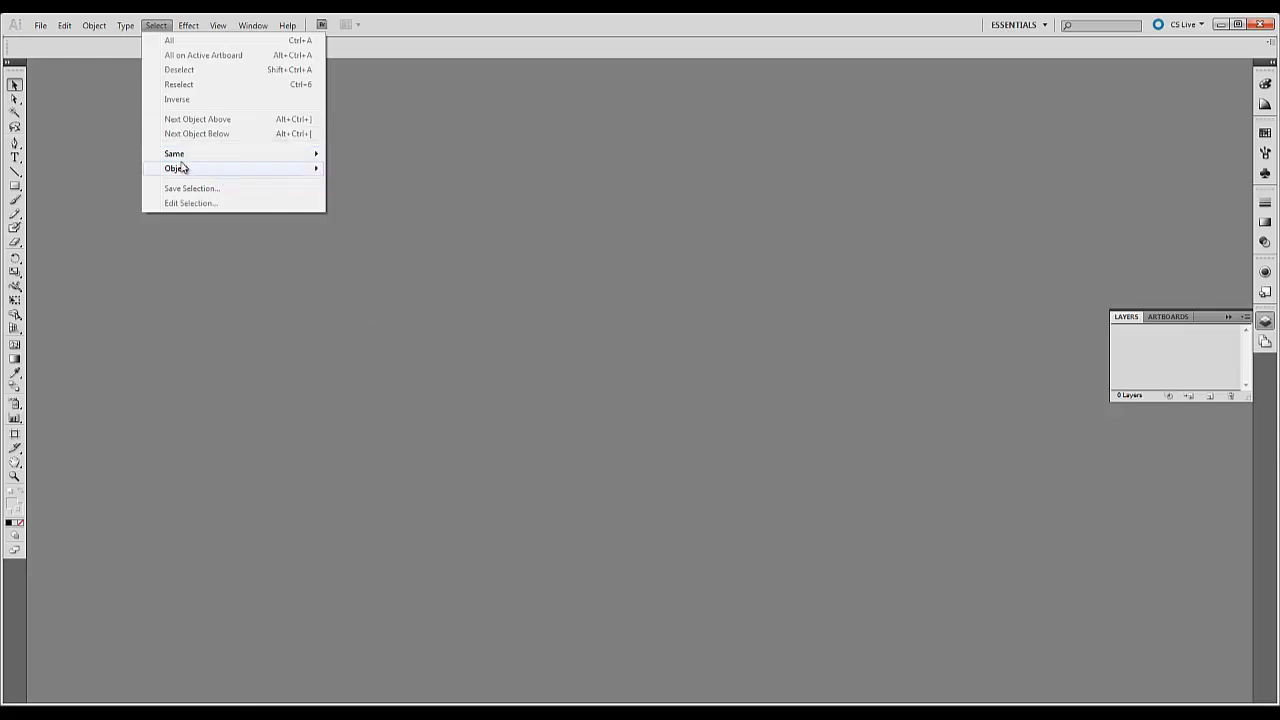
Browse the Effect menu's Illustrator and Photoshop effect groups.
left_click(200, 24)
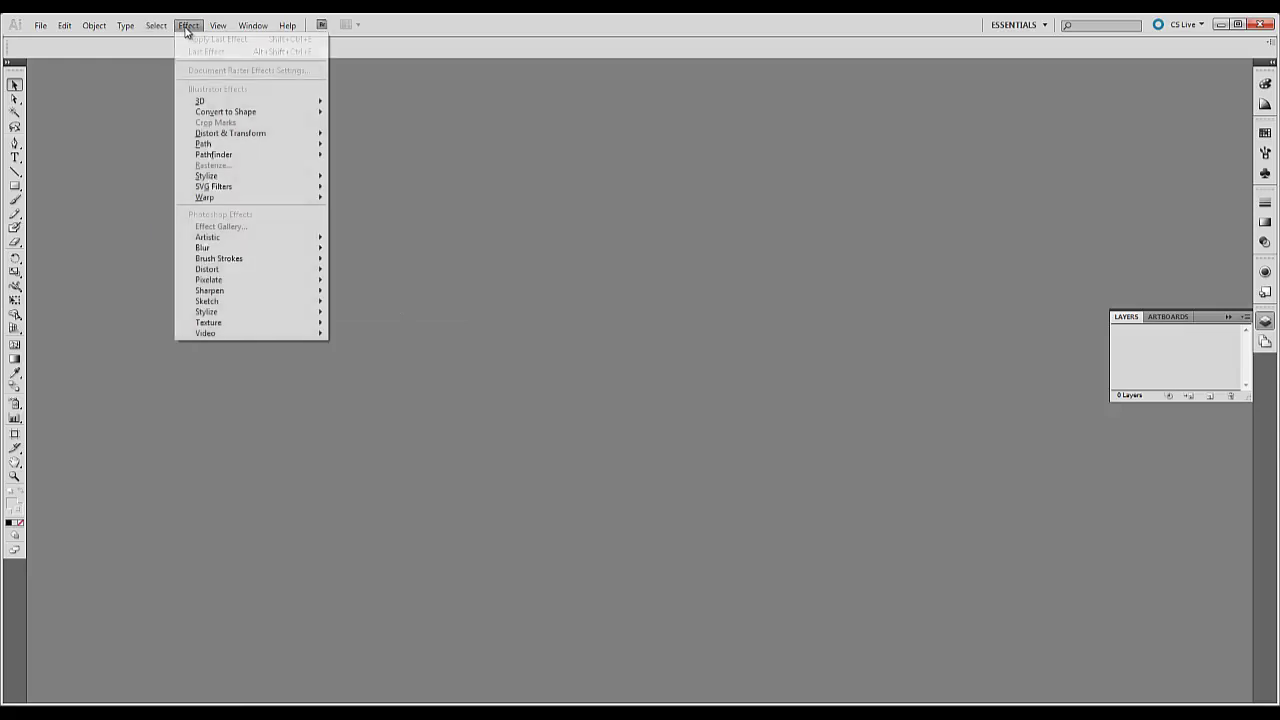
mouse_move(206, 176)
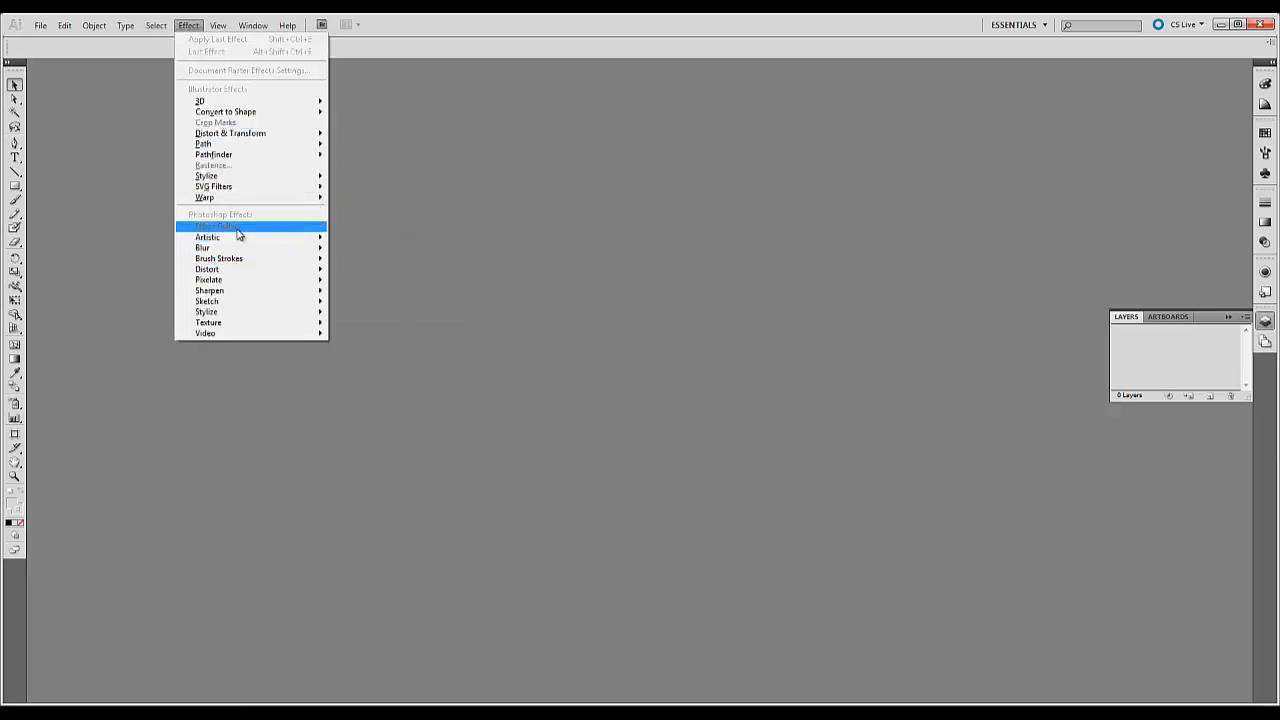
mouse_move(204, 248)
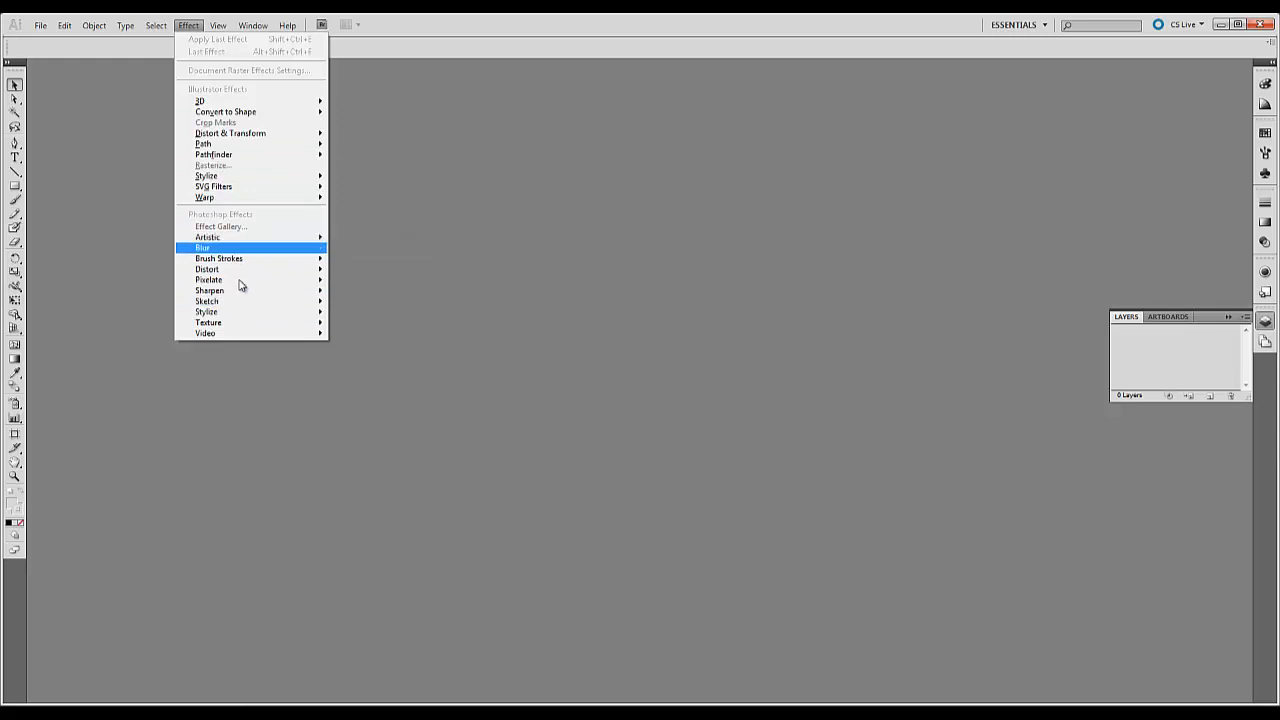
mouse_move(238, 134)
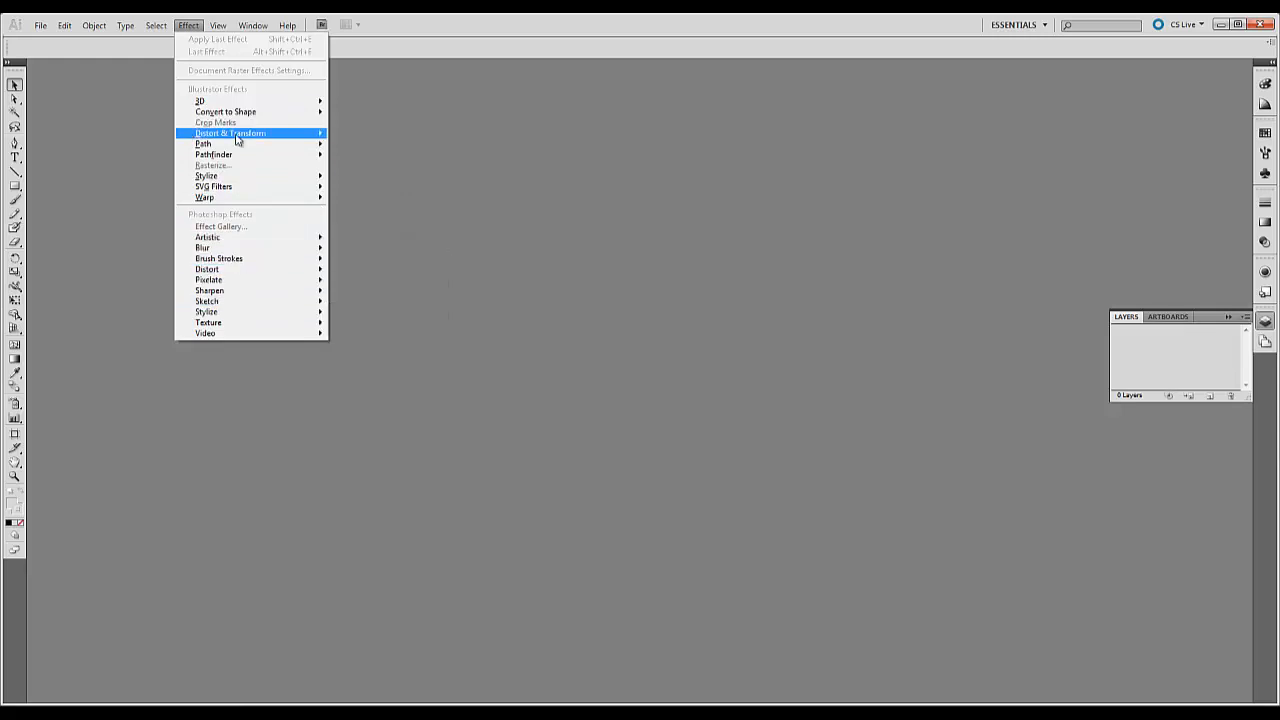
mouse_move(220, 122)
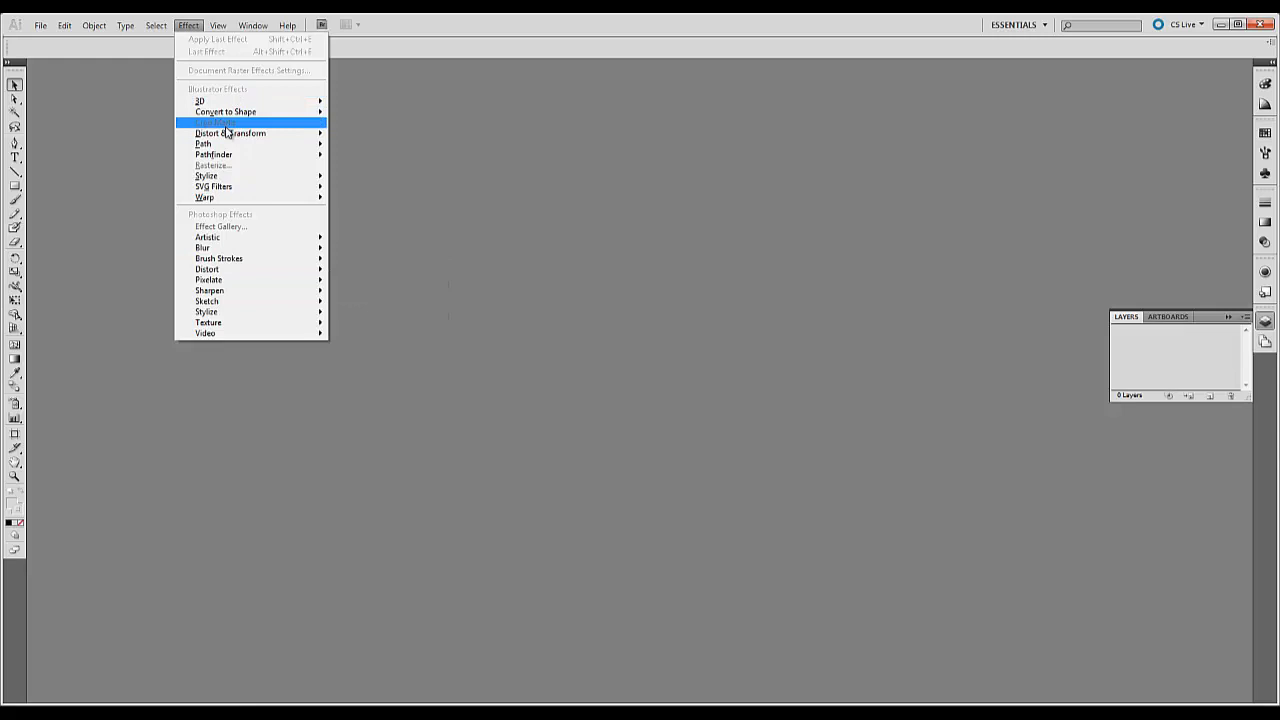
mouse_move(200, 100)
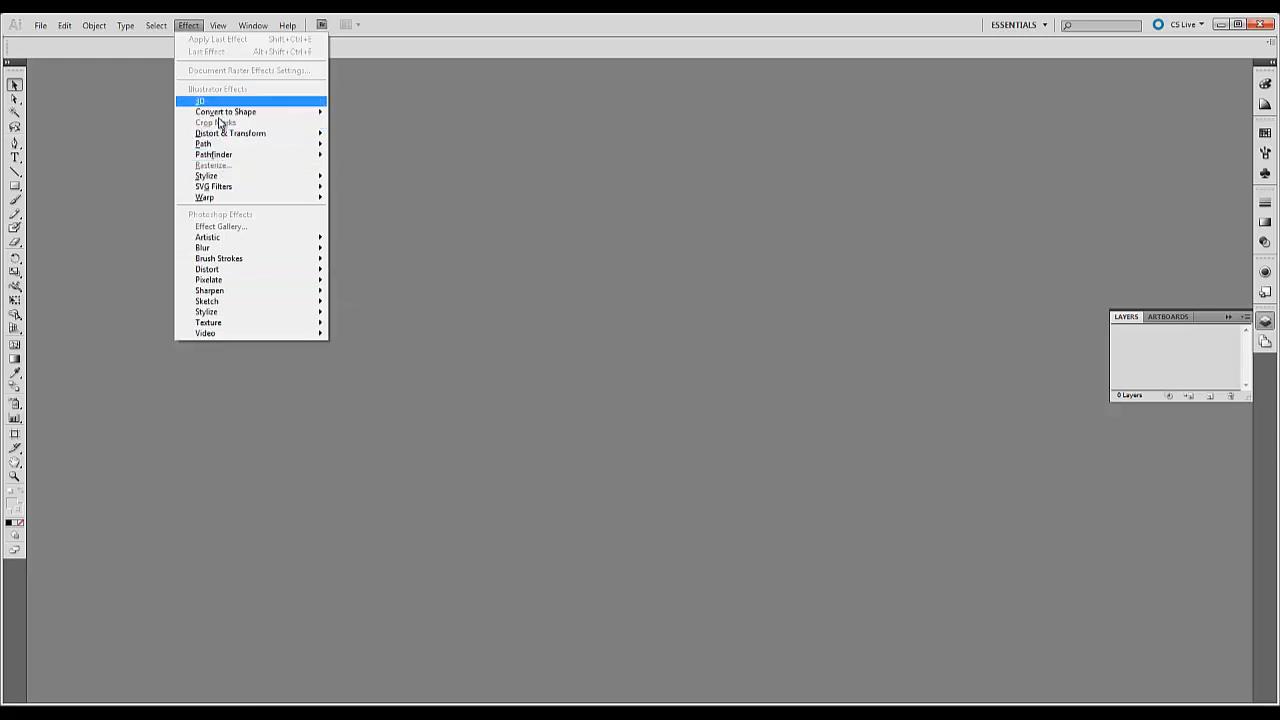
Browse the View menu's zoom, rulers, Smart Guides and Show Grid items.
left_click(220, 24)
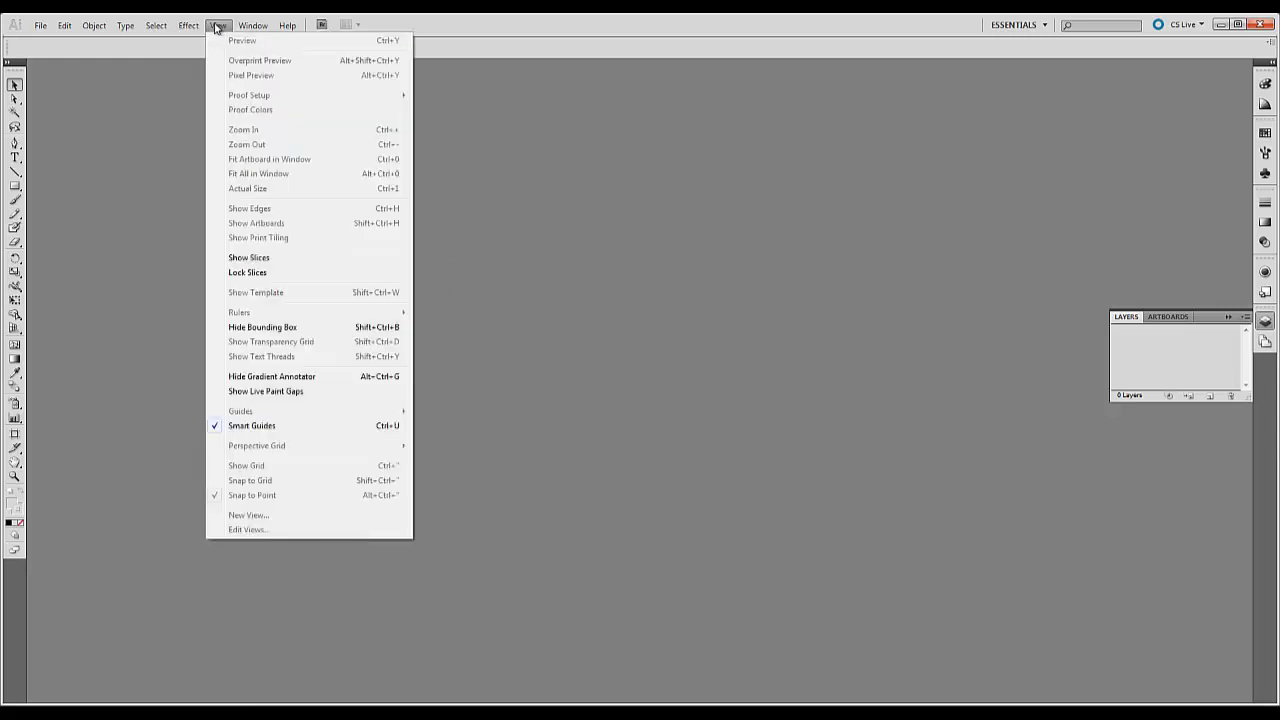
mouse_move(270, 468)
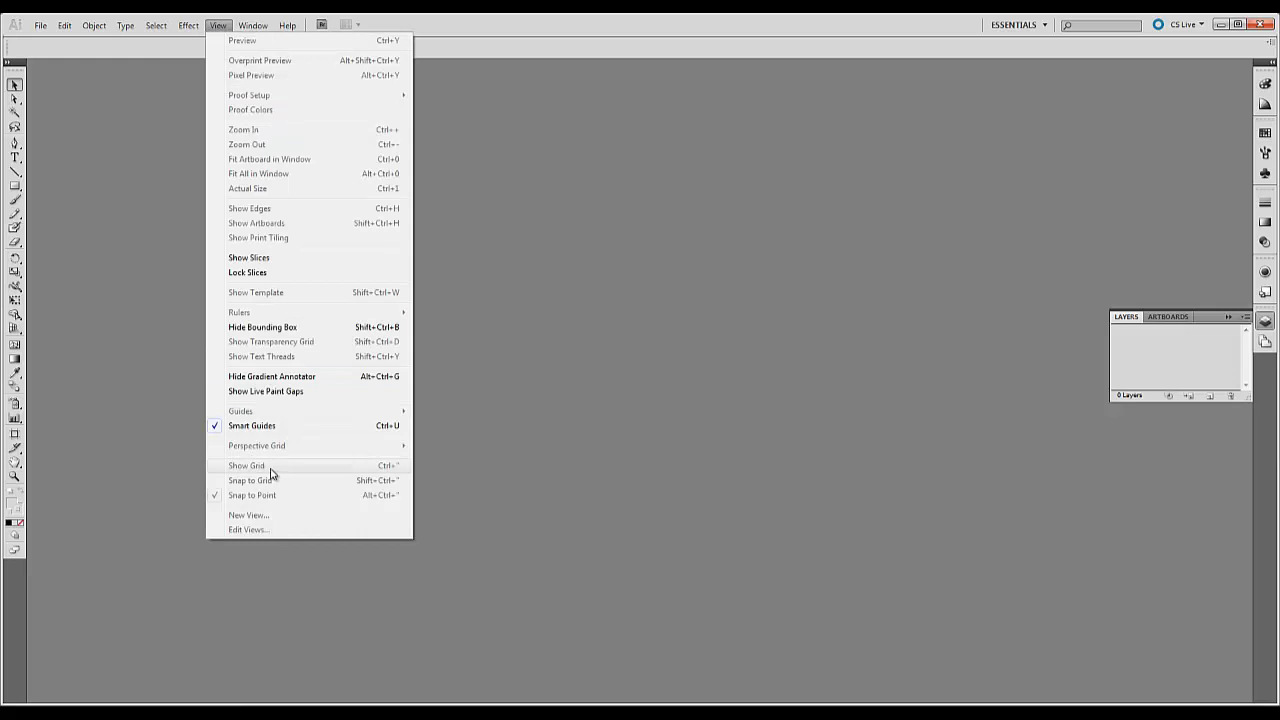
mouse_move(270, 464)
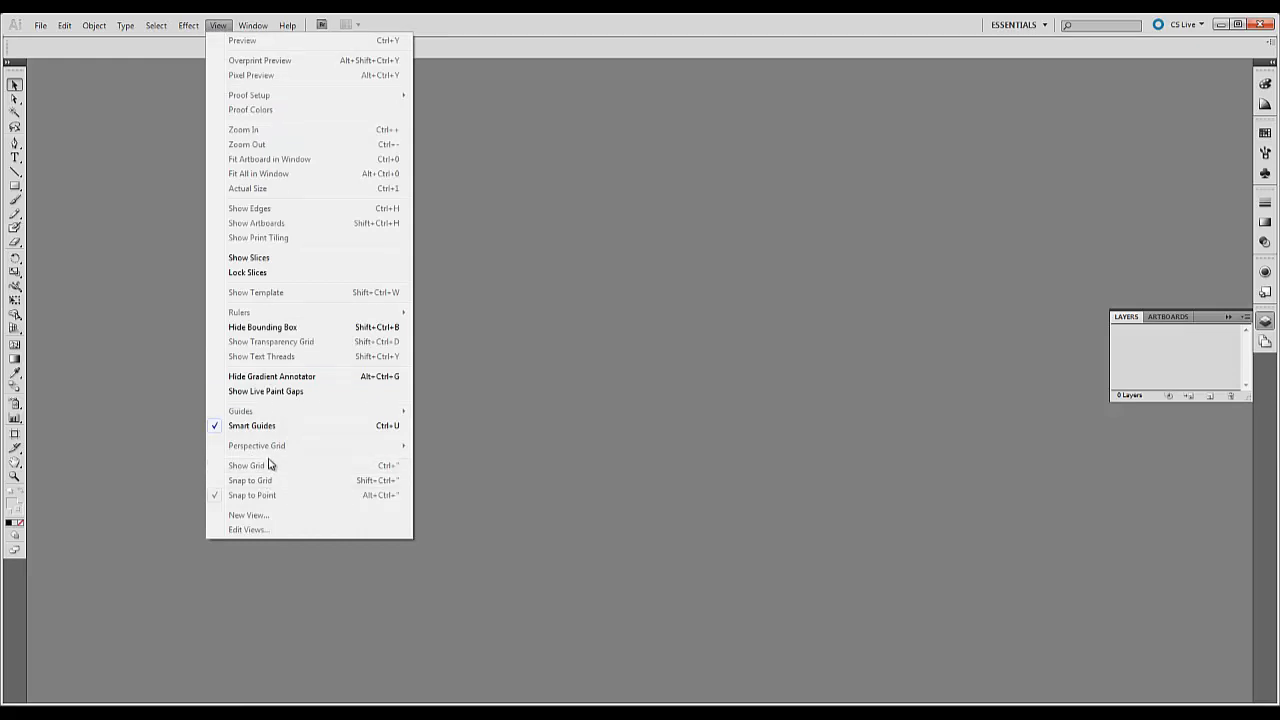
mouse_move(262, 432)
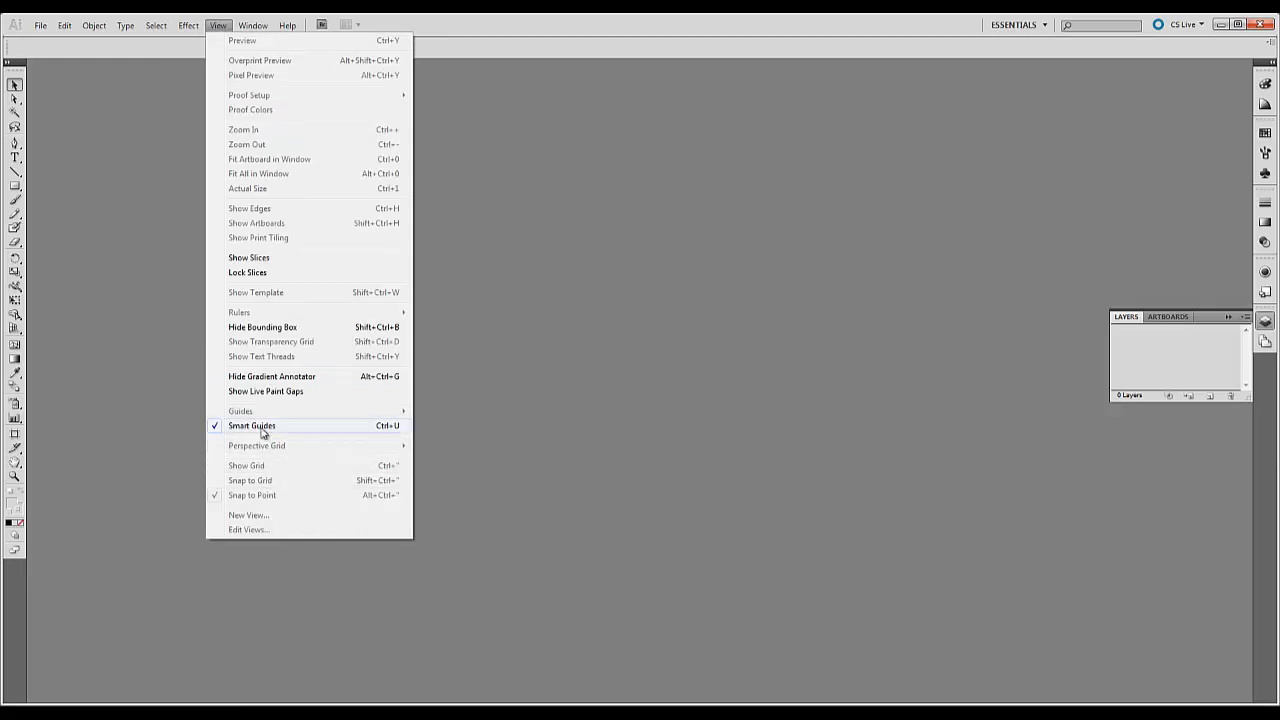
mouse_move(276, 316)
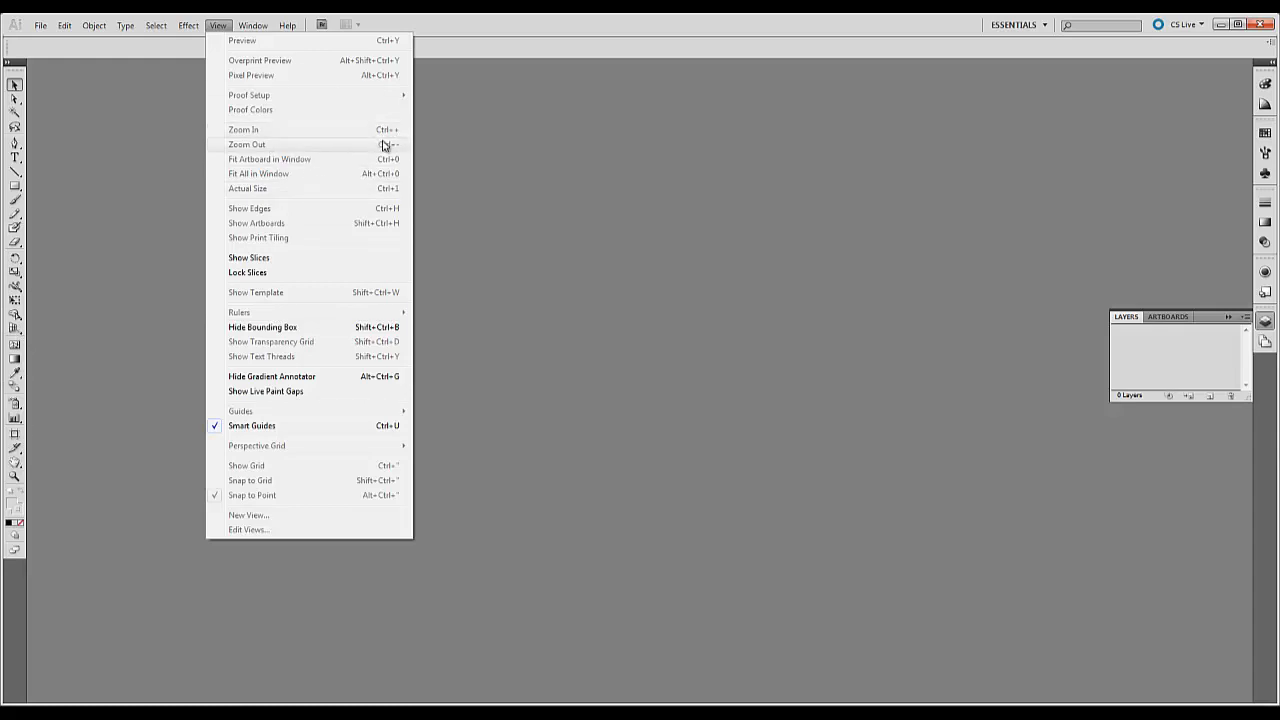
Browse the Window menu's panel list from Actions to Swatches.
left_click(254, 24)
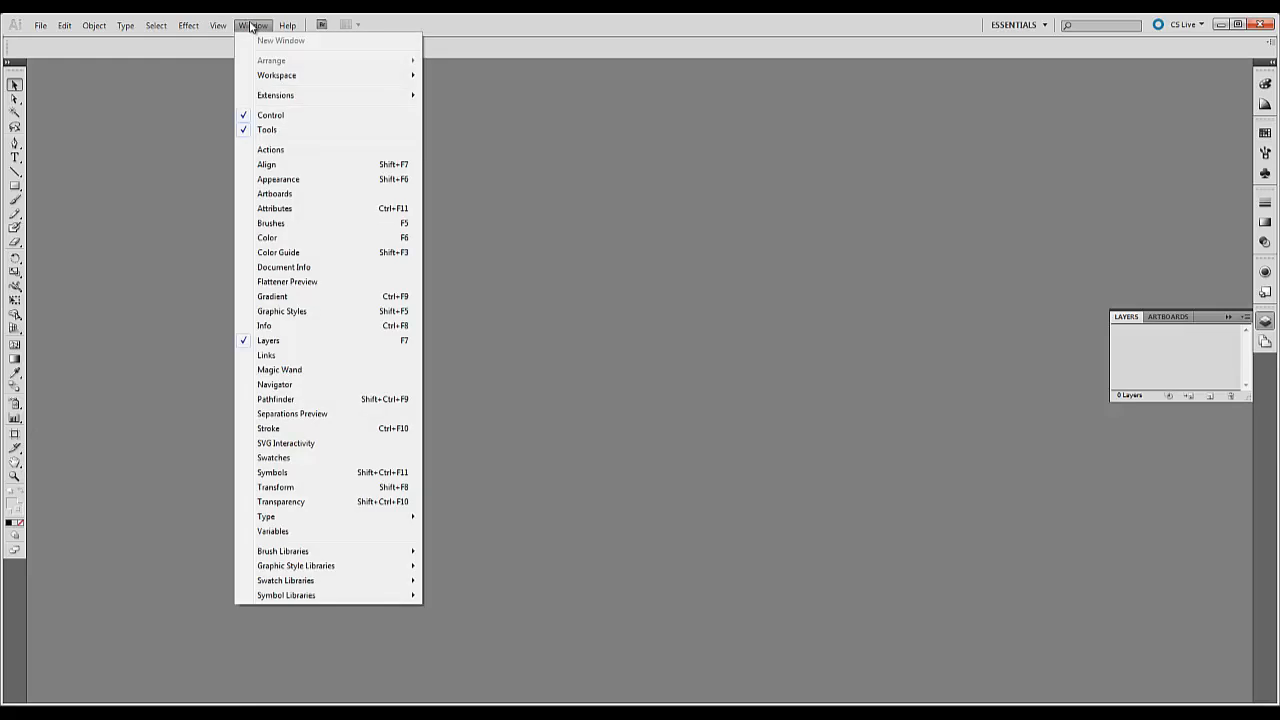
mouse_move(278, 256)
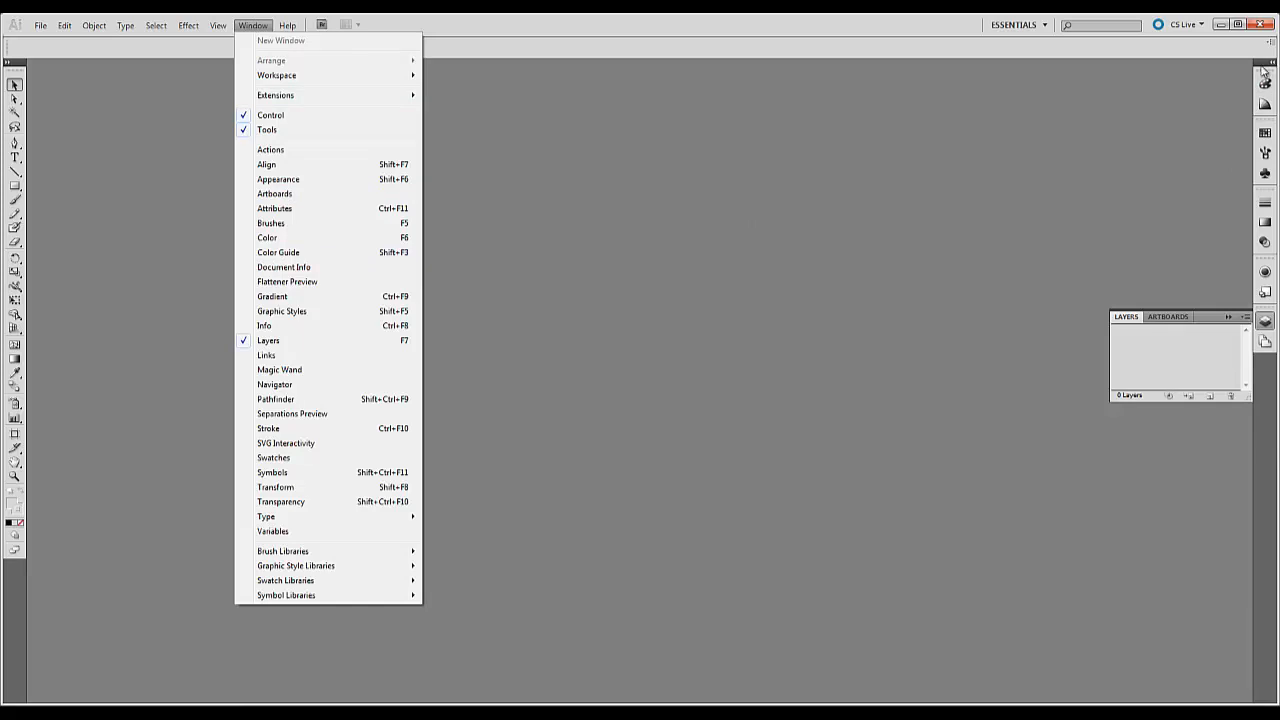
mouse_move(292, 150)
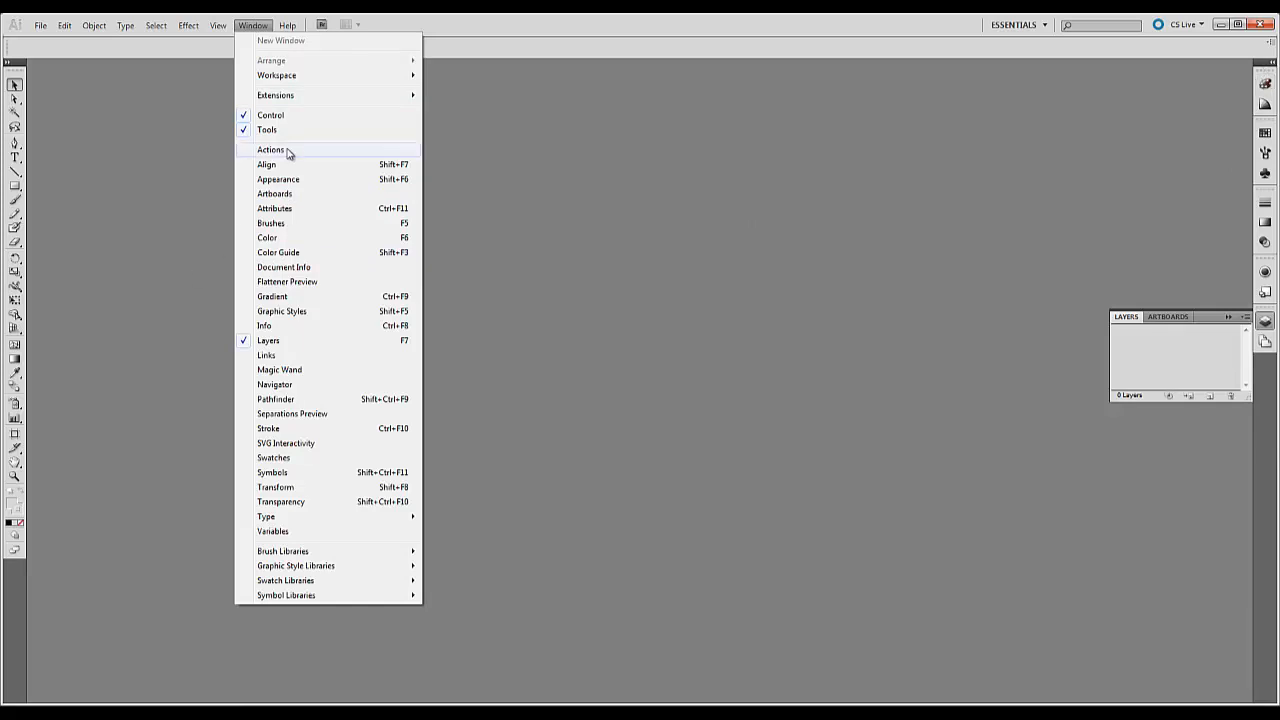
mouse_move(270, 224)
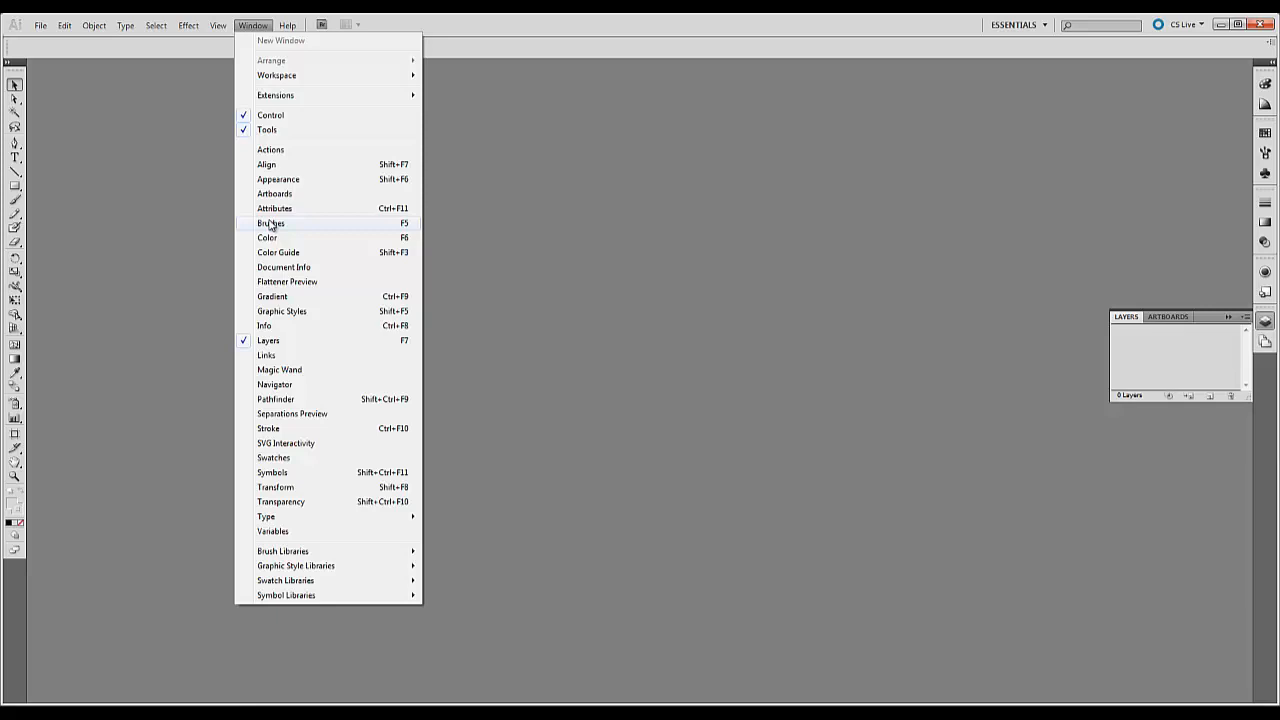
mouse_move(344, 368)
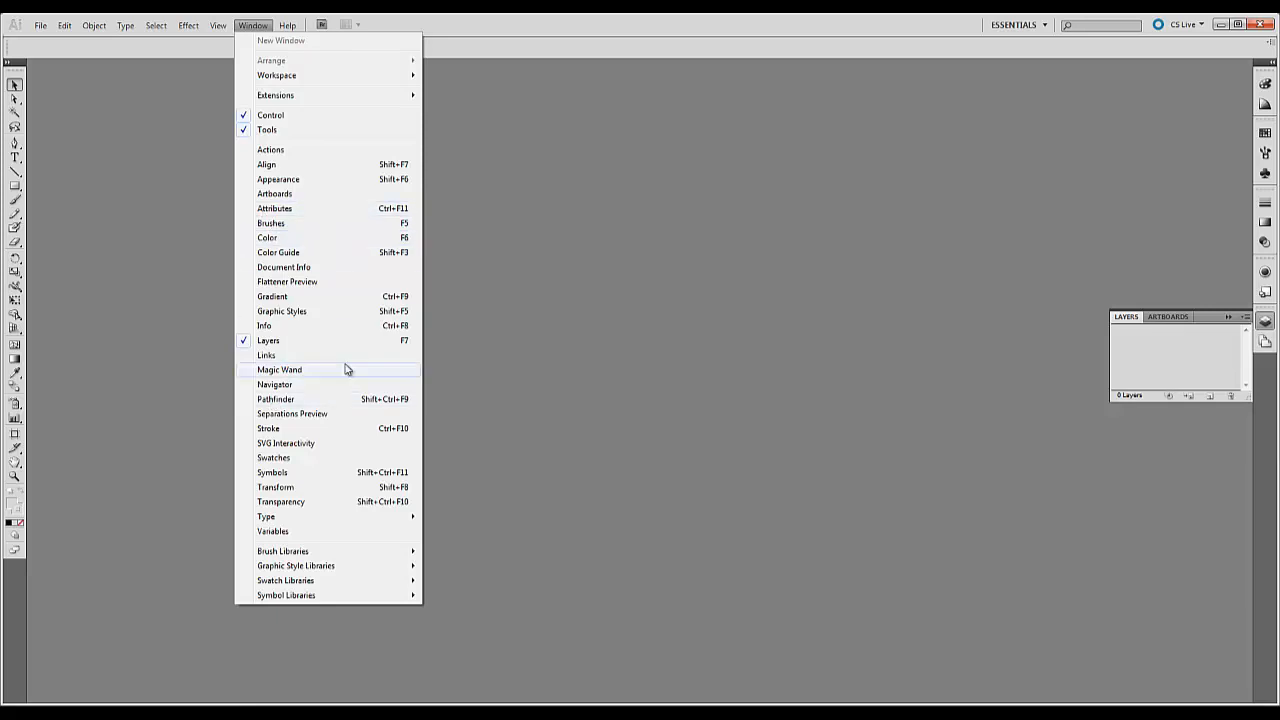
mouse_move(272, 456)
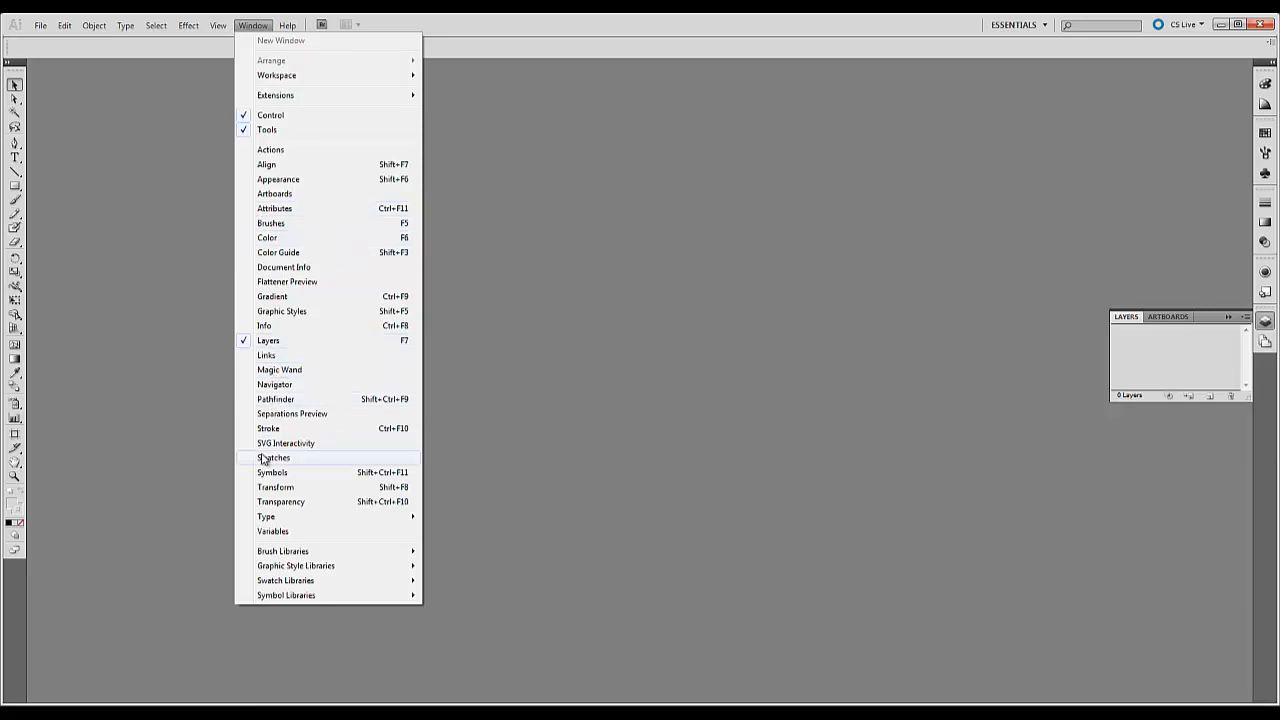
mouse_move(272, 296)
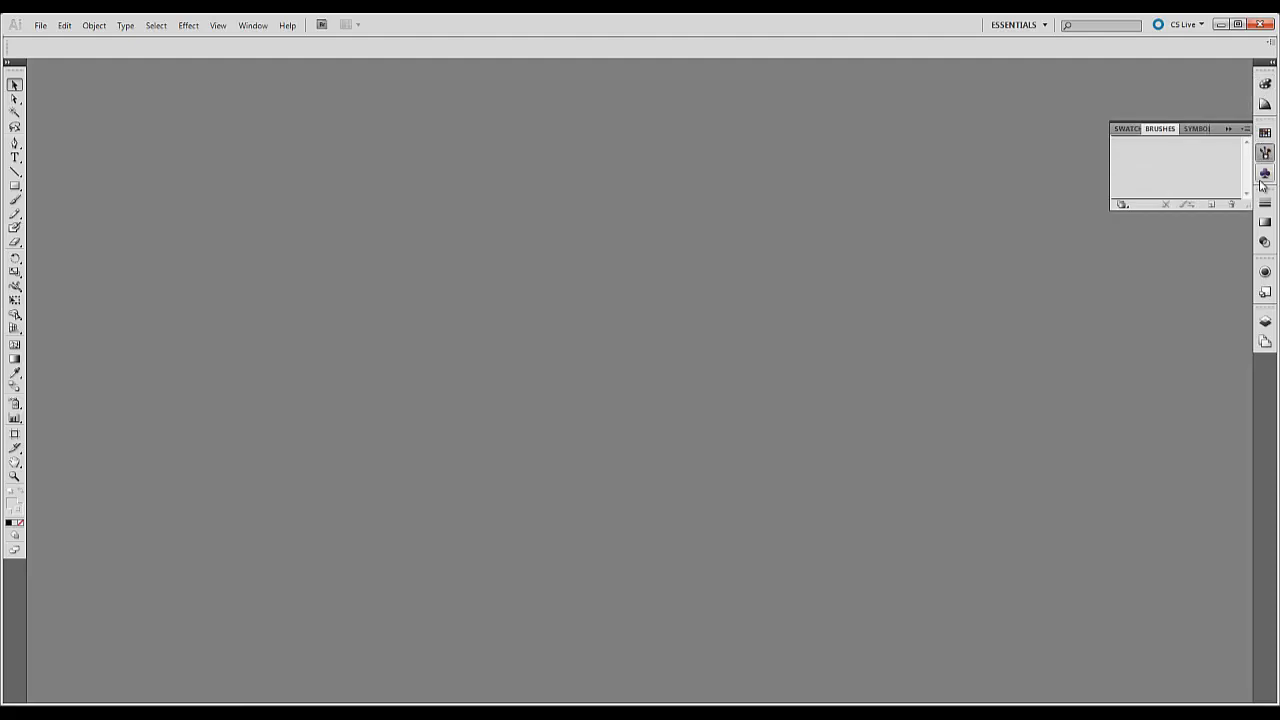
Show the Swatches, Symbols, Stroke, Transparency and Gradient docked panels, ending on Layers.
left_click(1266, 244)
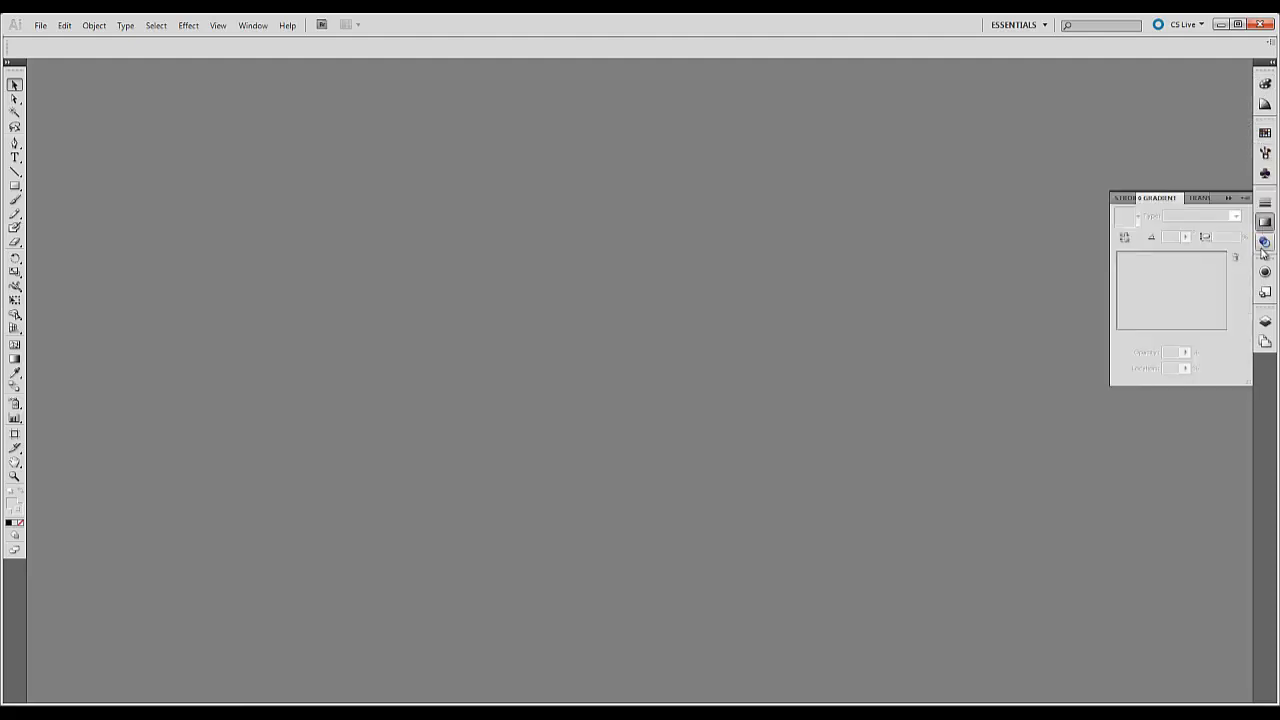
left_click(1268, 84)
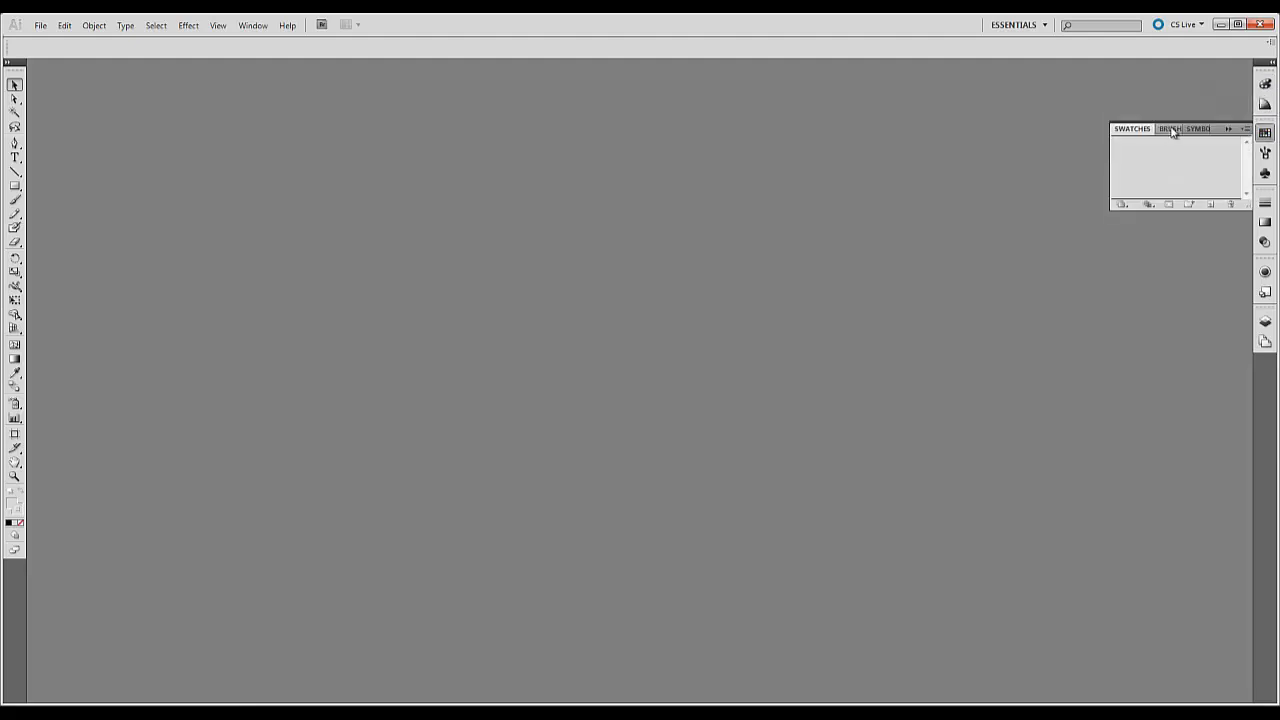
left_click(1196, 128)
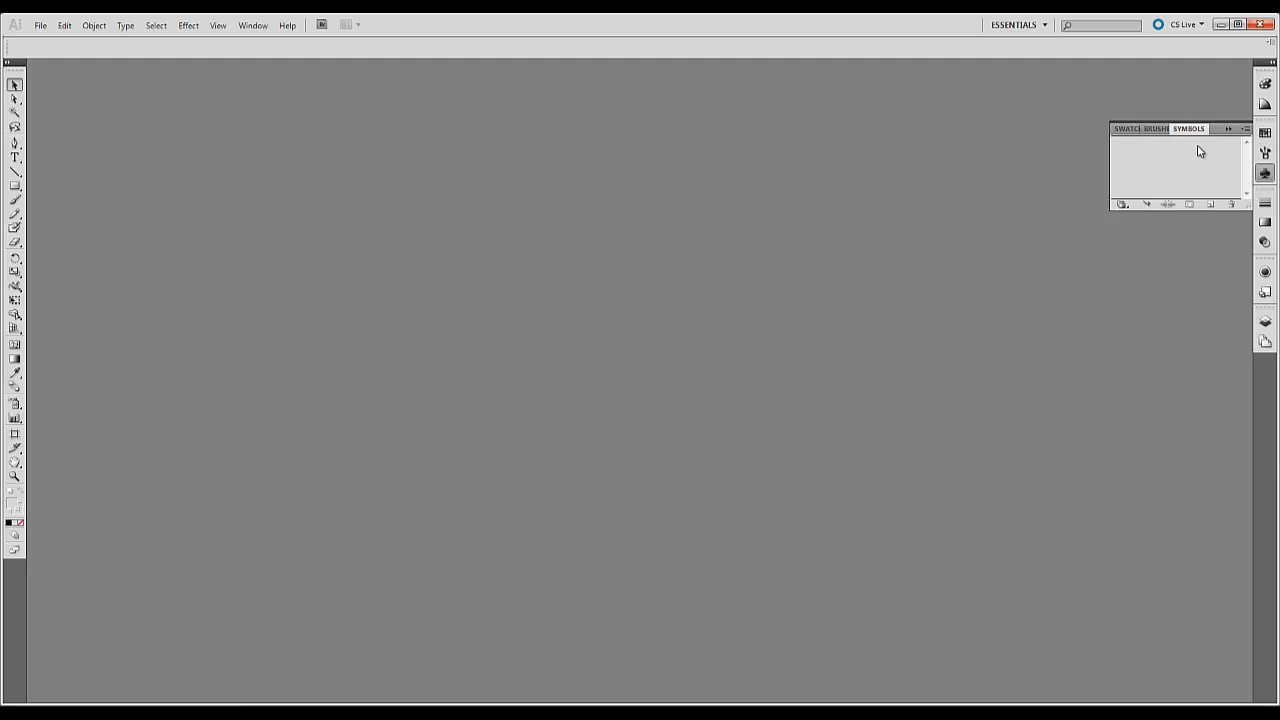
mouse_move(1192, 148)
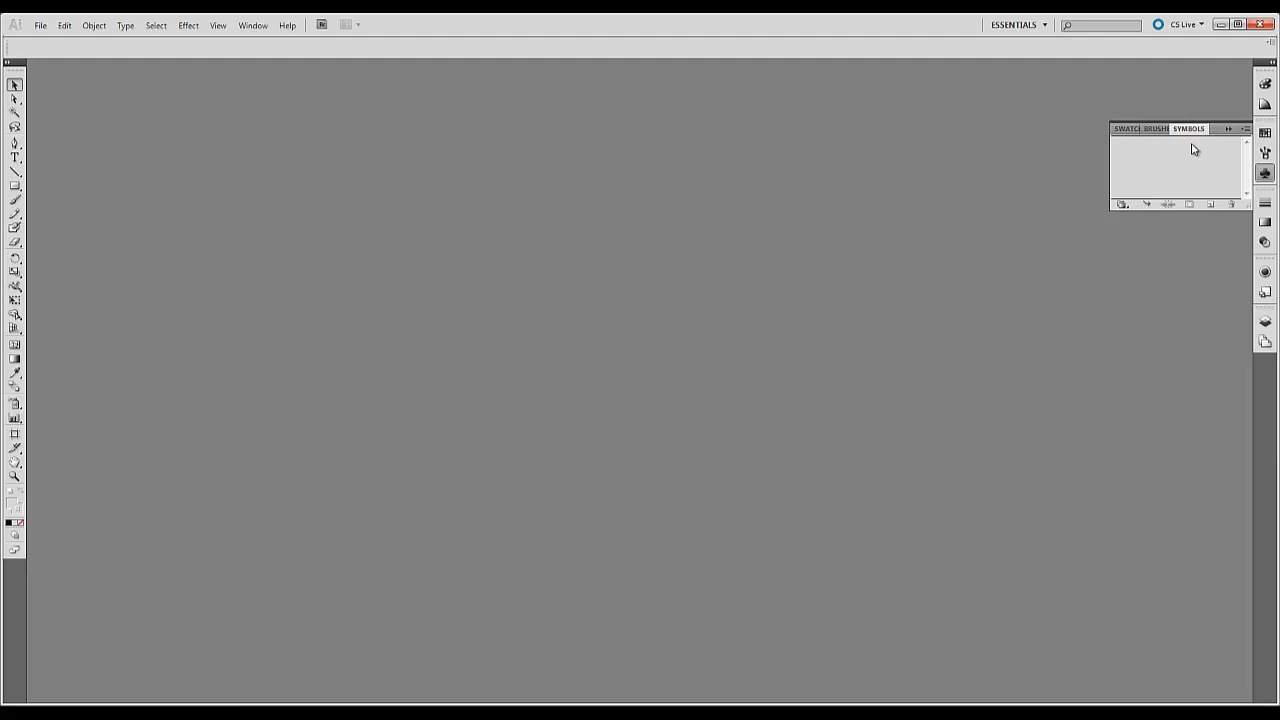
left_click(1266, 210)
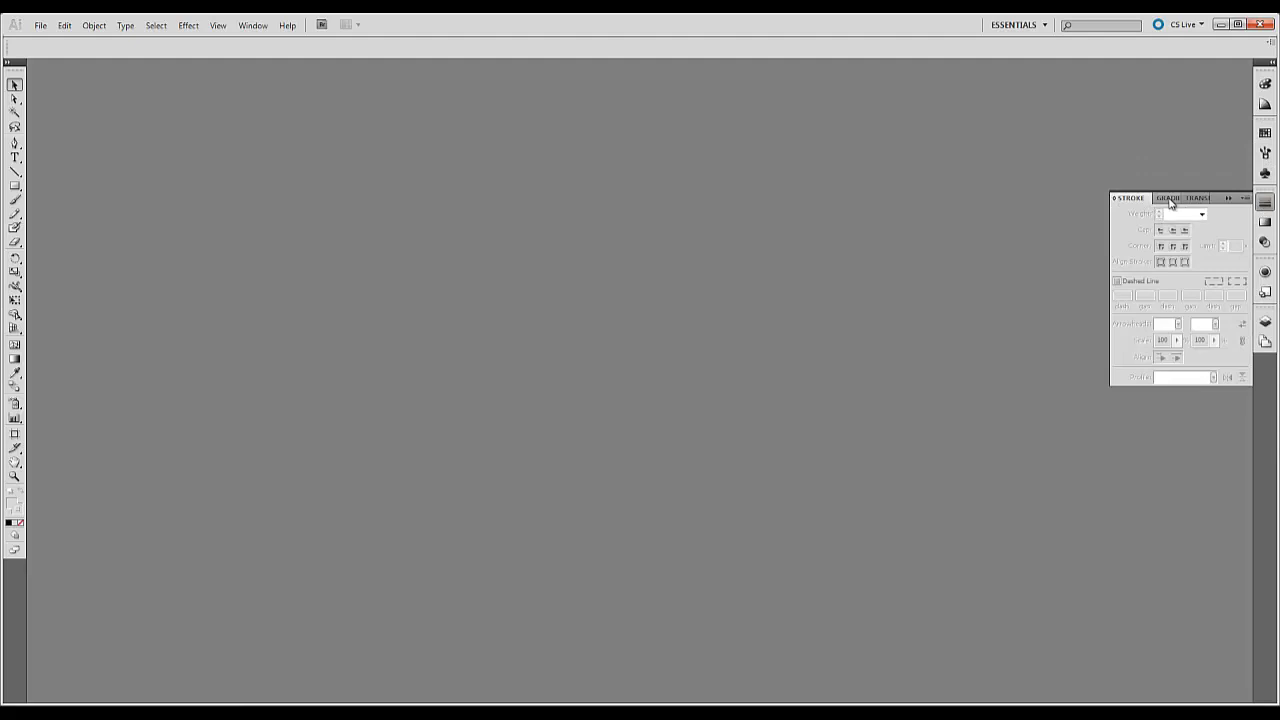
left_click(1266, 242)
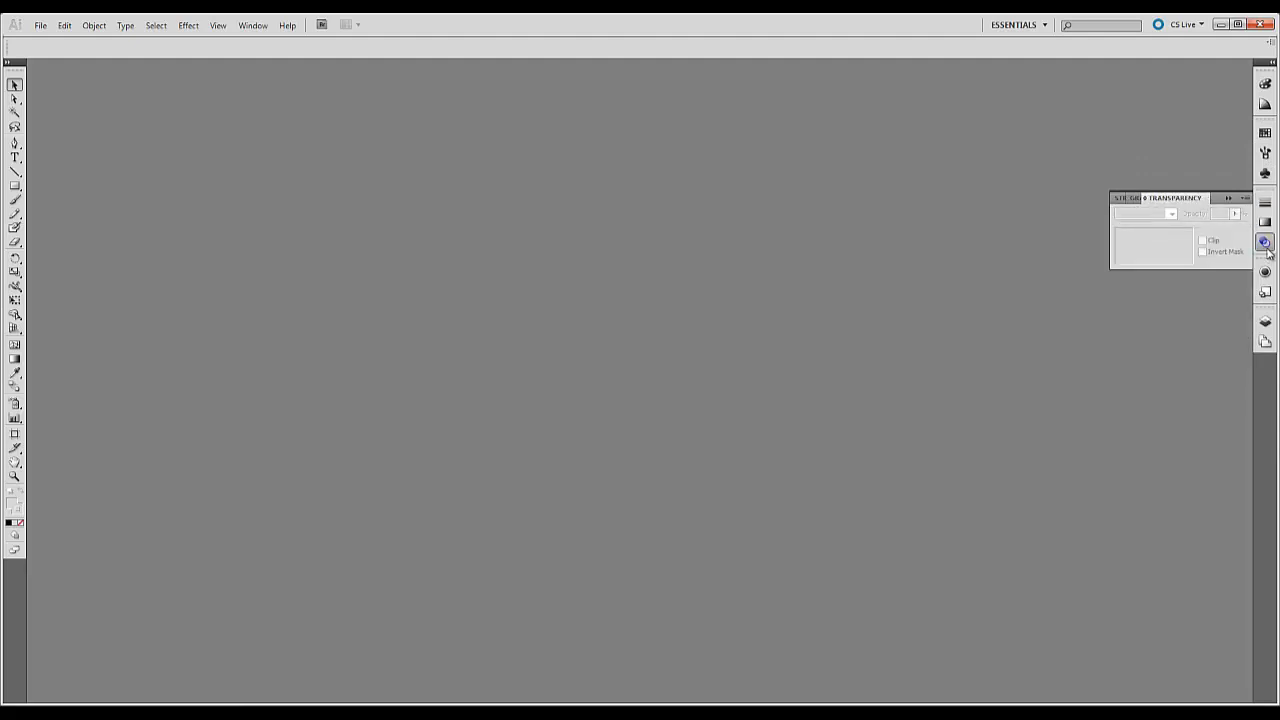
left_click(1264, 216)
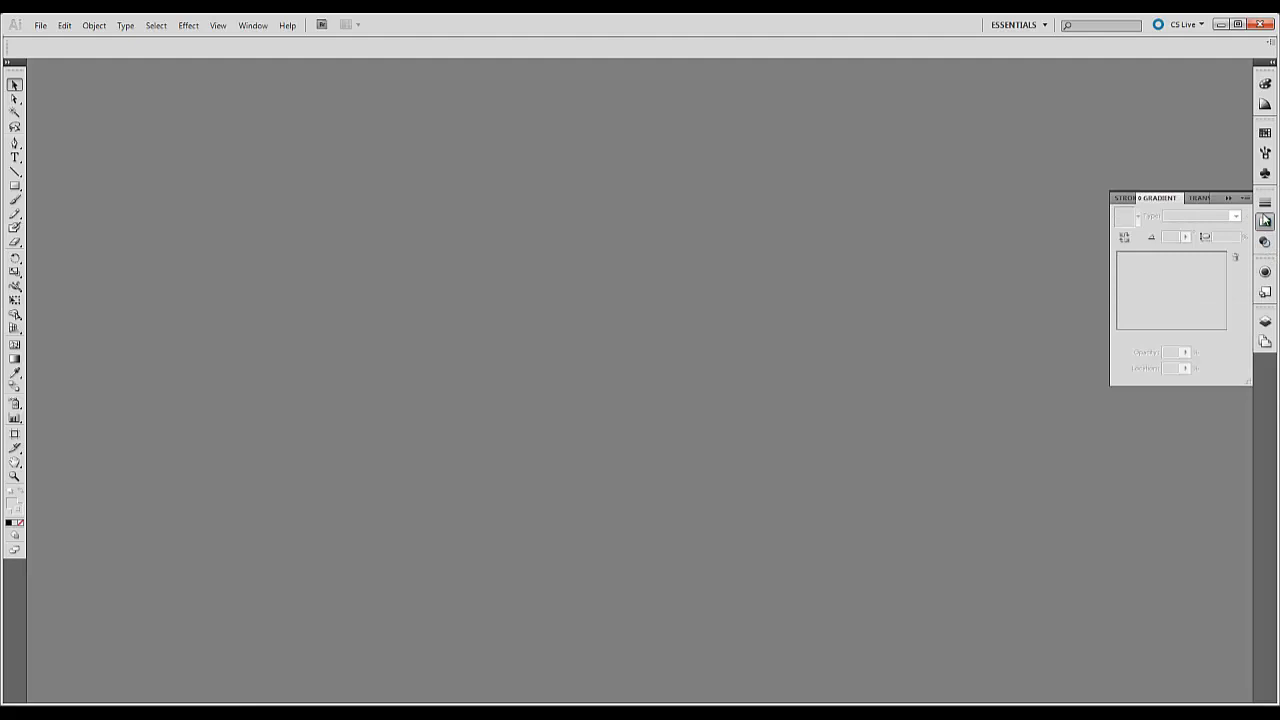
left_click(1264, 322)
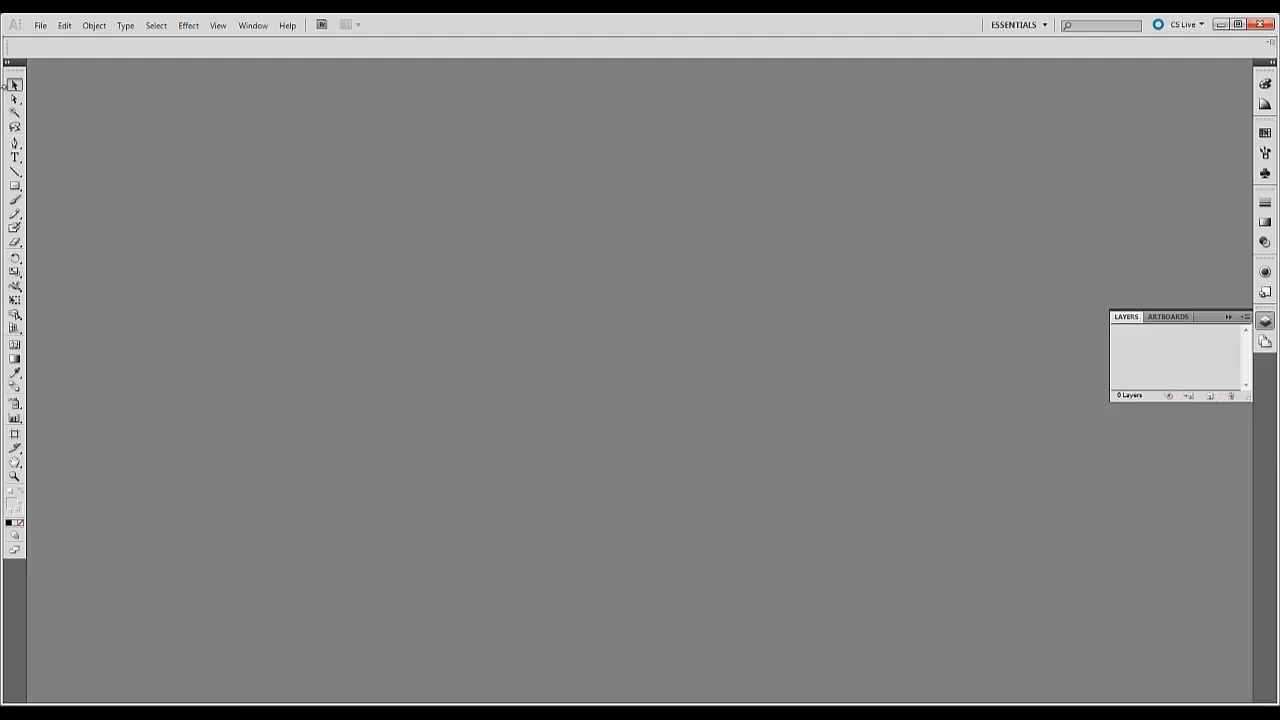
mouse_move(36, 194)
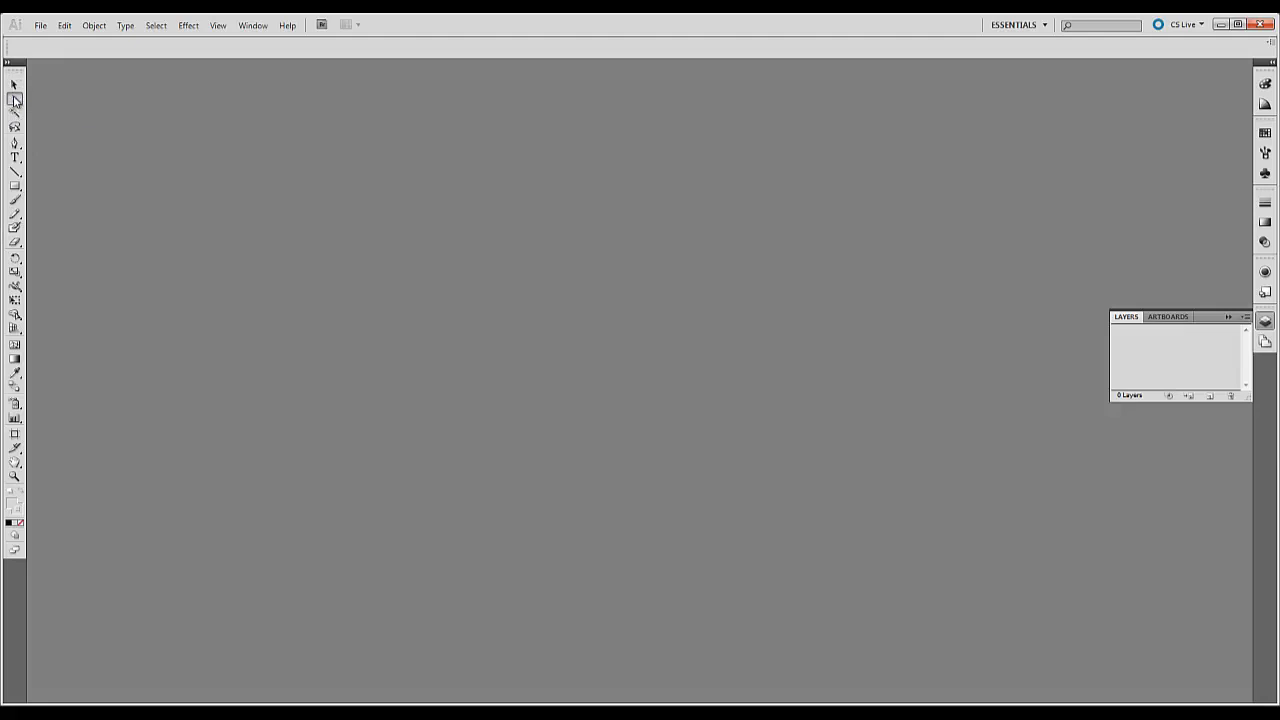
mouse_move(16, 144)
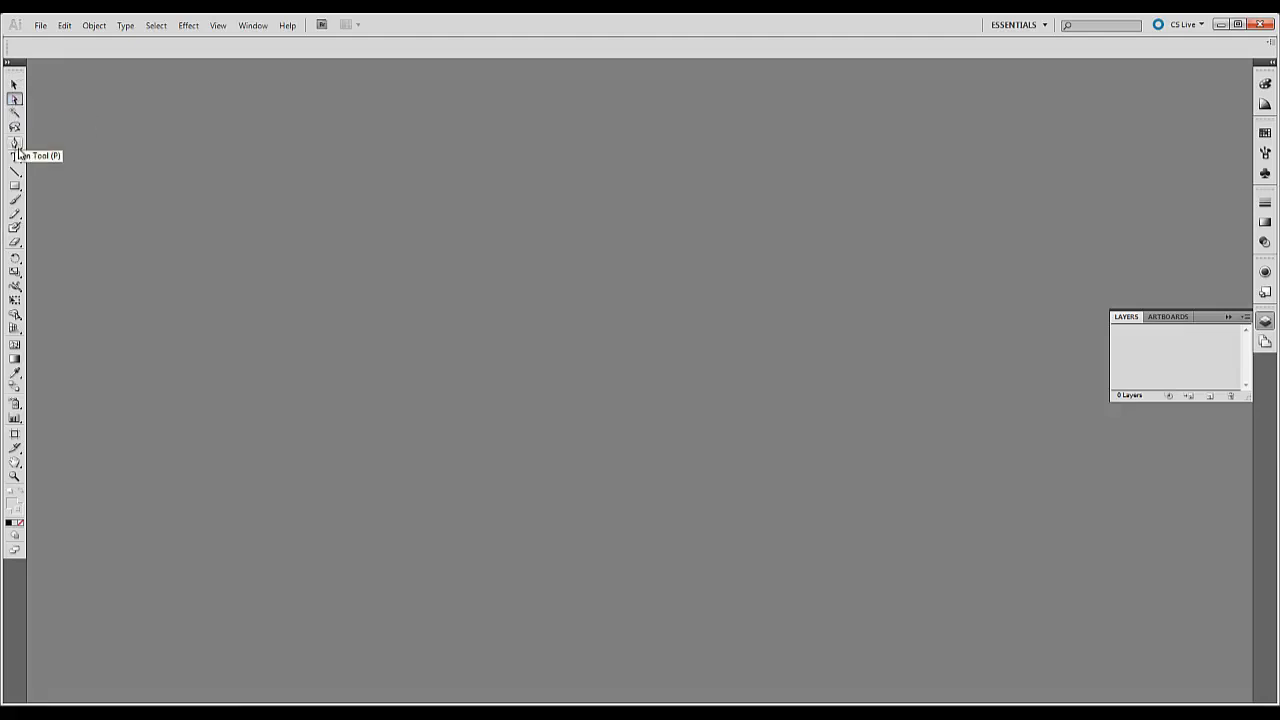
mouse_move(16, 98)
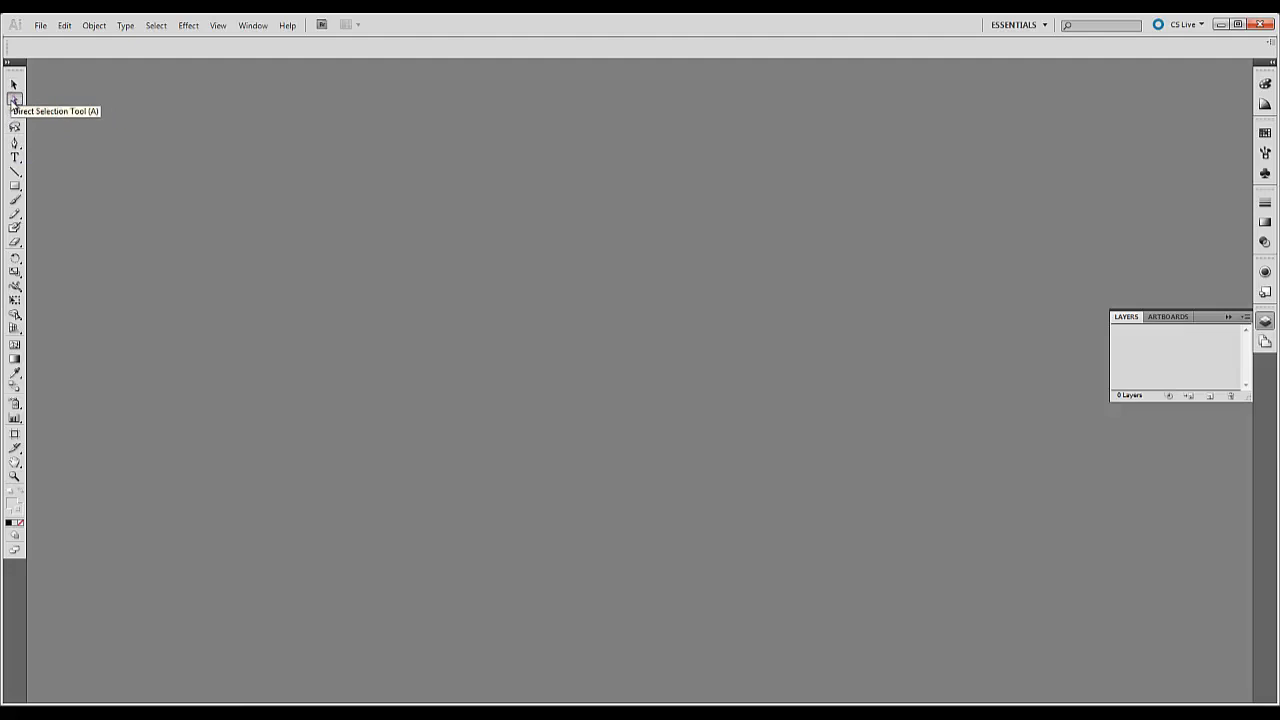
mouse_move(16, 148)
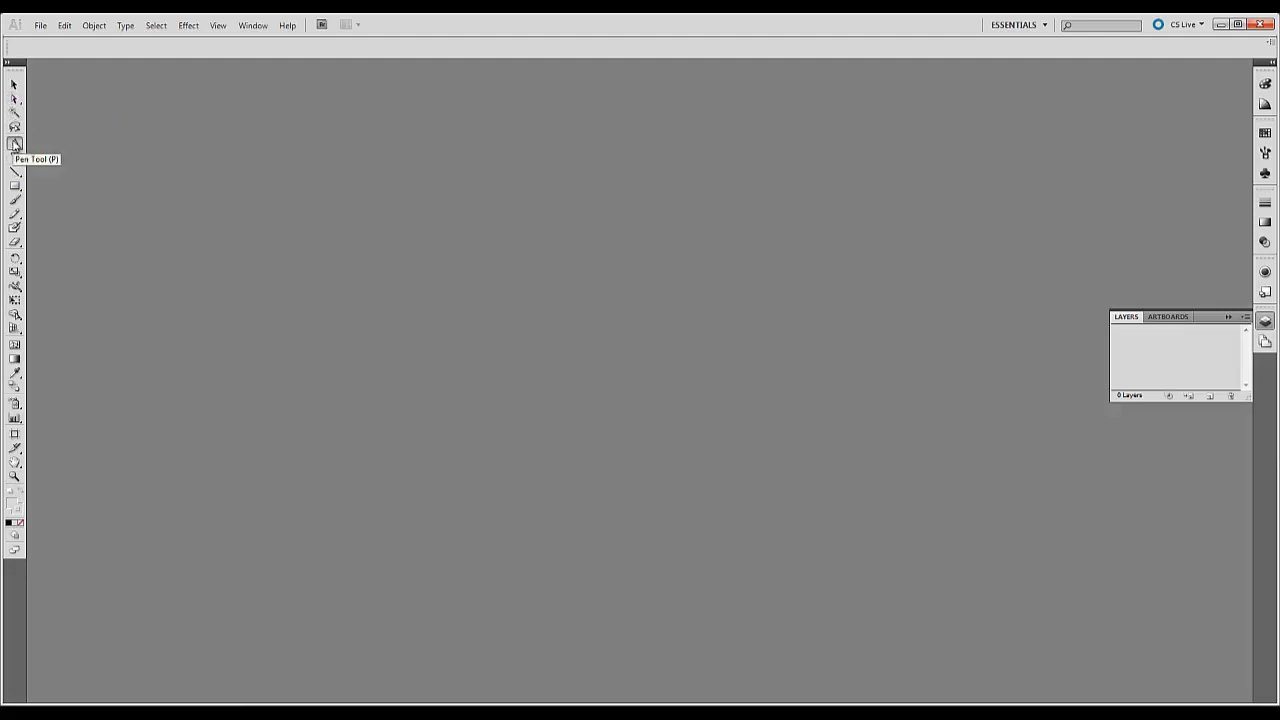
mouse_move(16, 160)
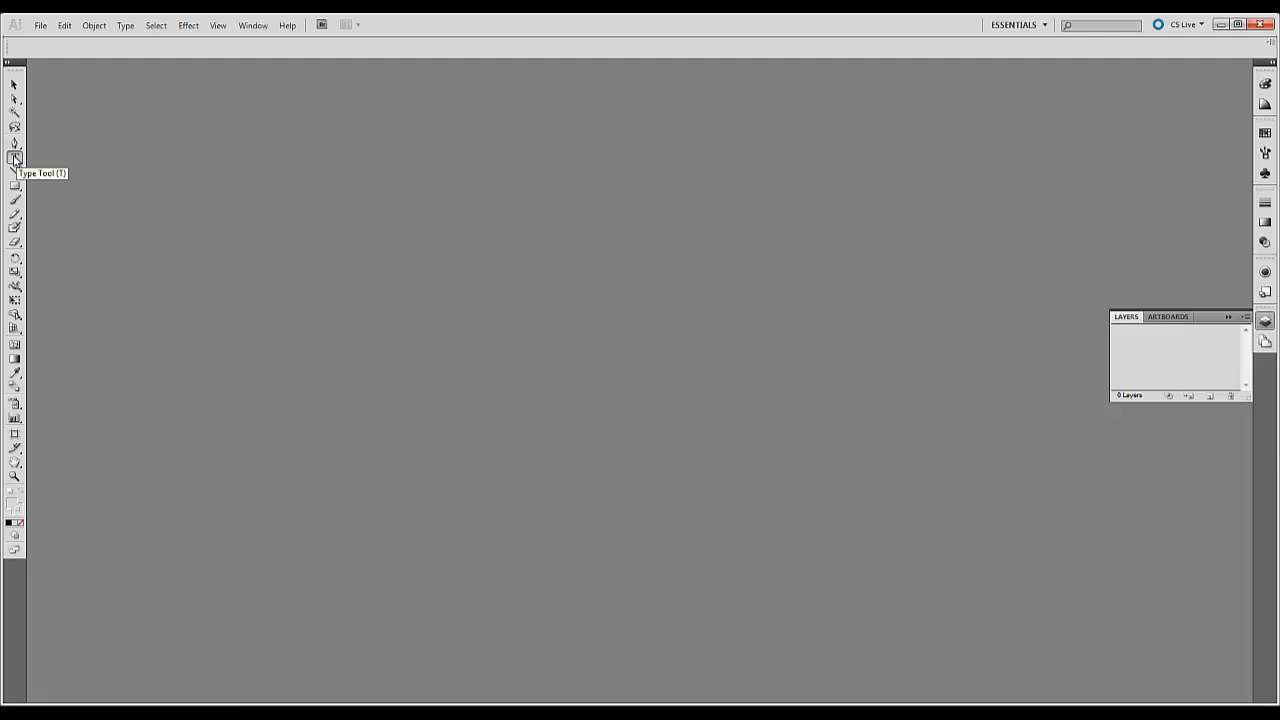
mouse_move(16, 184)
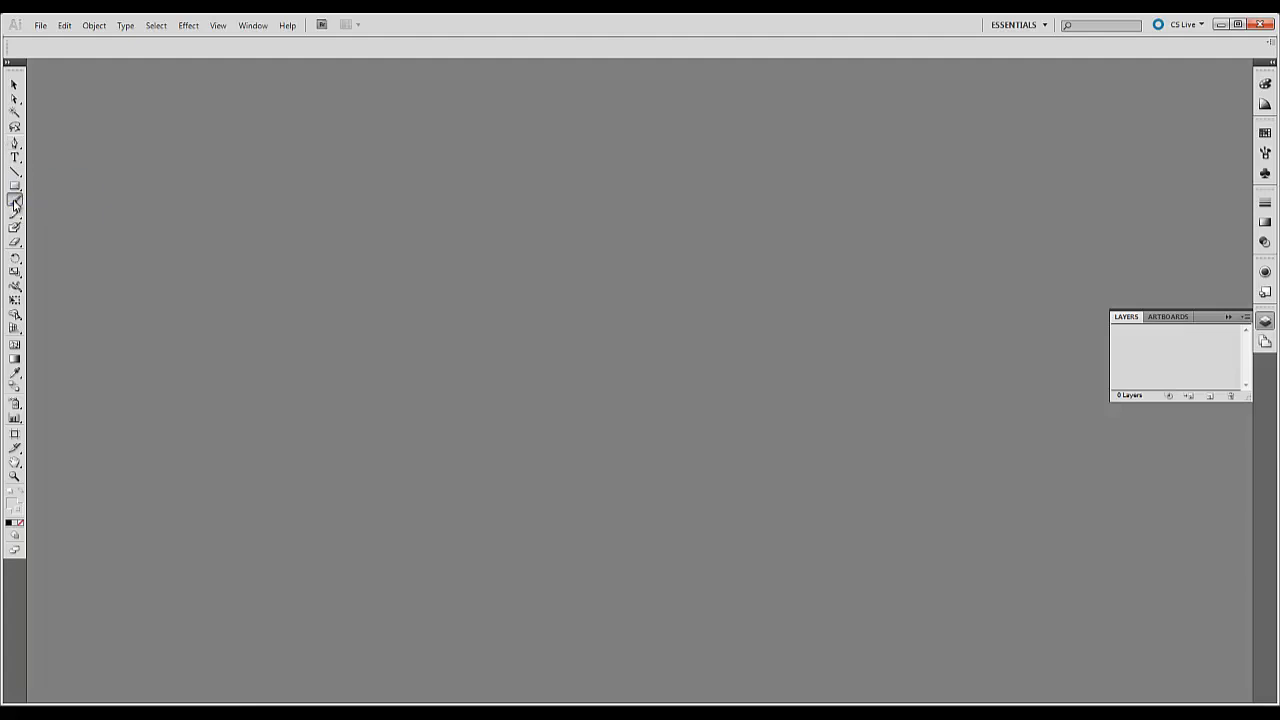
mouse_move(16, 228)
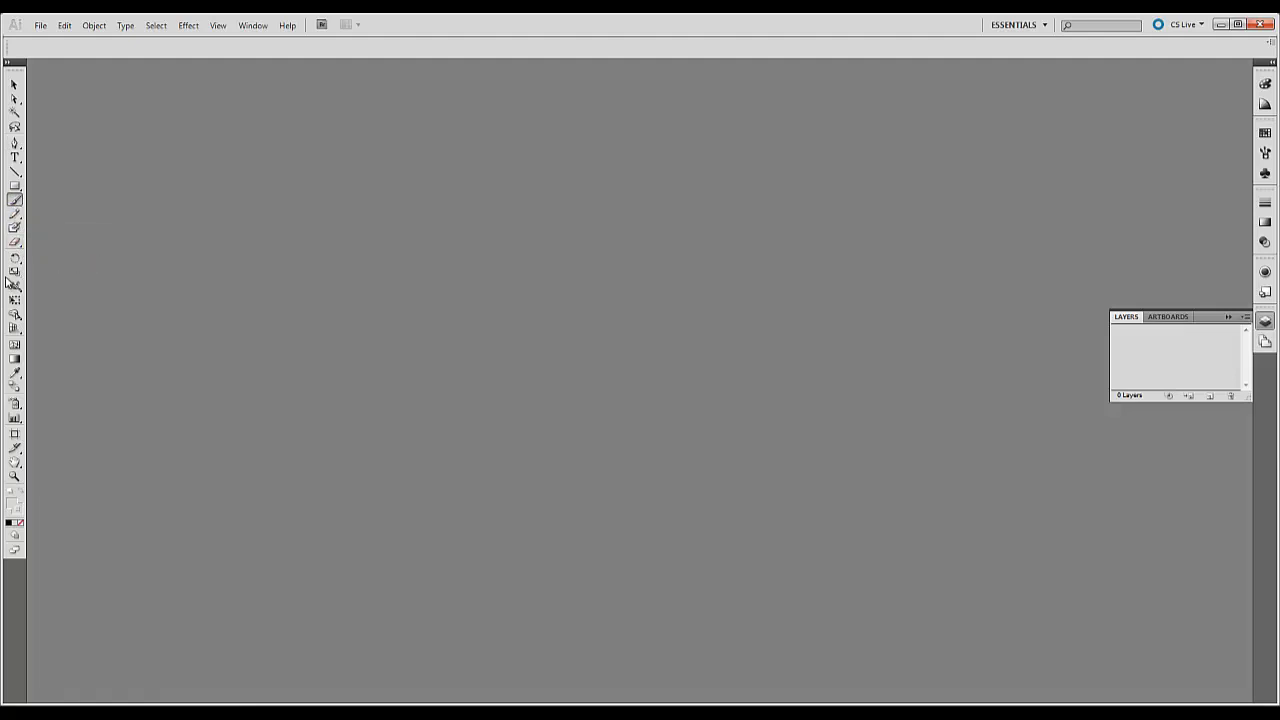
mouse_move(12, 456)
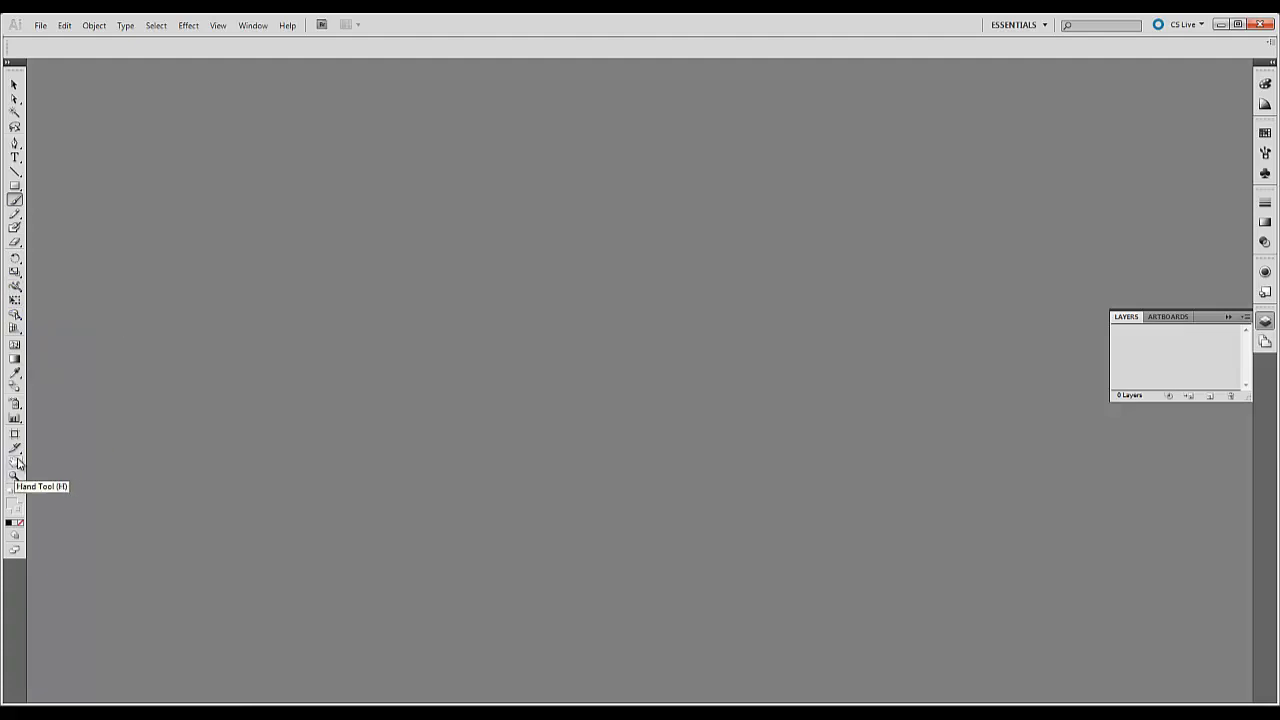
mouse_move(16, 460)
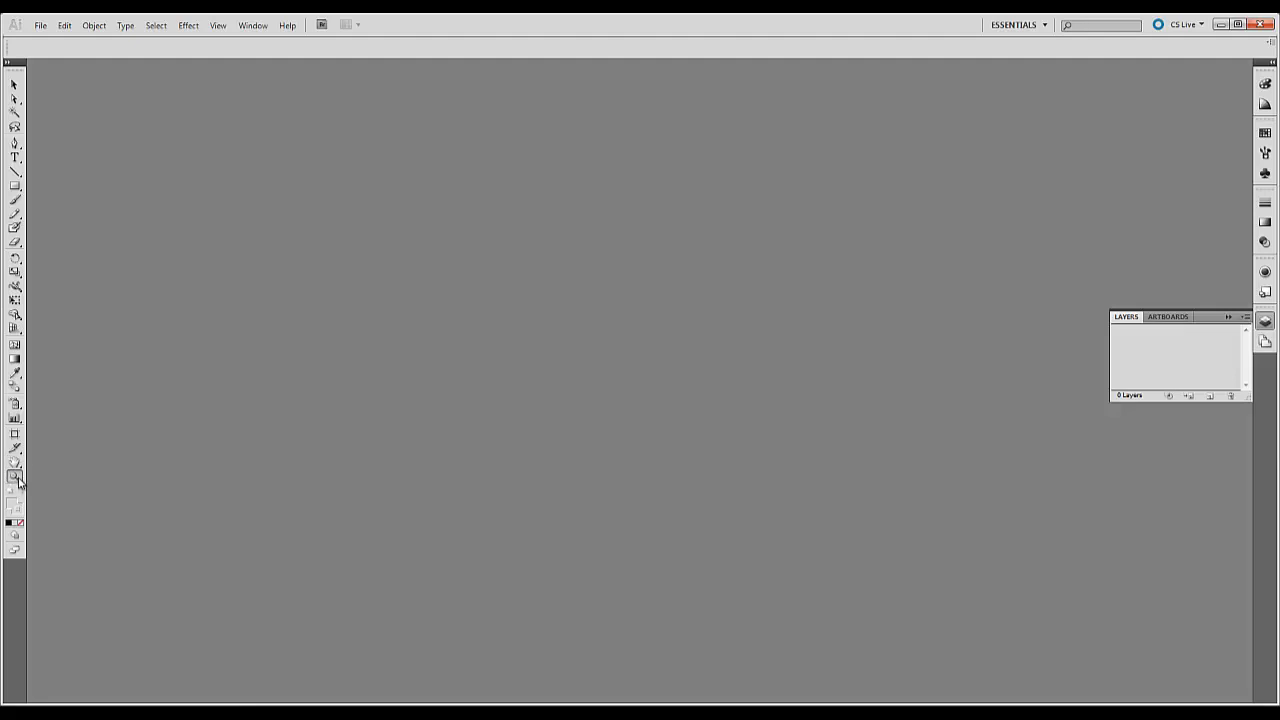
mouse_move(46, 22)
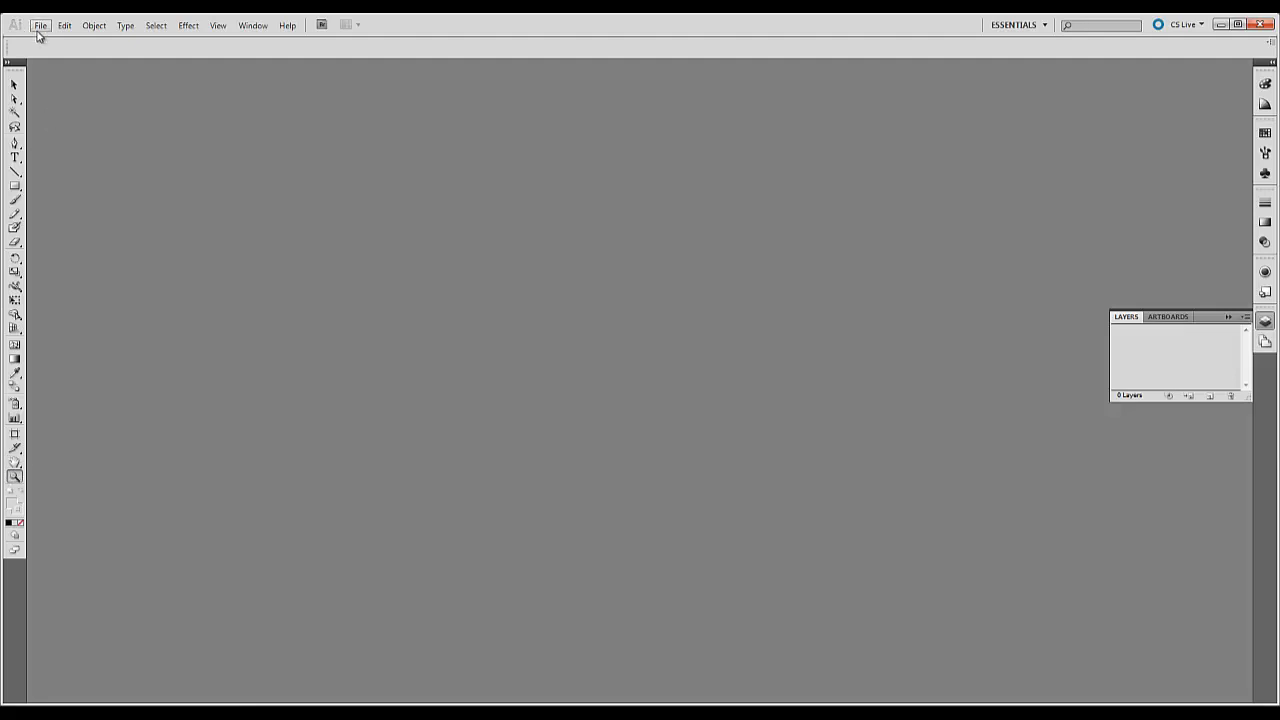
Create a new Letter-size (11 × 8.5 in) document with the artboard count set.
left_click(40, 24)
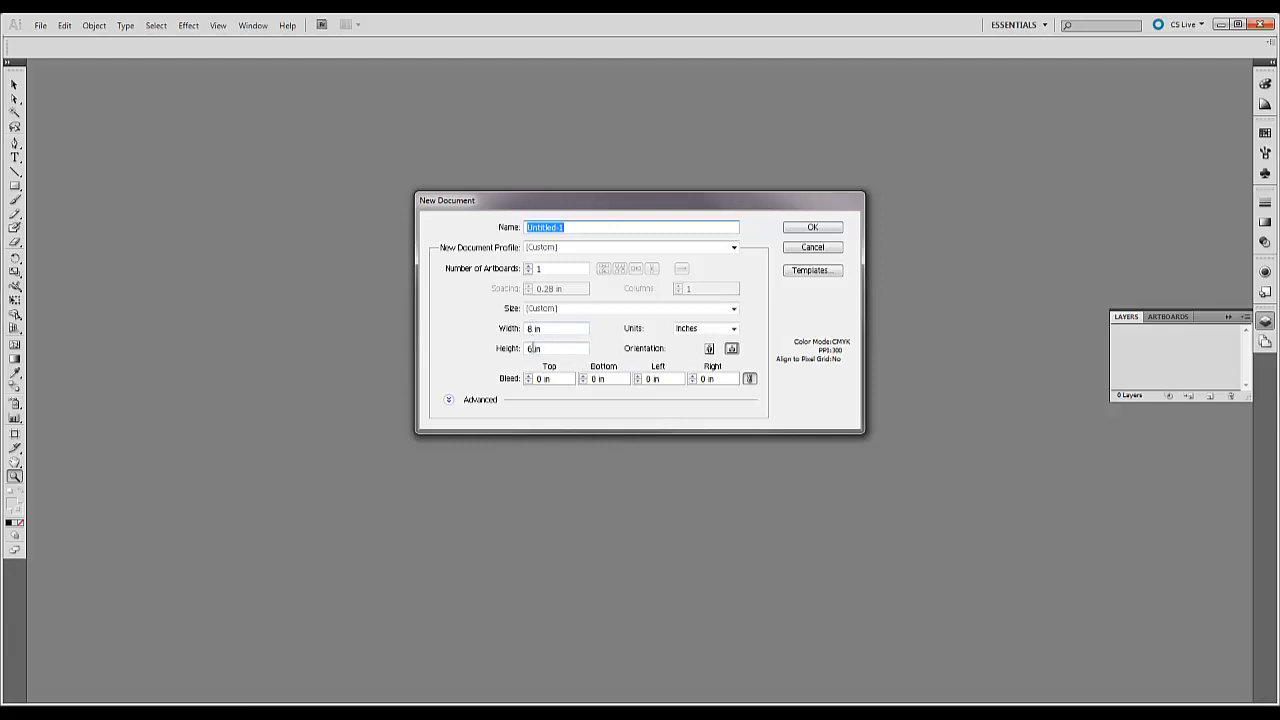
left_click(732, 308)
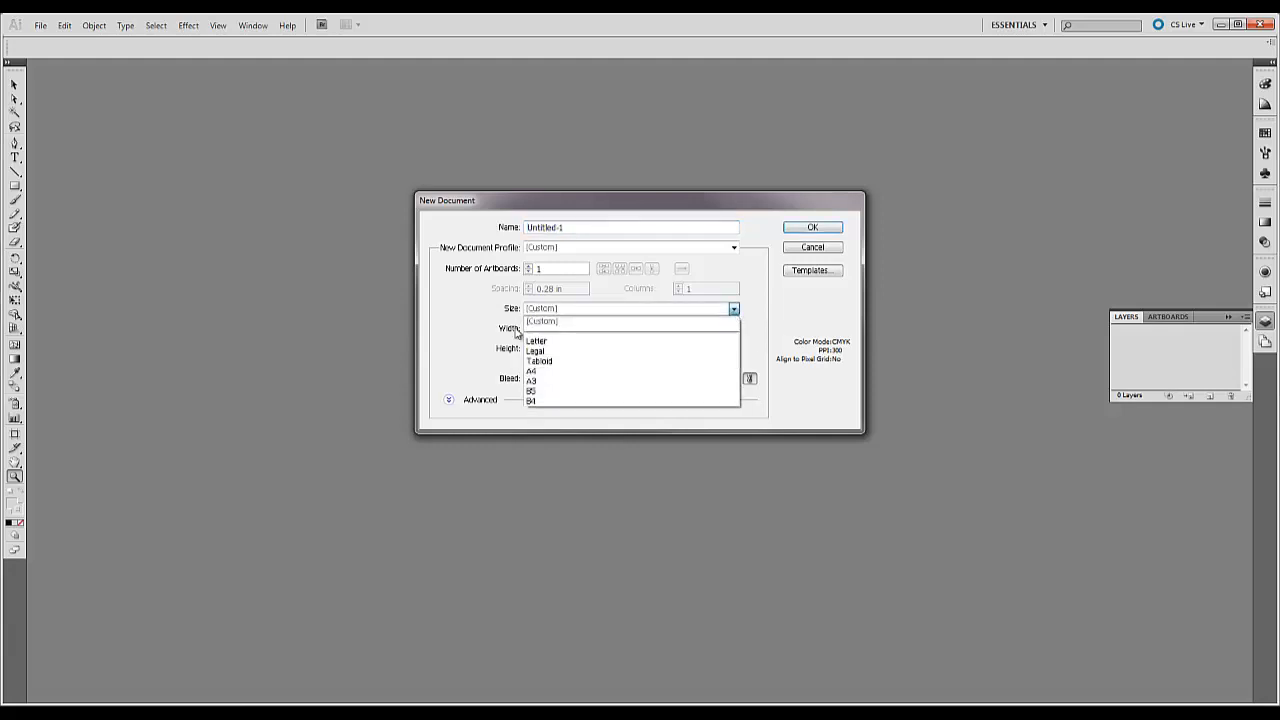
left_click(536, 340)
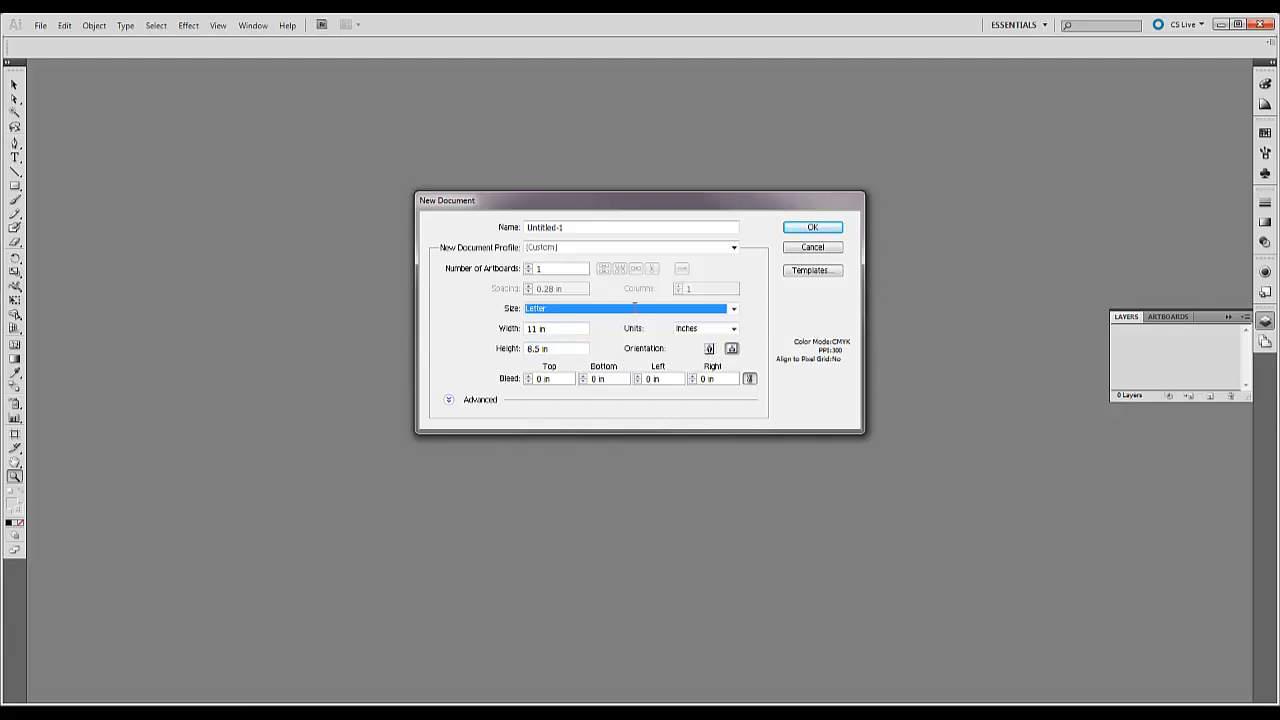
left_click(556, 268)
type("6")
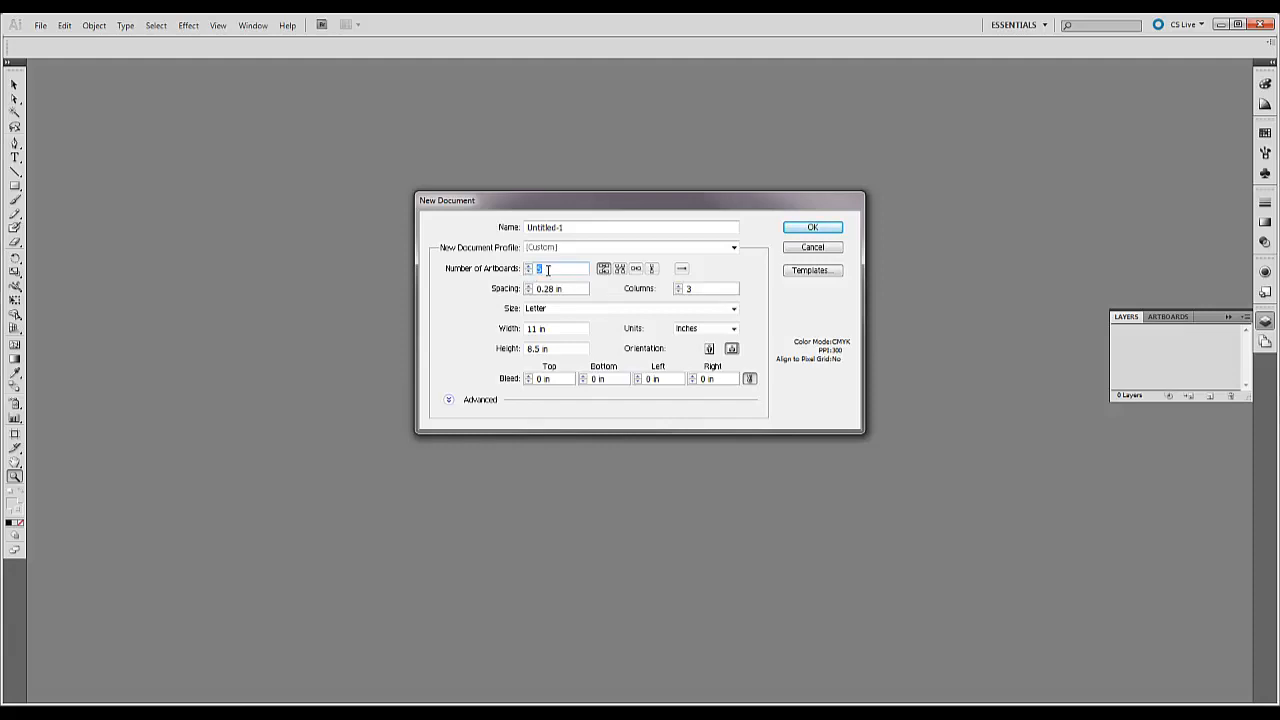
left_click(812, 228)
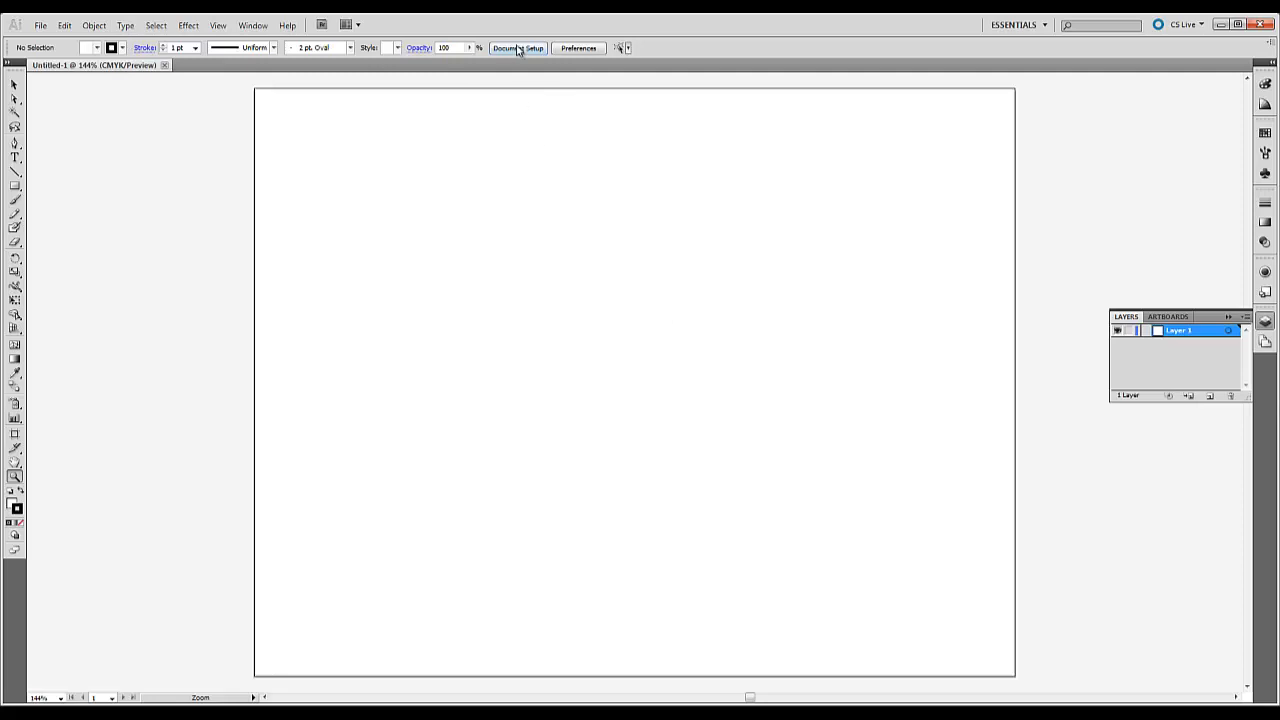
Enter artboard editing mode for the Letter-size document via Document Setup.
left_click(520, 48)
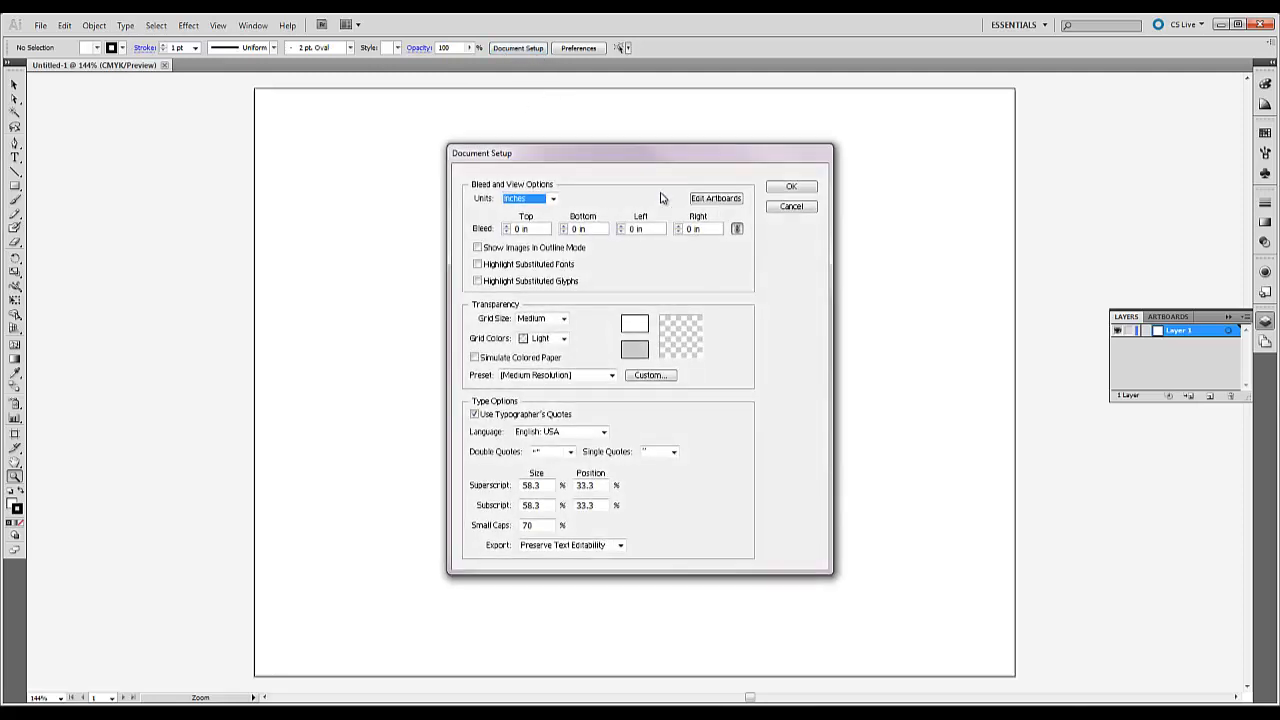
mouse_move(284, 644)
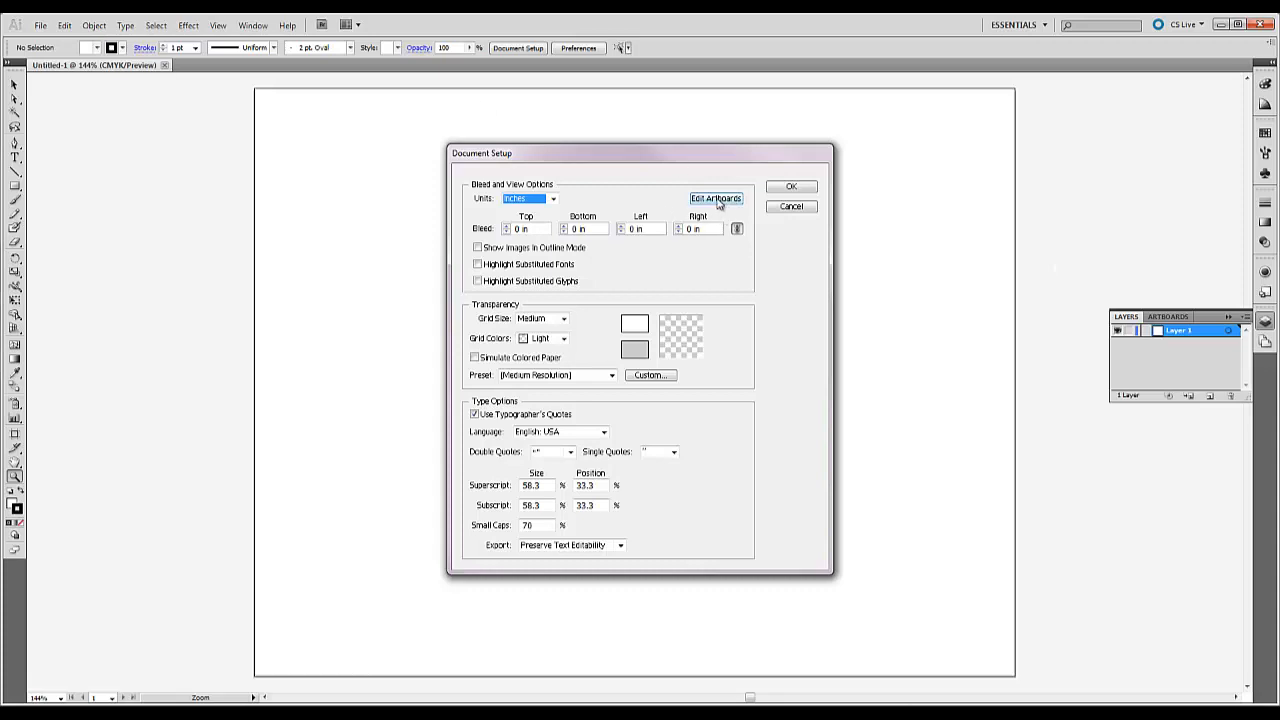
left_click(708, 198)
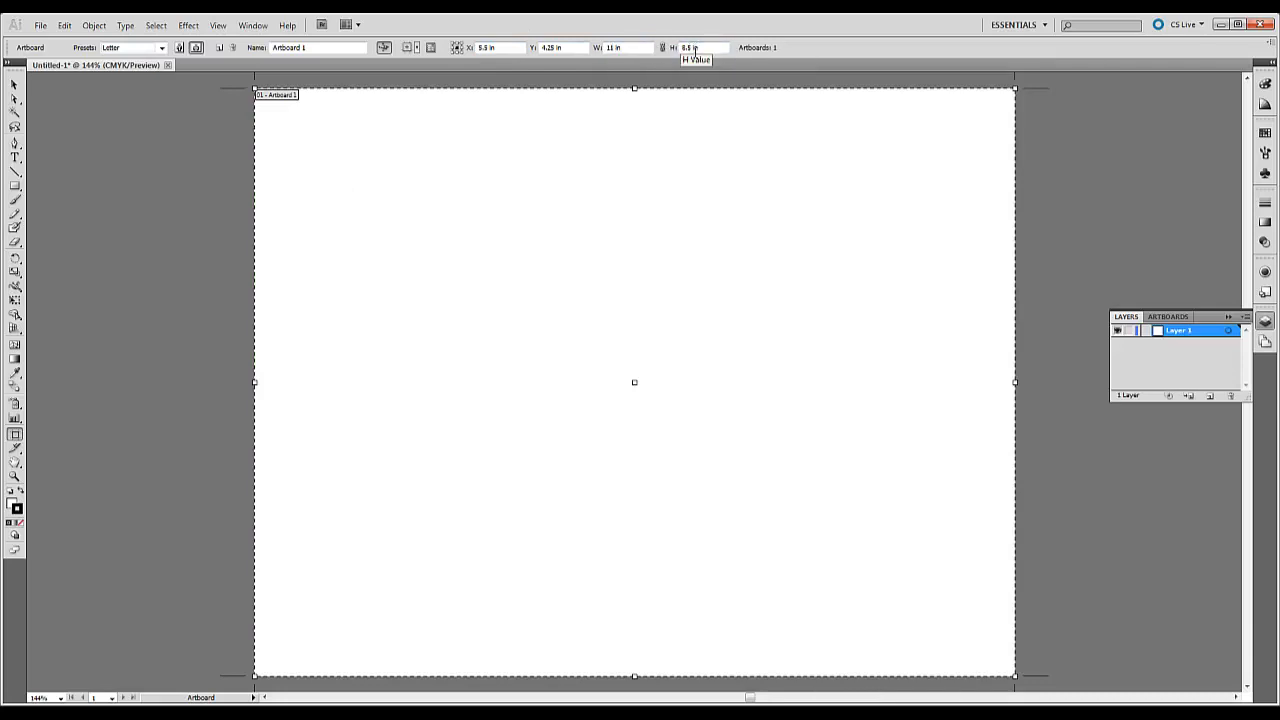
mouse_move(356, 258)
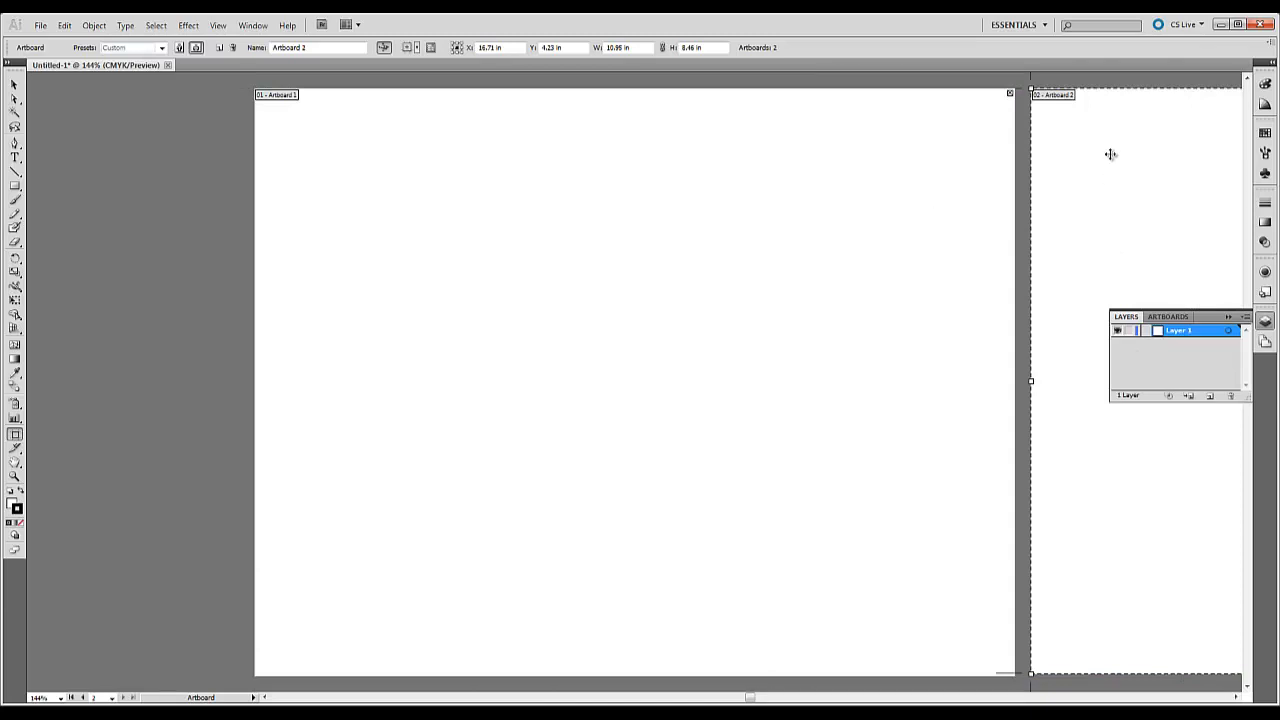
mouse_move(1046, 148)
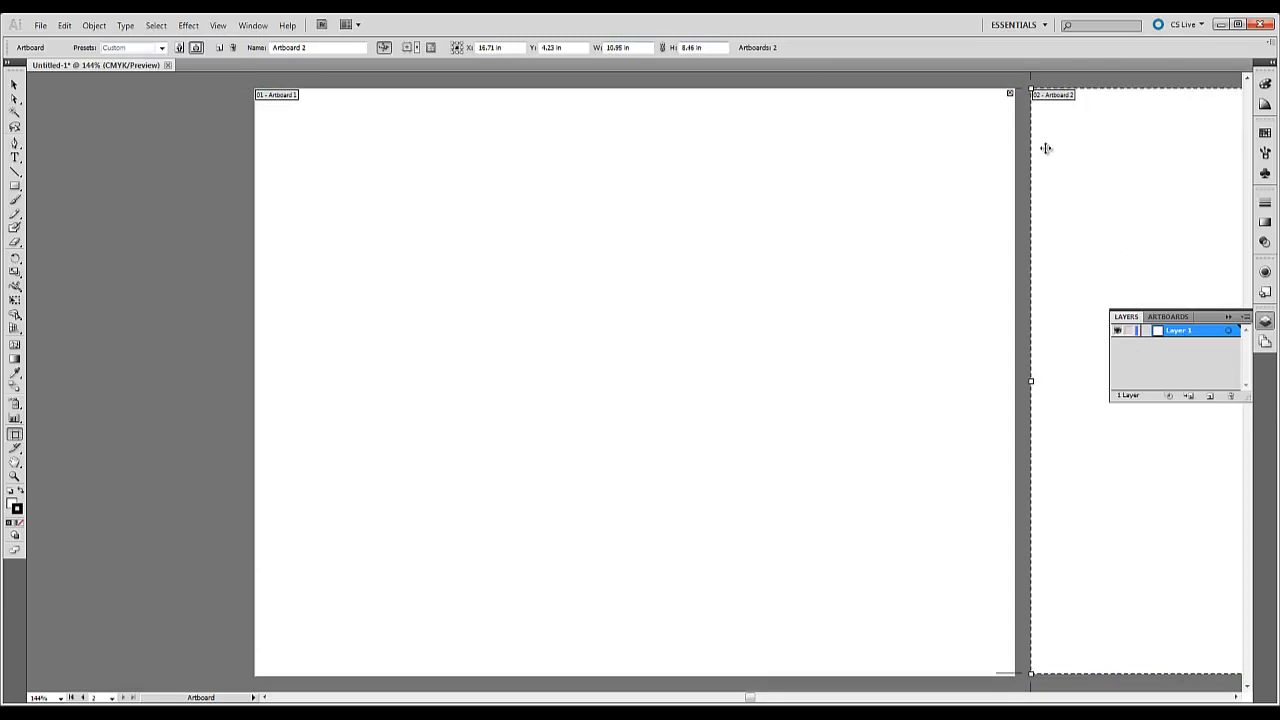
mouse_move(718, 204)
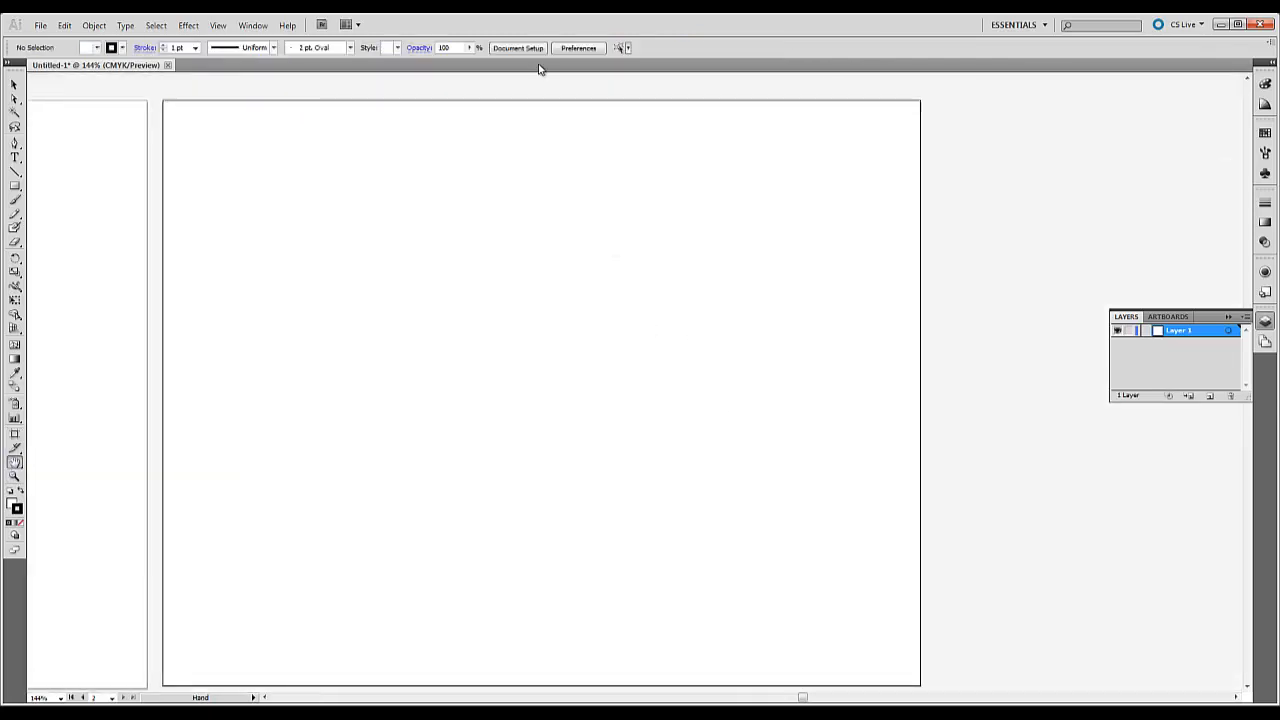
left_click(520, 48)
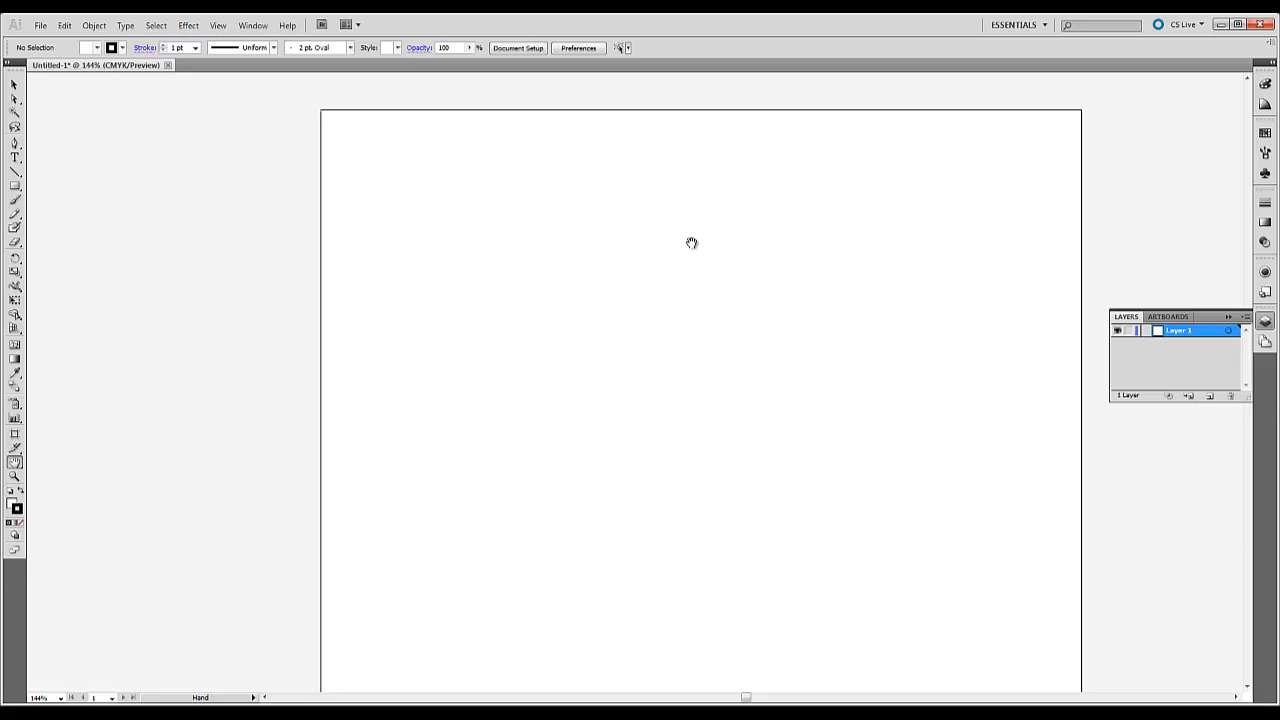
left_click_drag(692, 244, 648, 218)
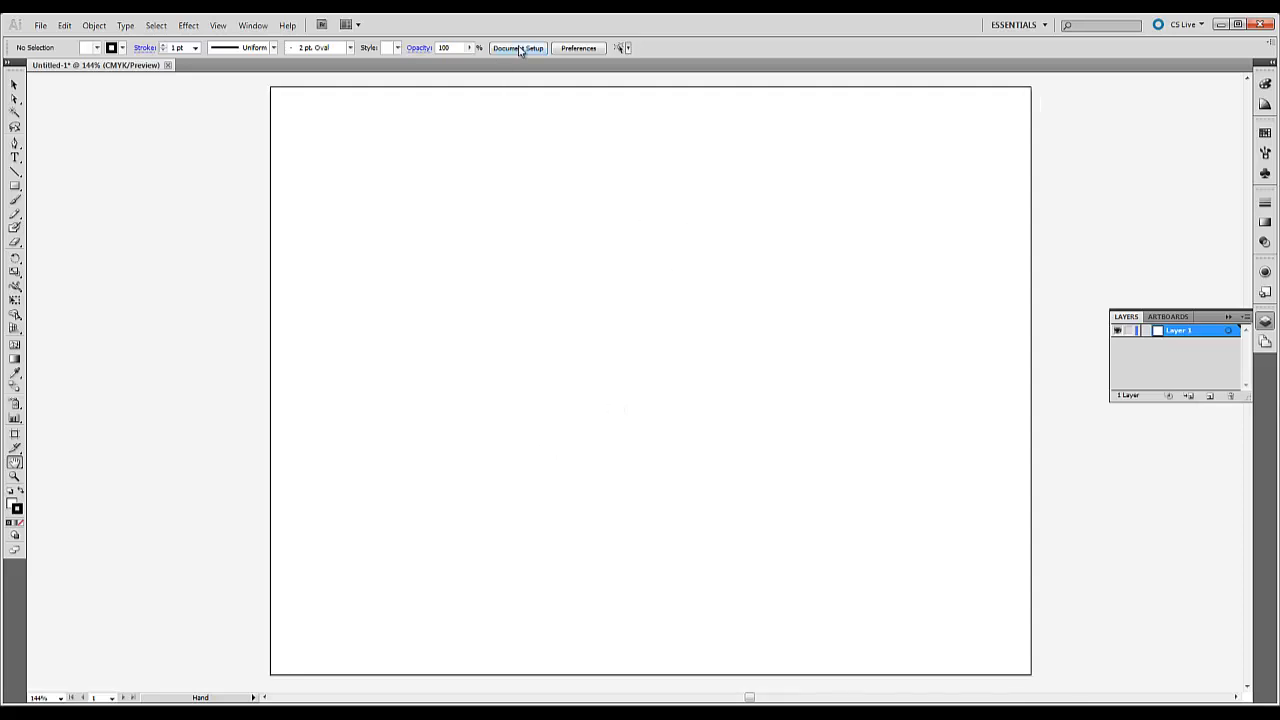
mouse_move(520, 52)
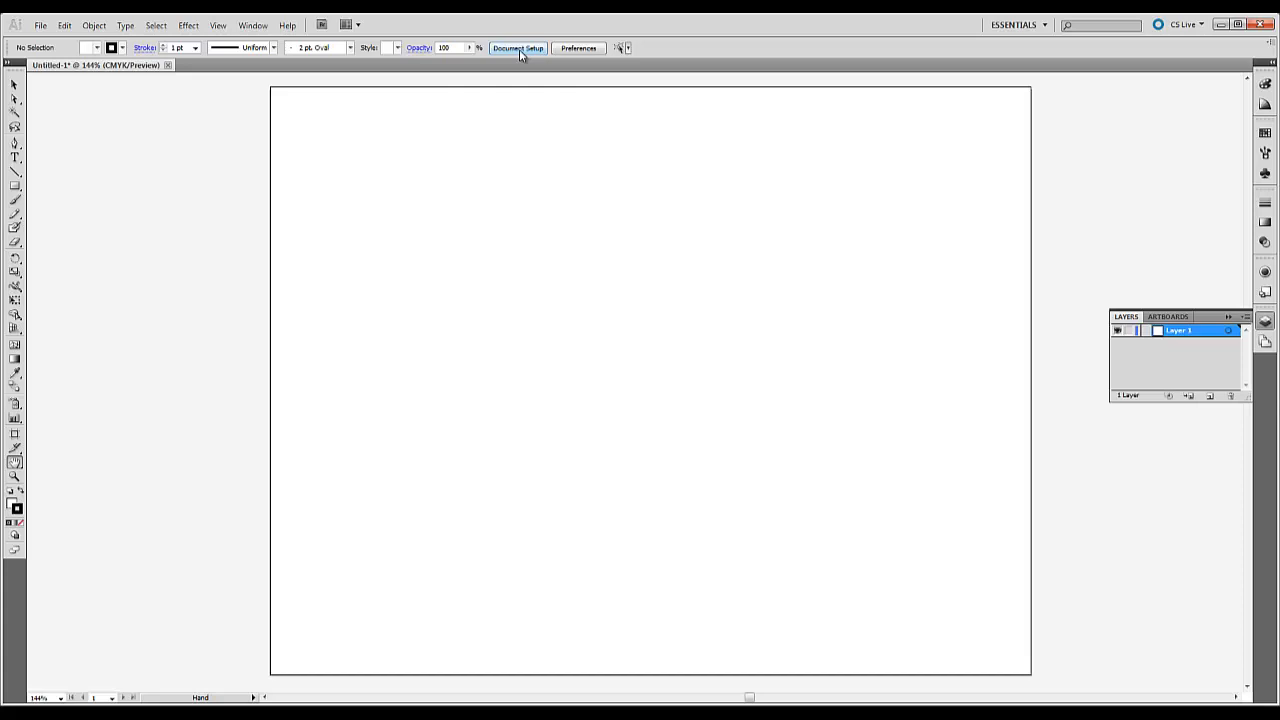